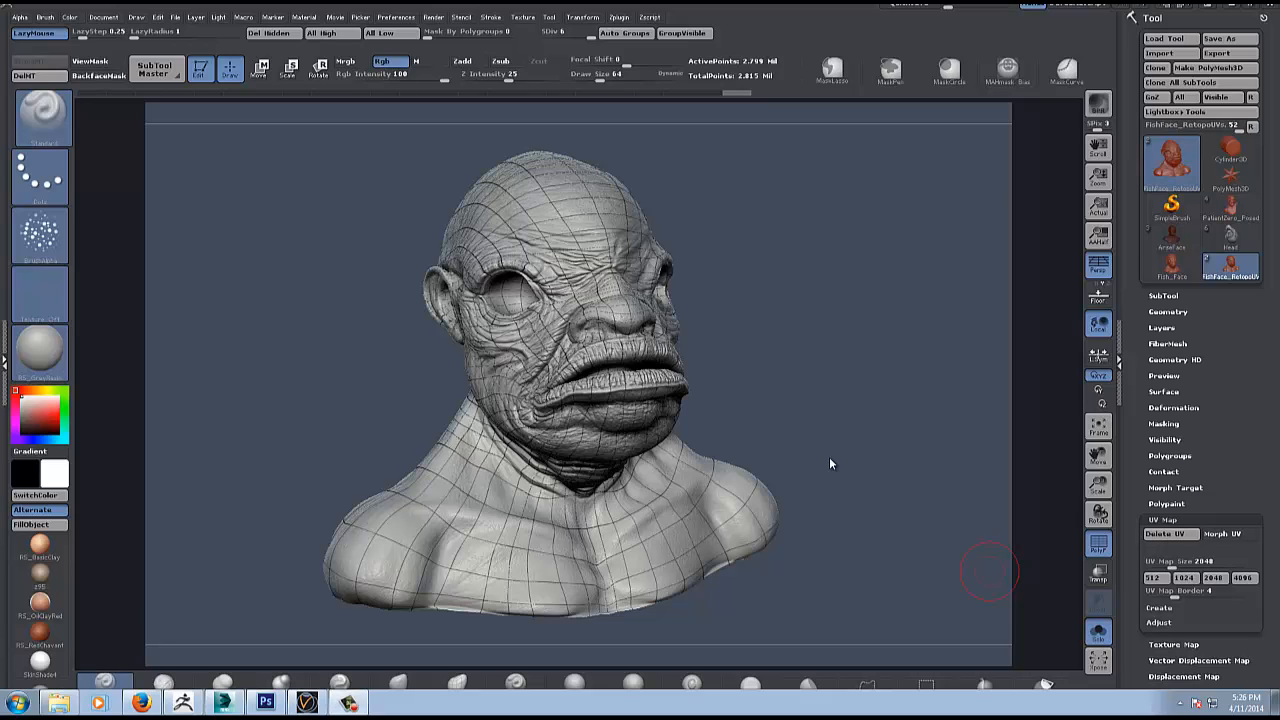
pyautogui.moveTo(828, 460)
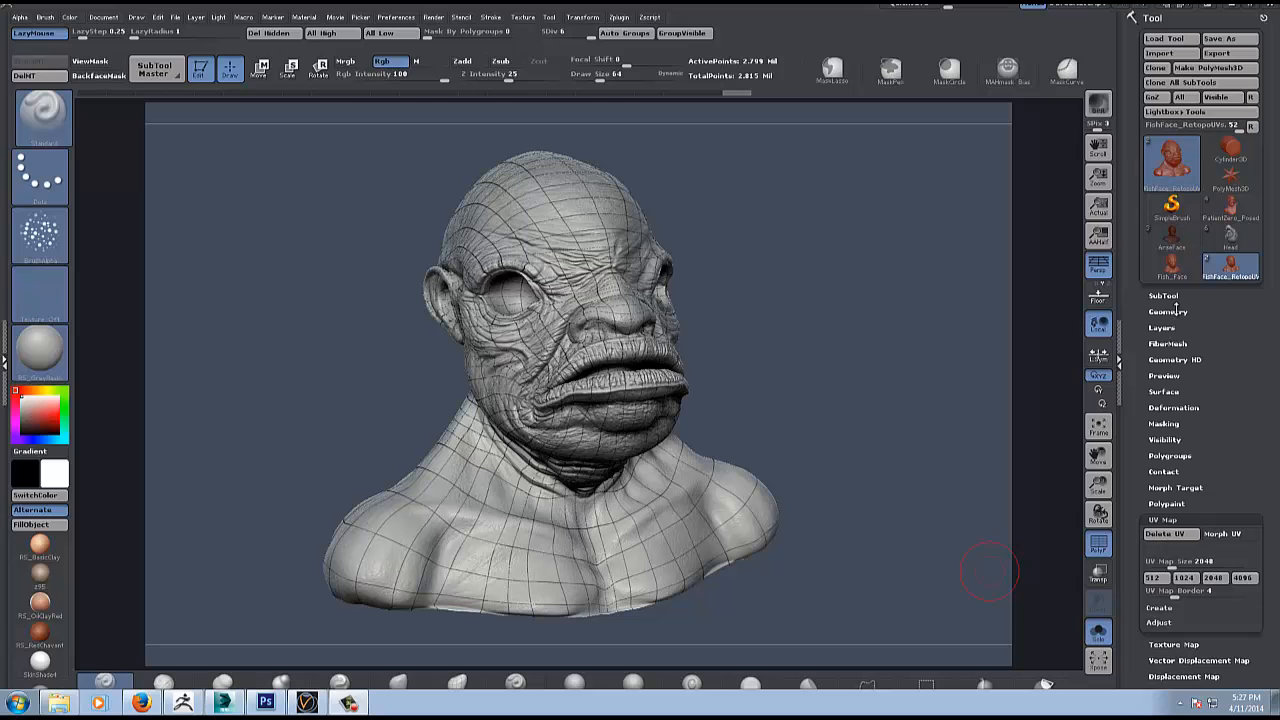
# Drop the fish-face head to subdivision level 1 in the Geometry settings.
pyautogui.click(1162, 312)
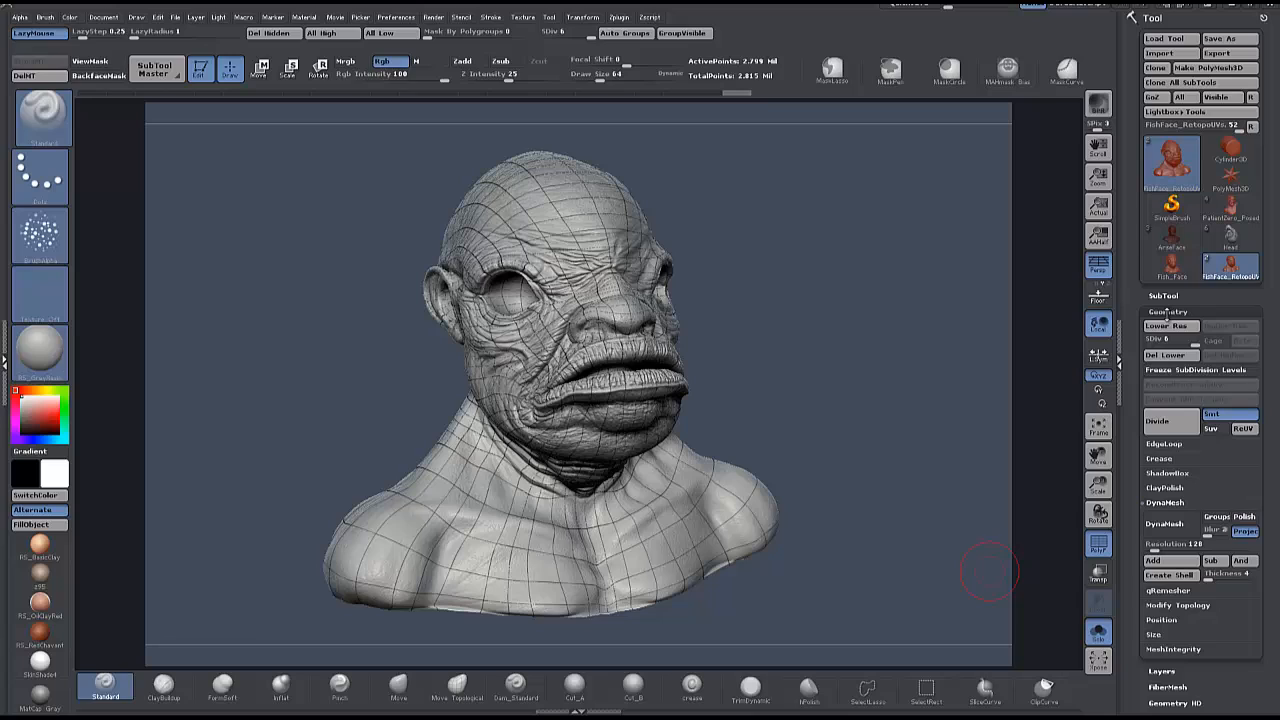
pyautogui.moveTo(1168, 314)
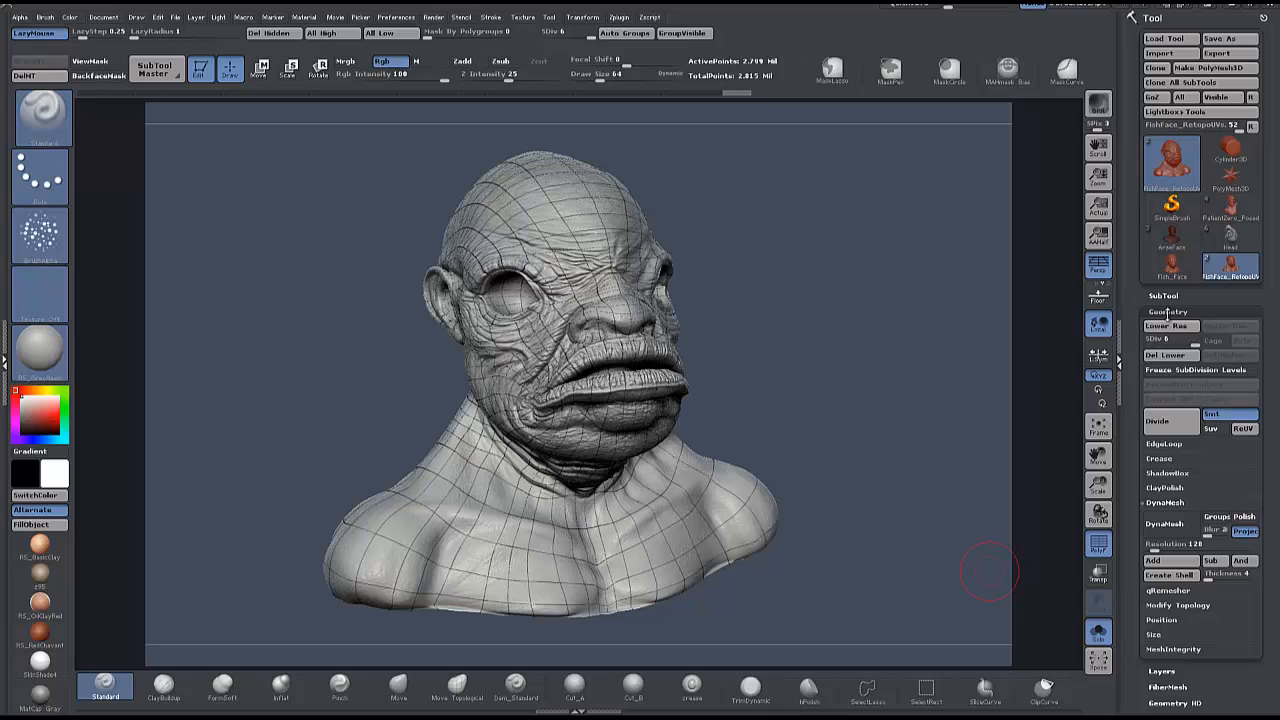
pyautogui.click(1168, 312)
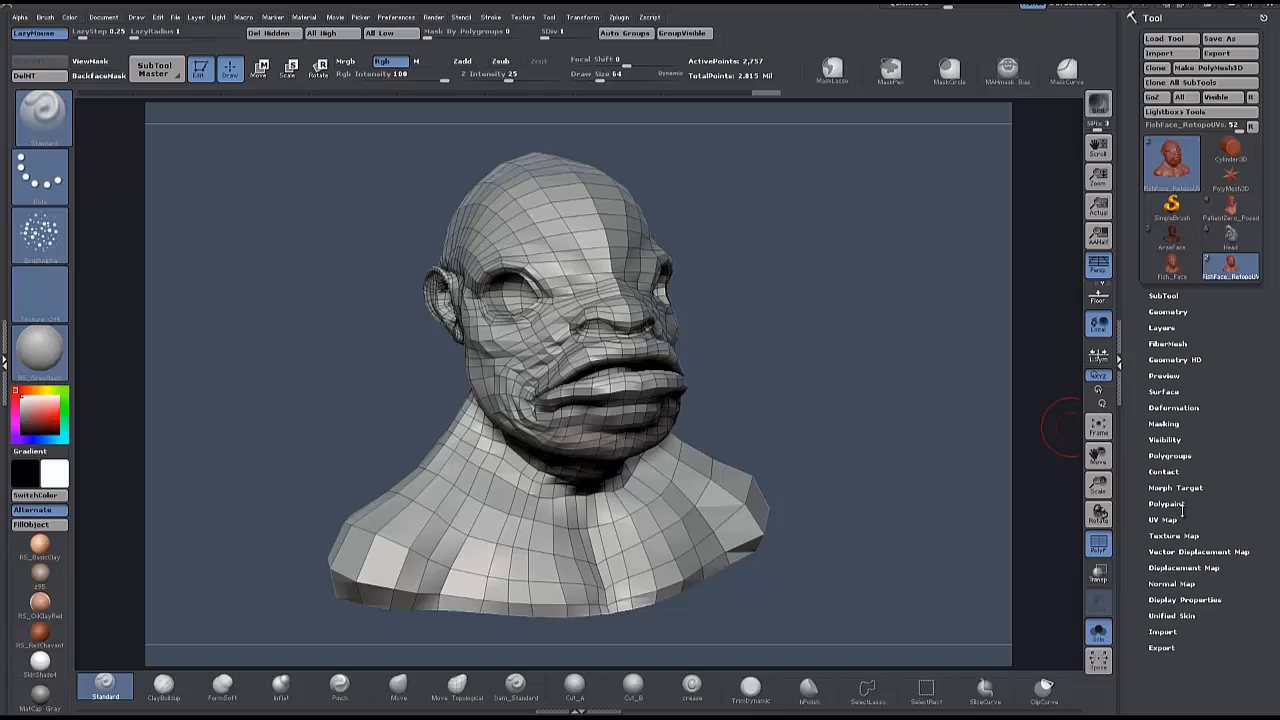
# Preview the head's flattened UV layout with Morph UV and return it to 3D.
pyautogui.click(1164, 520)
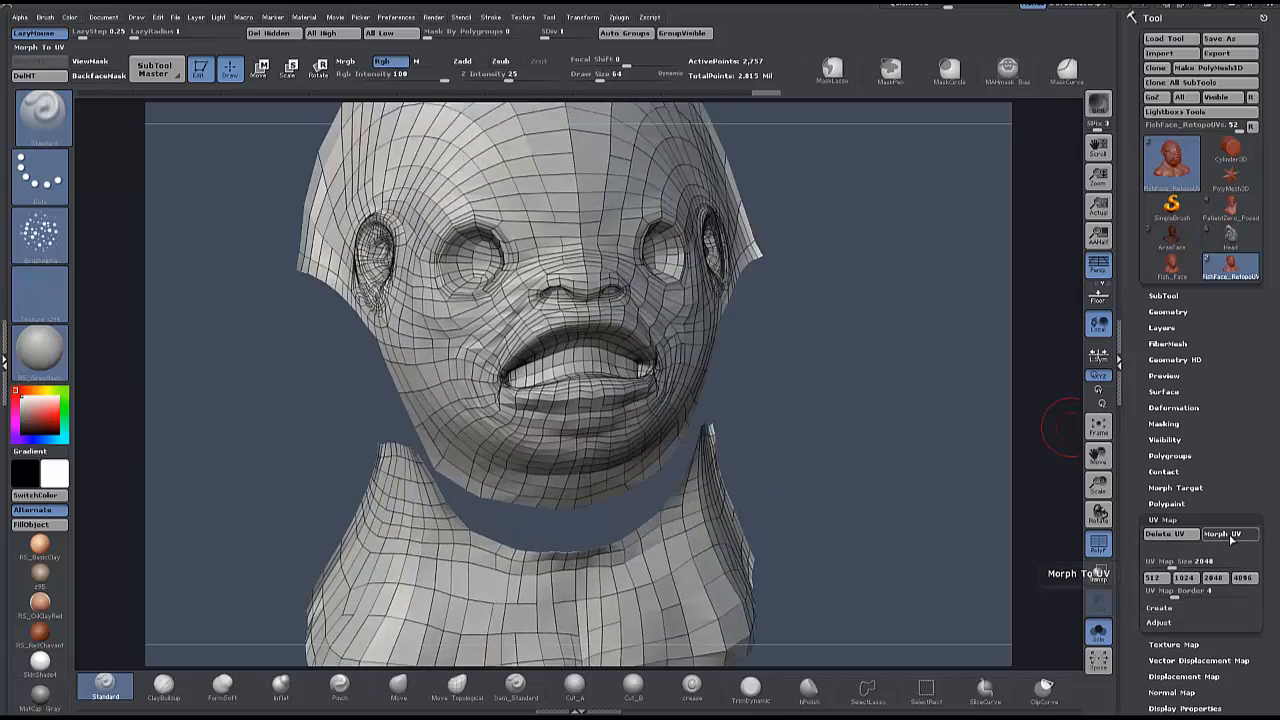
pyautogui.click(1224, 532)
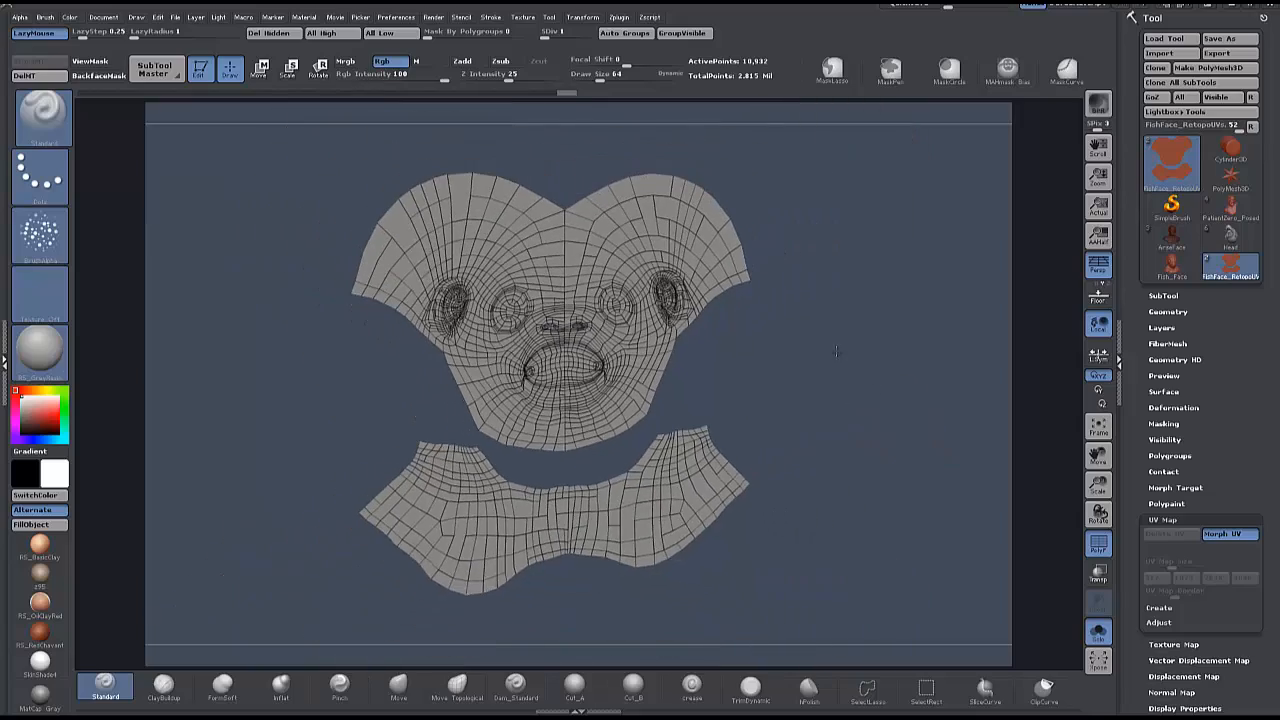
pyautogui.click(1228, 534)
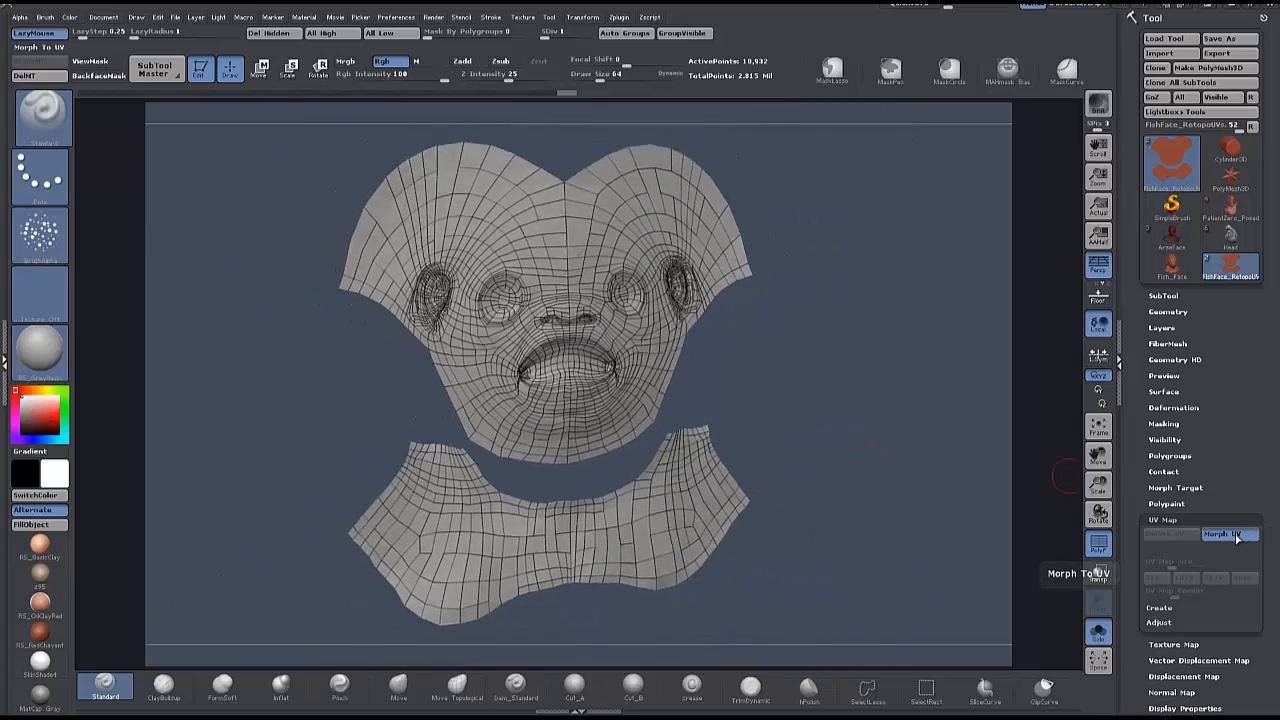
pyautogui.click(1226, 532)
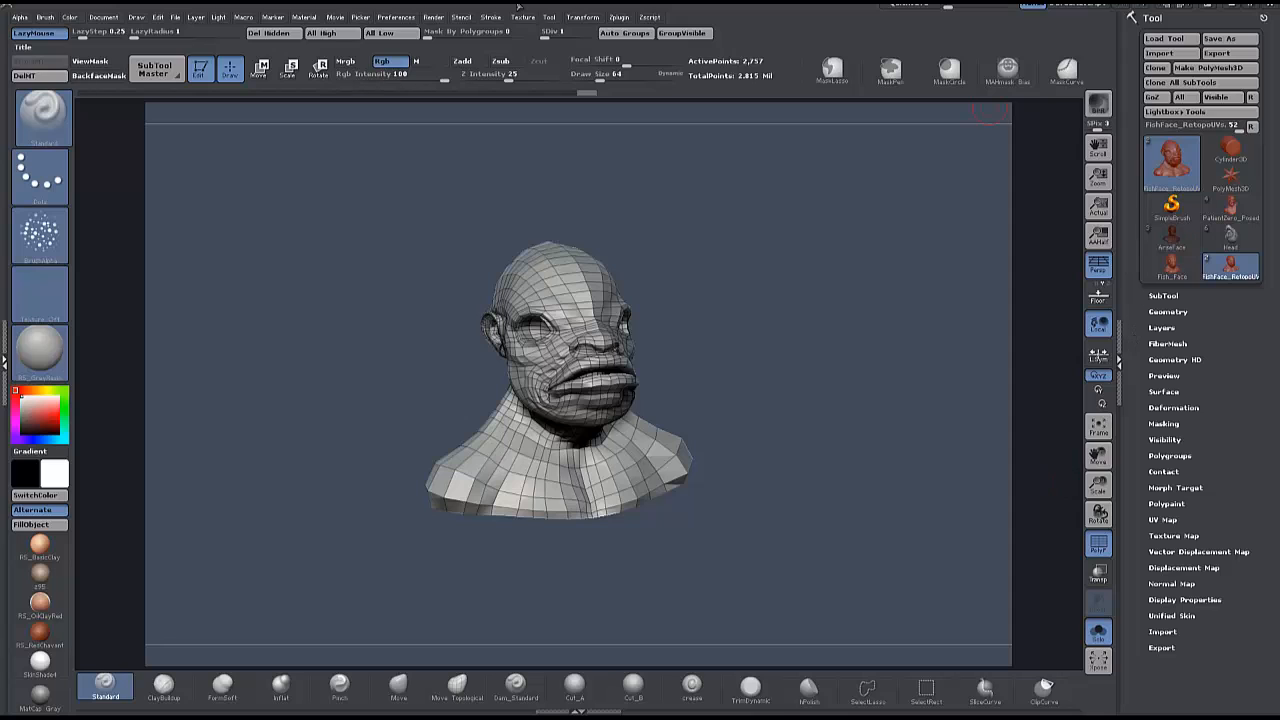
# Bring up the Multi Map Exporter plugin and enable Displacement map export.
pyautogui.click(620, 16)
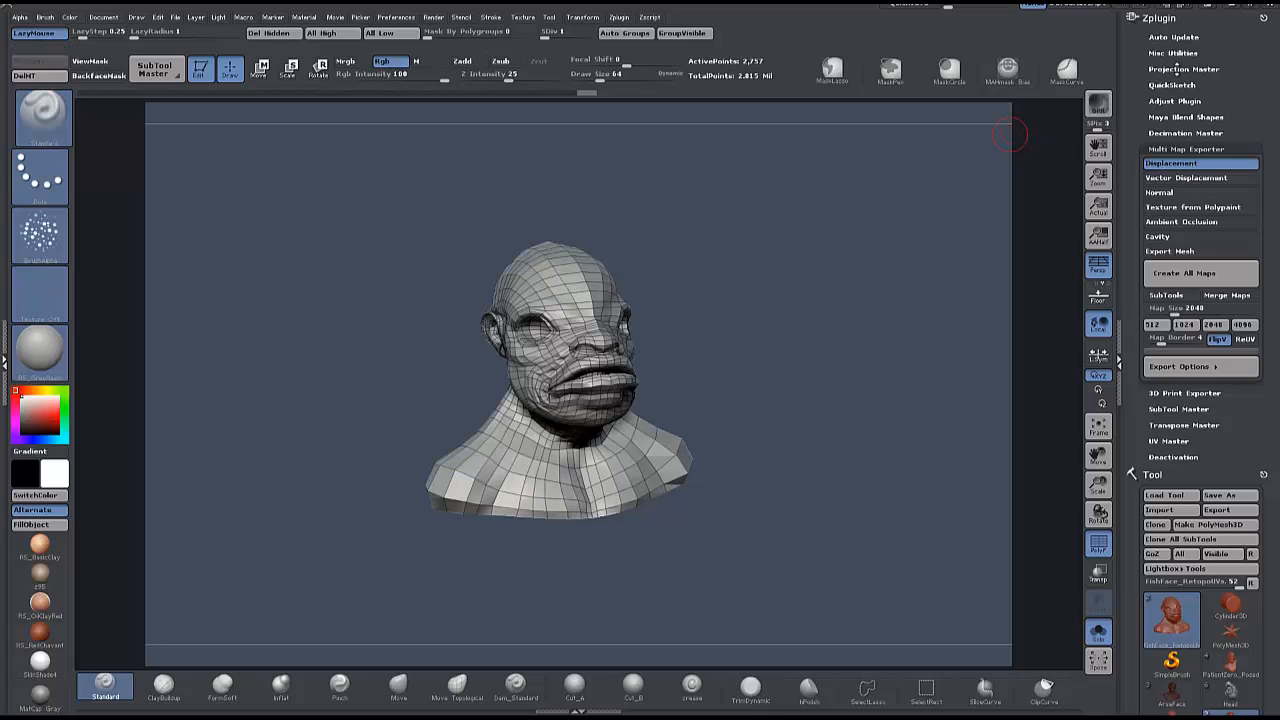
pyautogui.click(1184, 148)
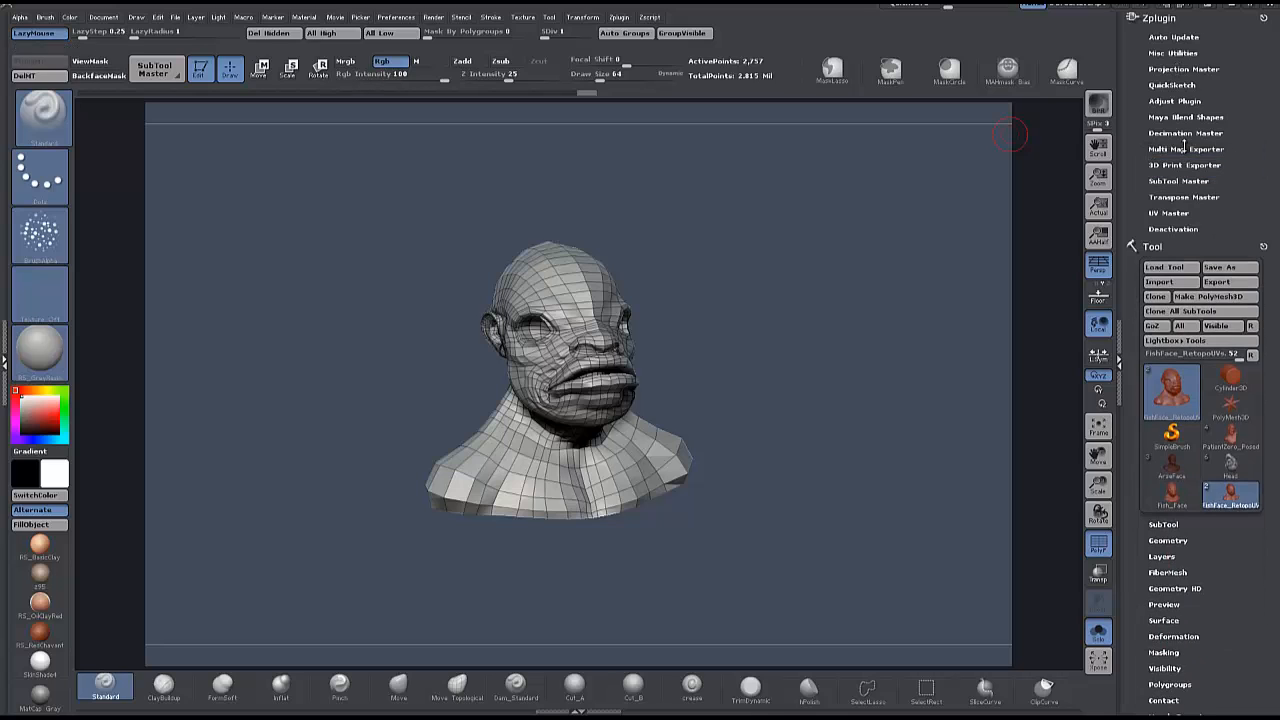
pyautogui.click(1186, 148)
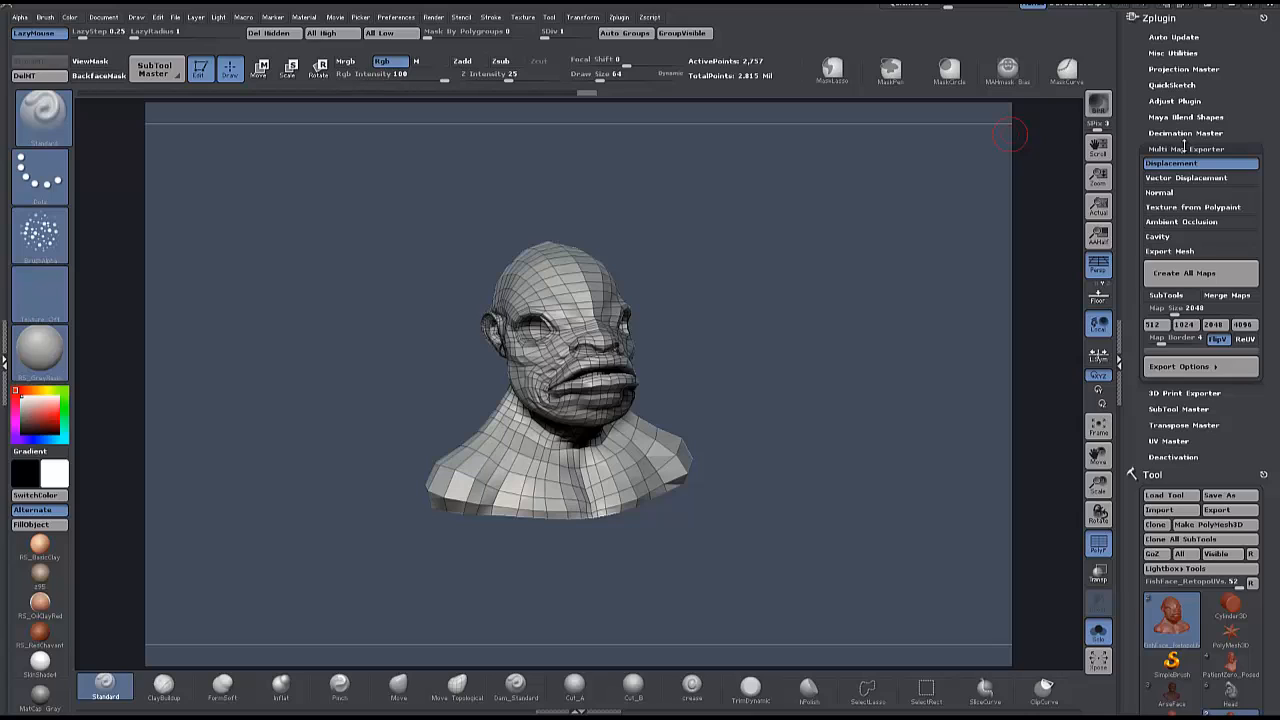
pyautogui.click(1172, 164)
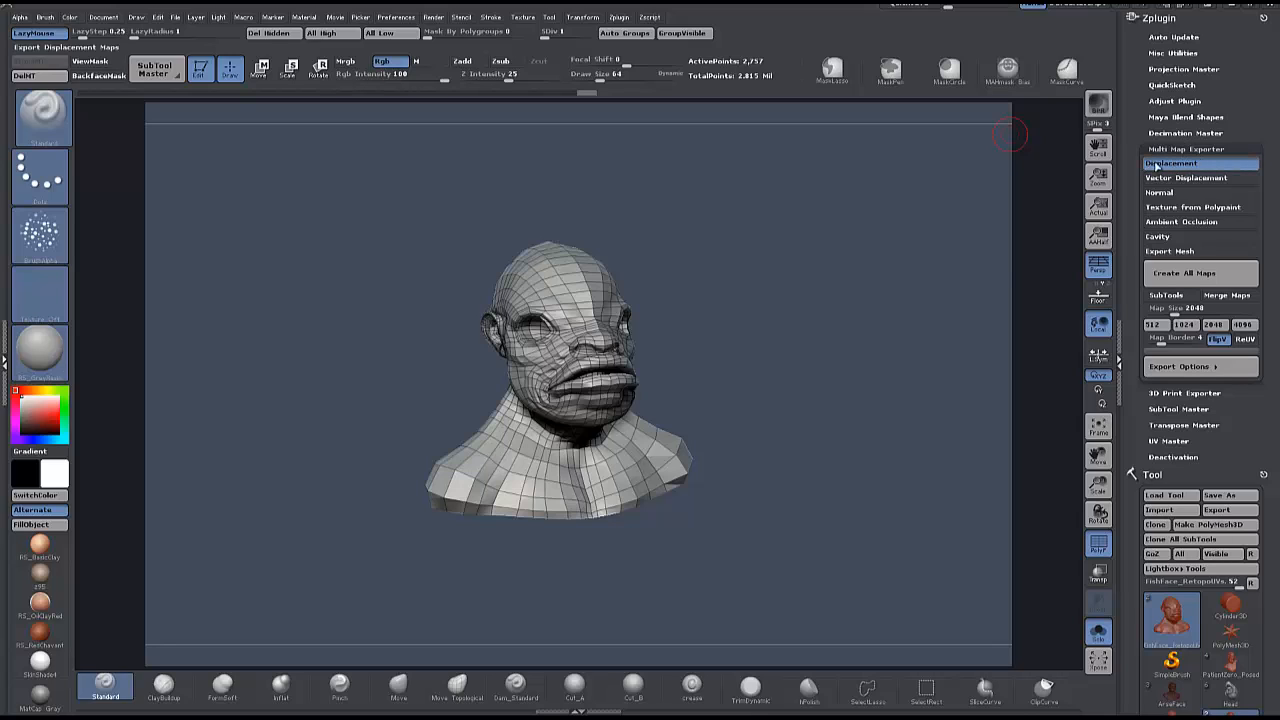
pyautogui.moveTo(1180, 220)
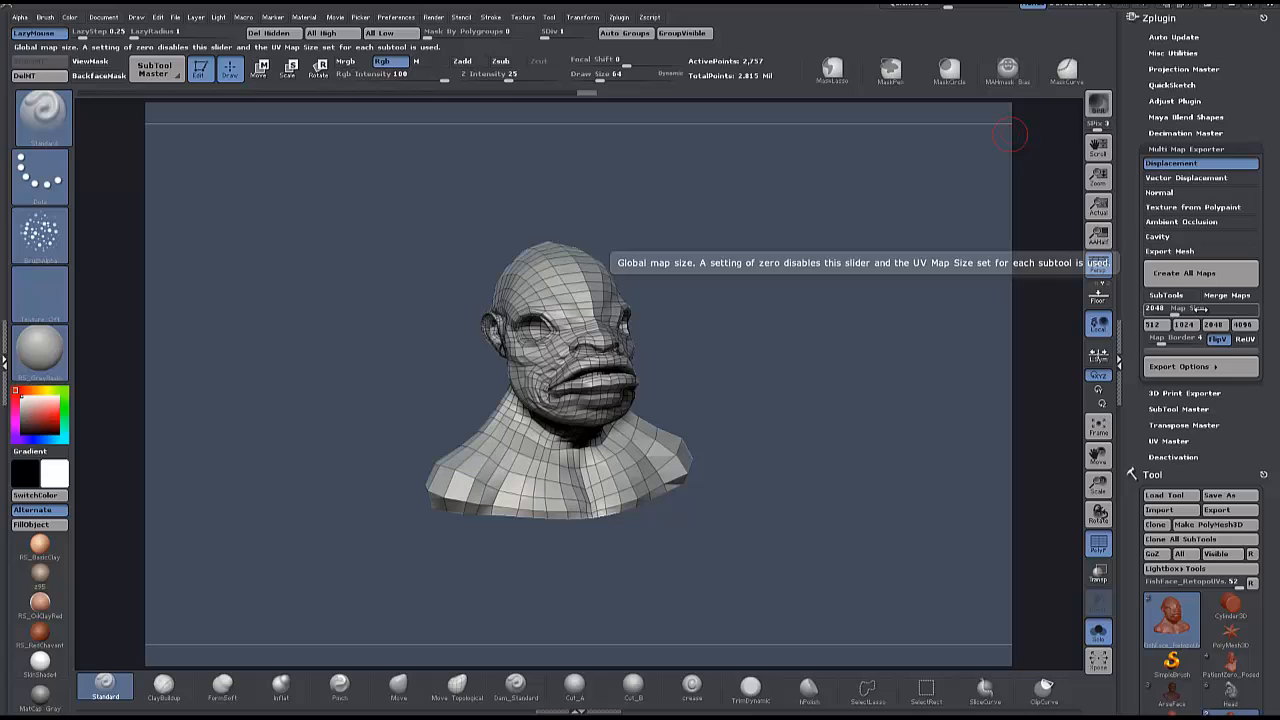
pyautogui.moveTo(1218, 340)
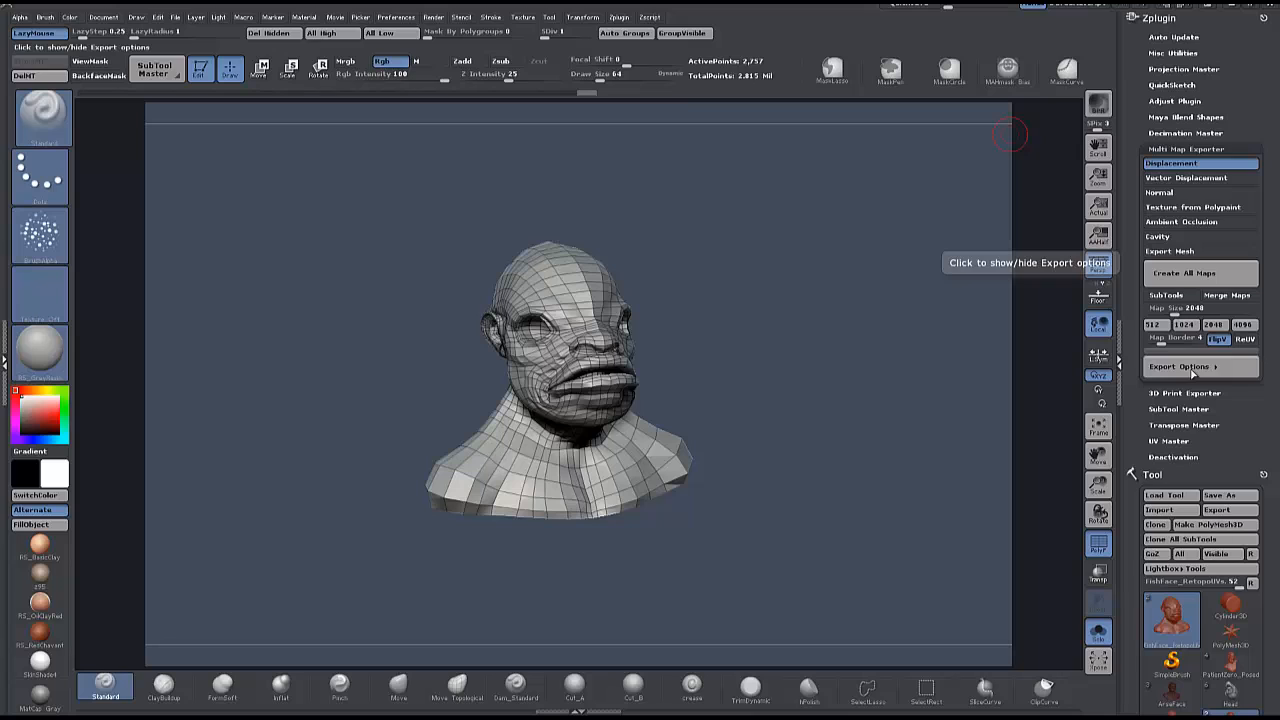
# Expand the Export Options and adjust the Displacement Map export settings.
pyautogui.click(1180, 366)
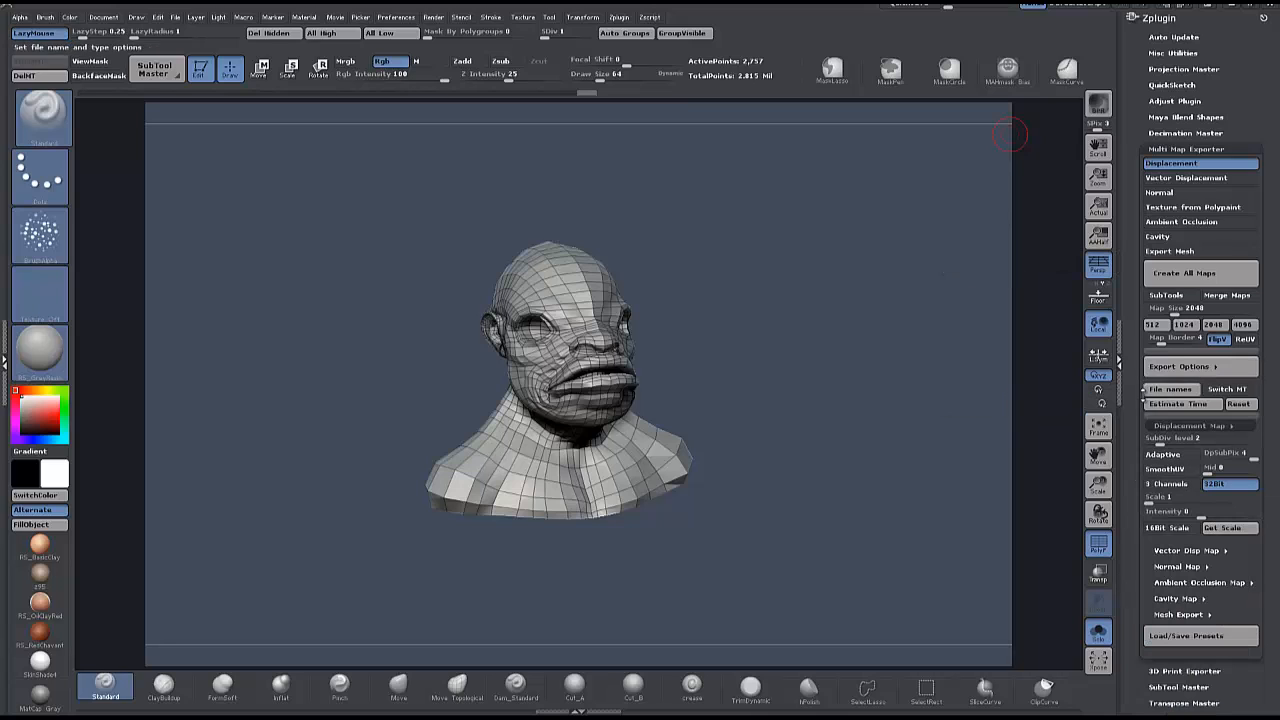
pyautogui.click(1164, 468)
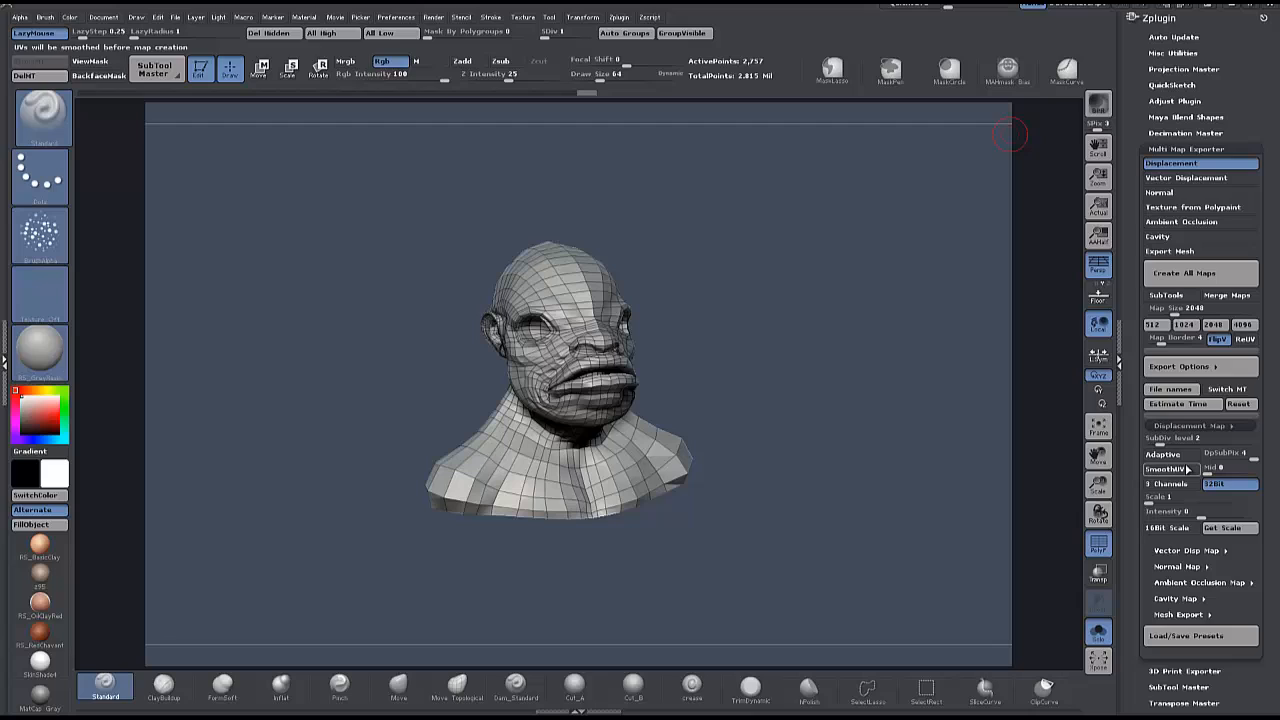
pyautogui.moveTo(1196, 438)
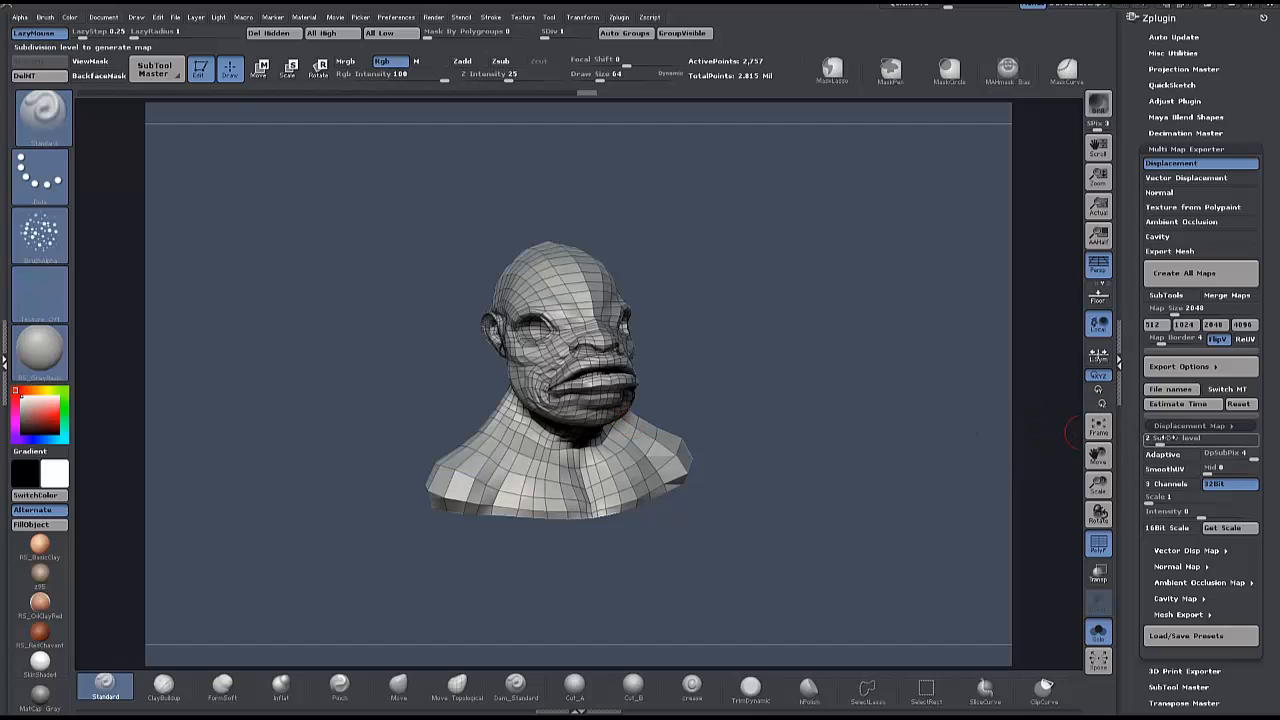
pyautogui.moveTo(1162, 456)
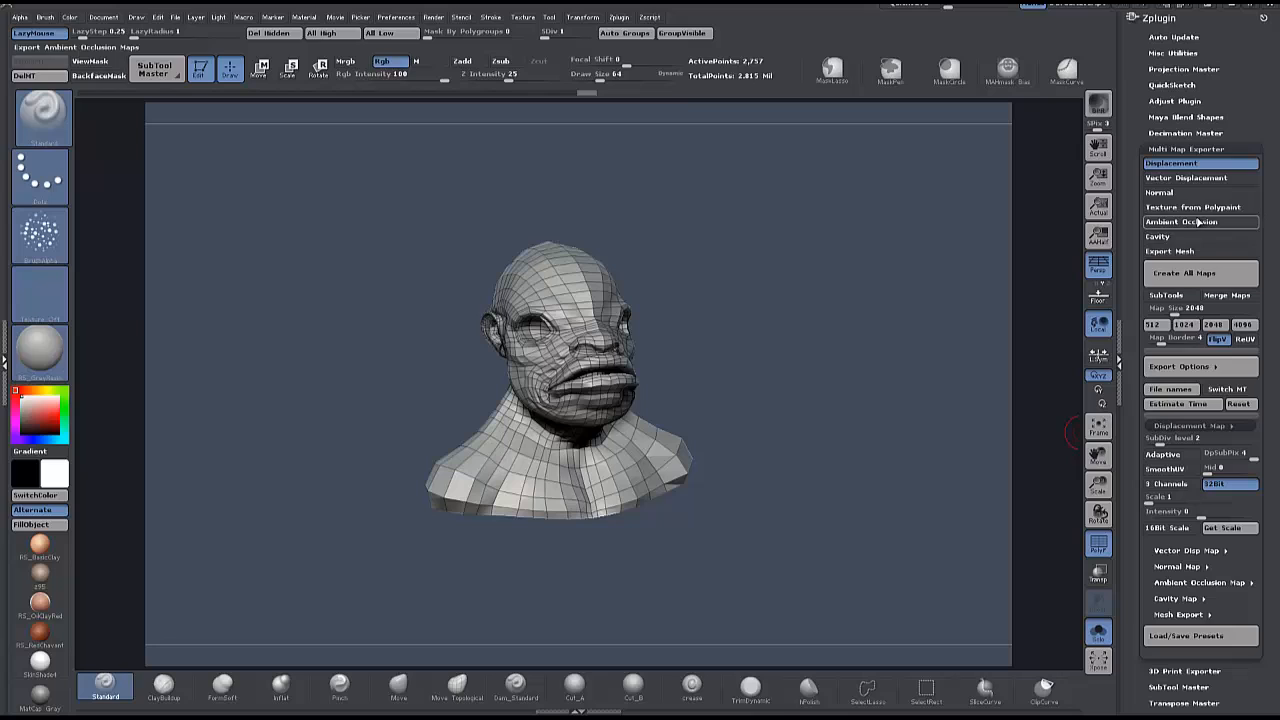
pyautogui.moveTo(1200, 272)
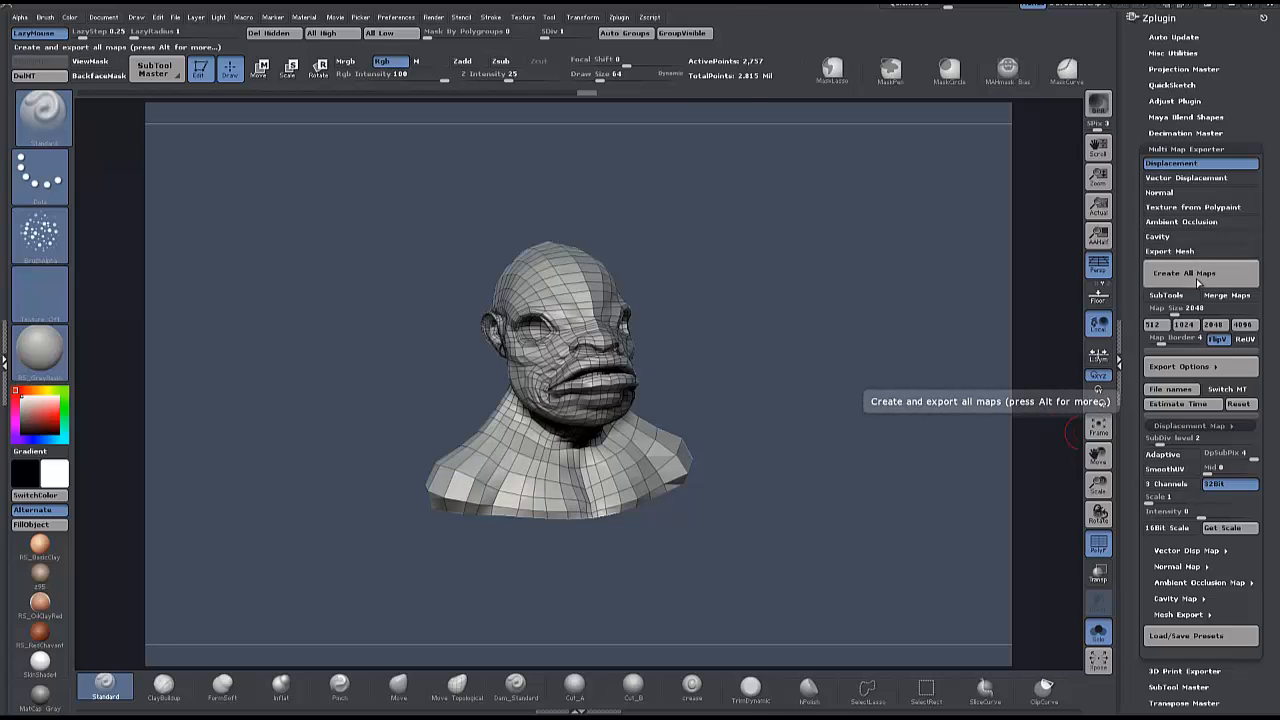
# Start creating all enabled maps, then cancel the save prompt without exporting.
pyautogui.click(1200, 272)
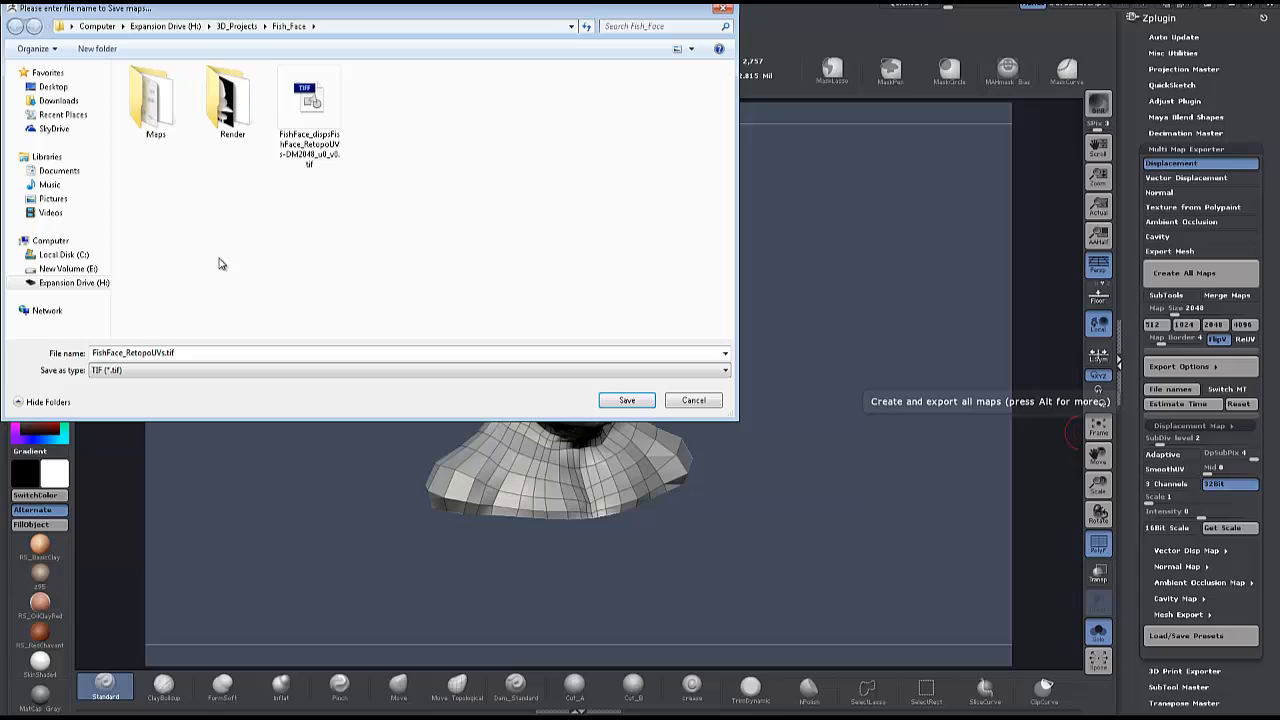
pyautogui.moveTo(184, 340)
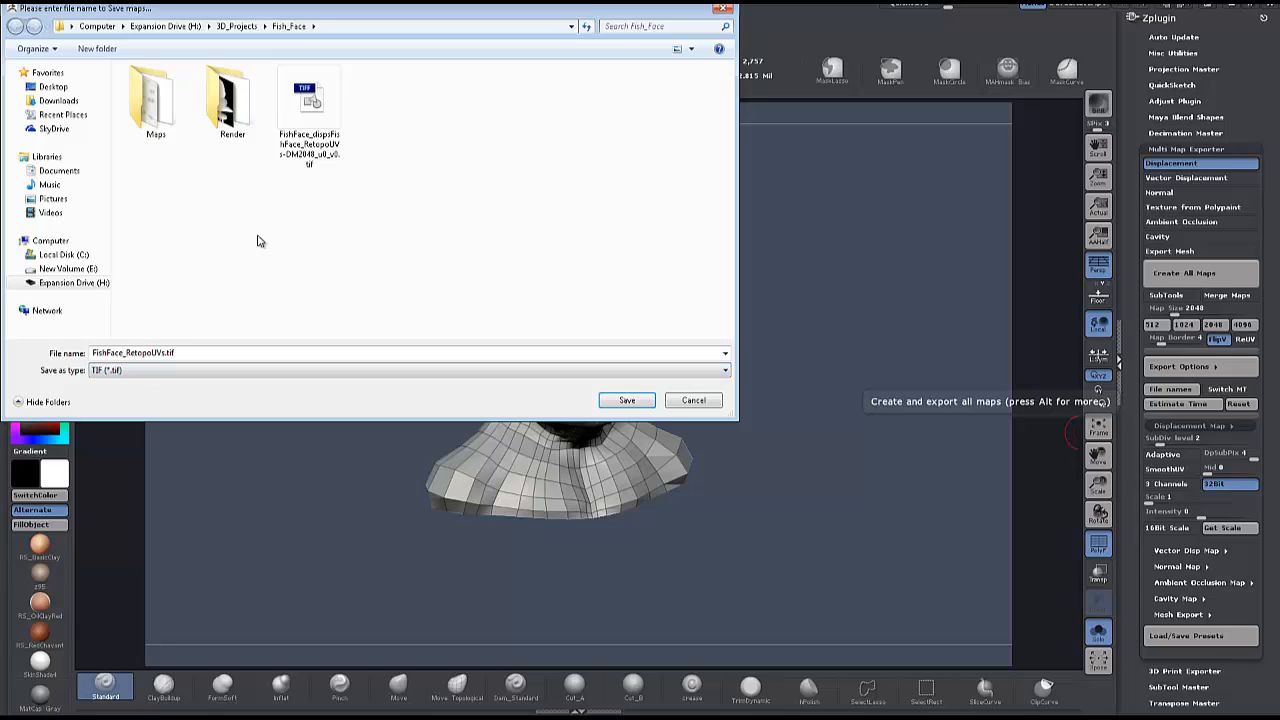
pyautogui.moveTo(280, 224)
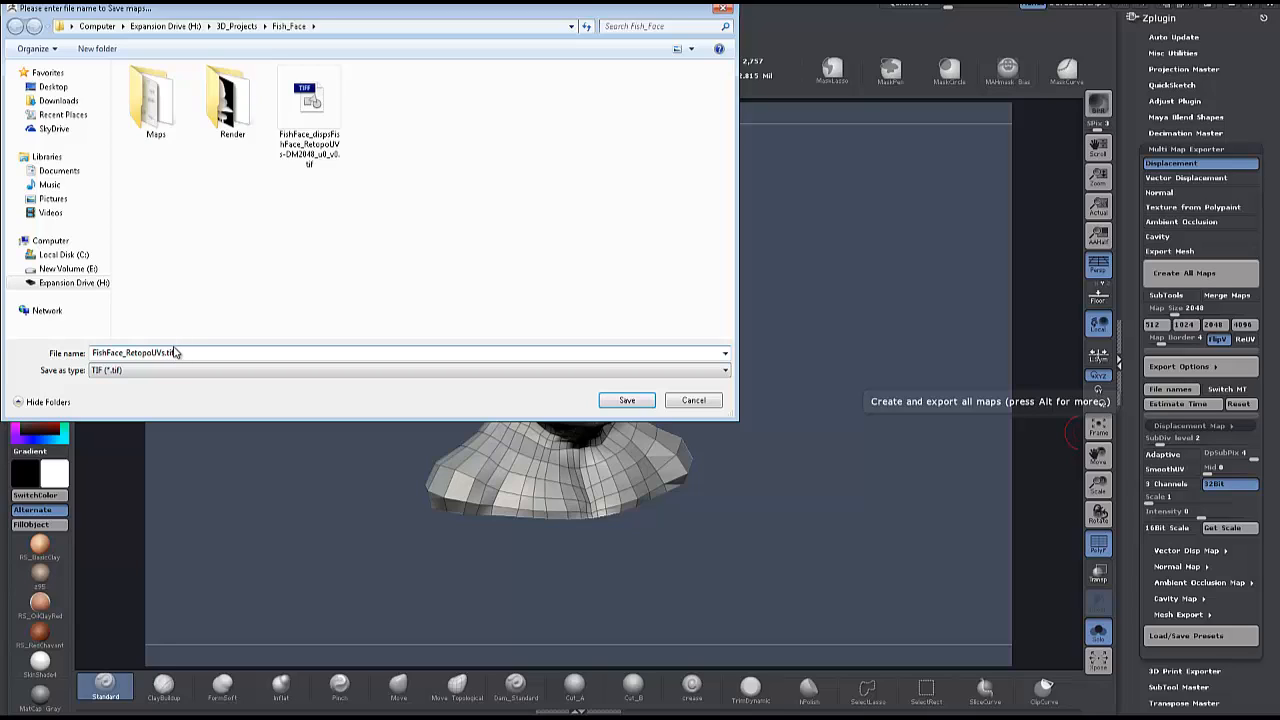
pyautogui.moveTo(200, 292)
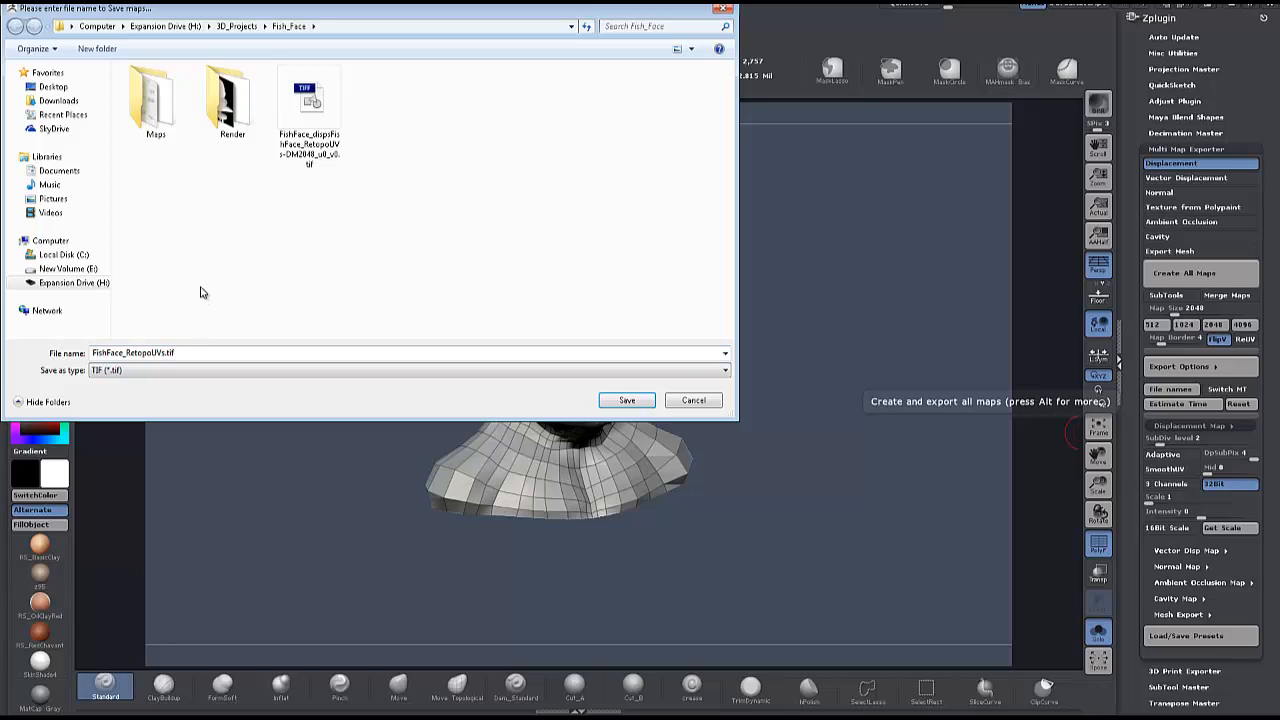
pyautogui.moveTo(210, 224)
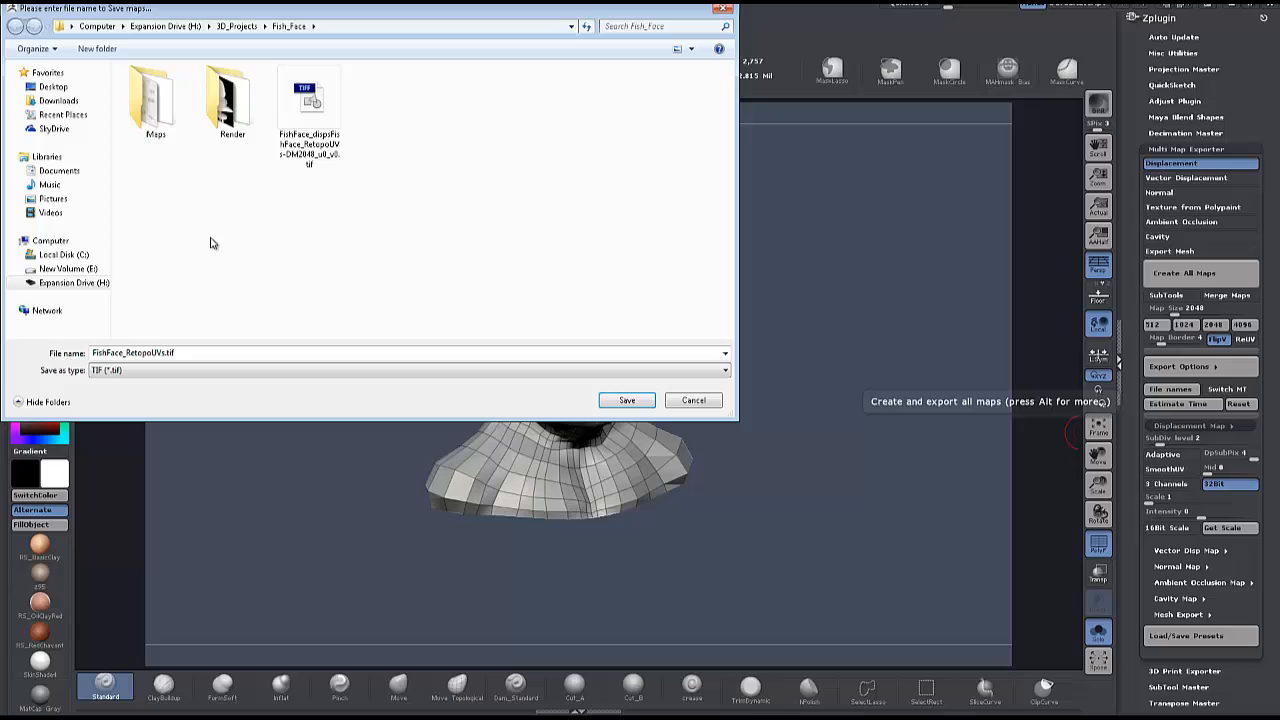
pyautogui.click(308, 104)
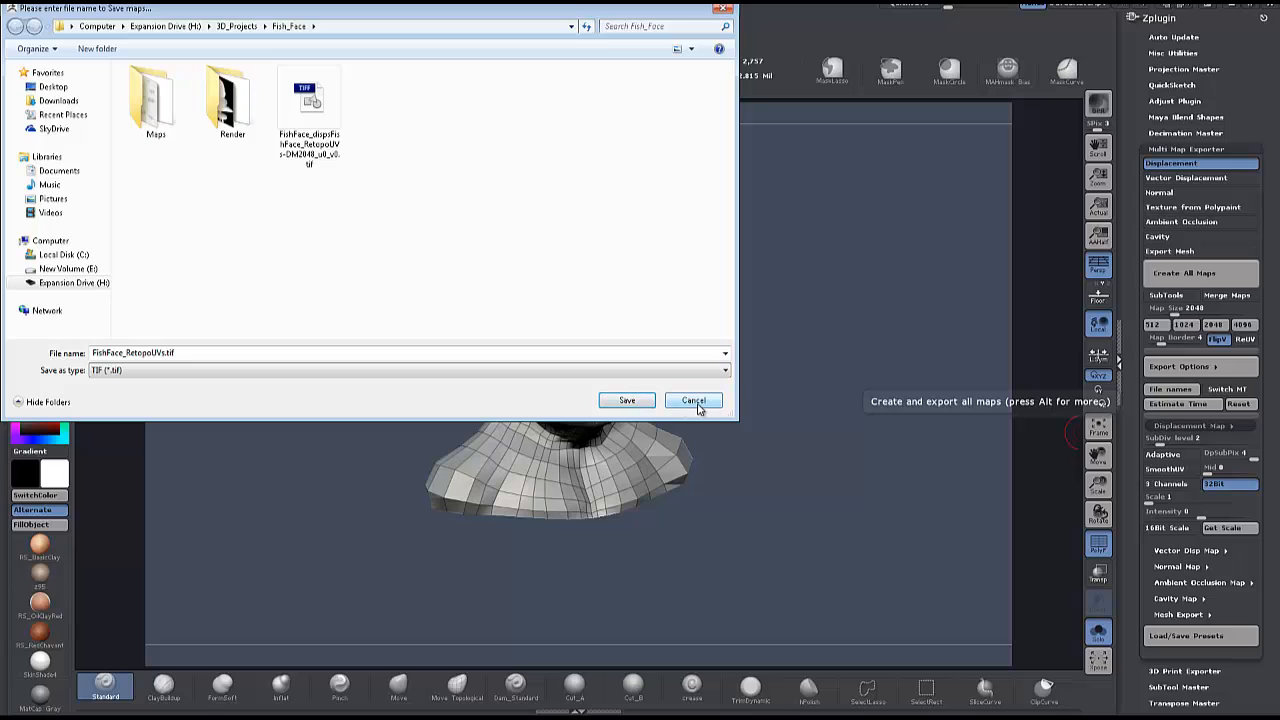
pyautogui.click(692, 400)
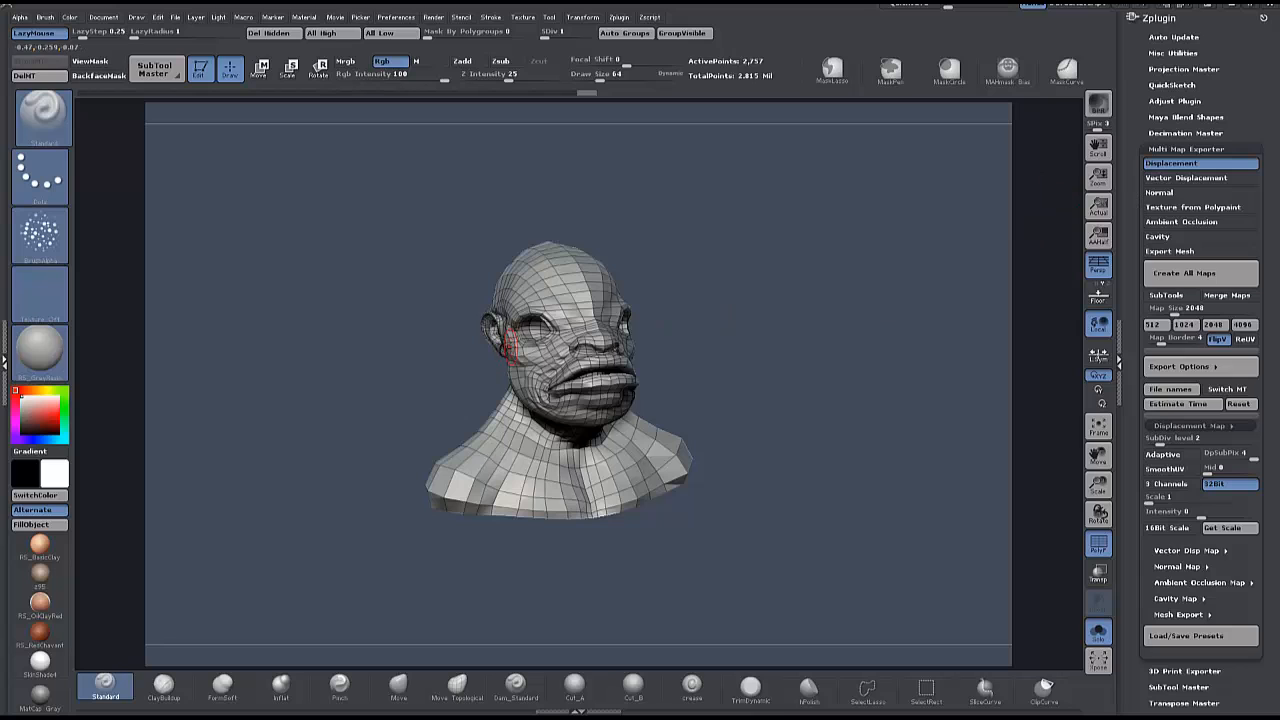
pyautogui.moveTo(444, 438)
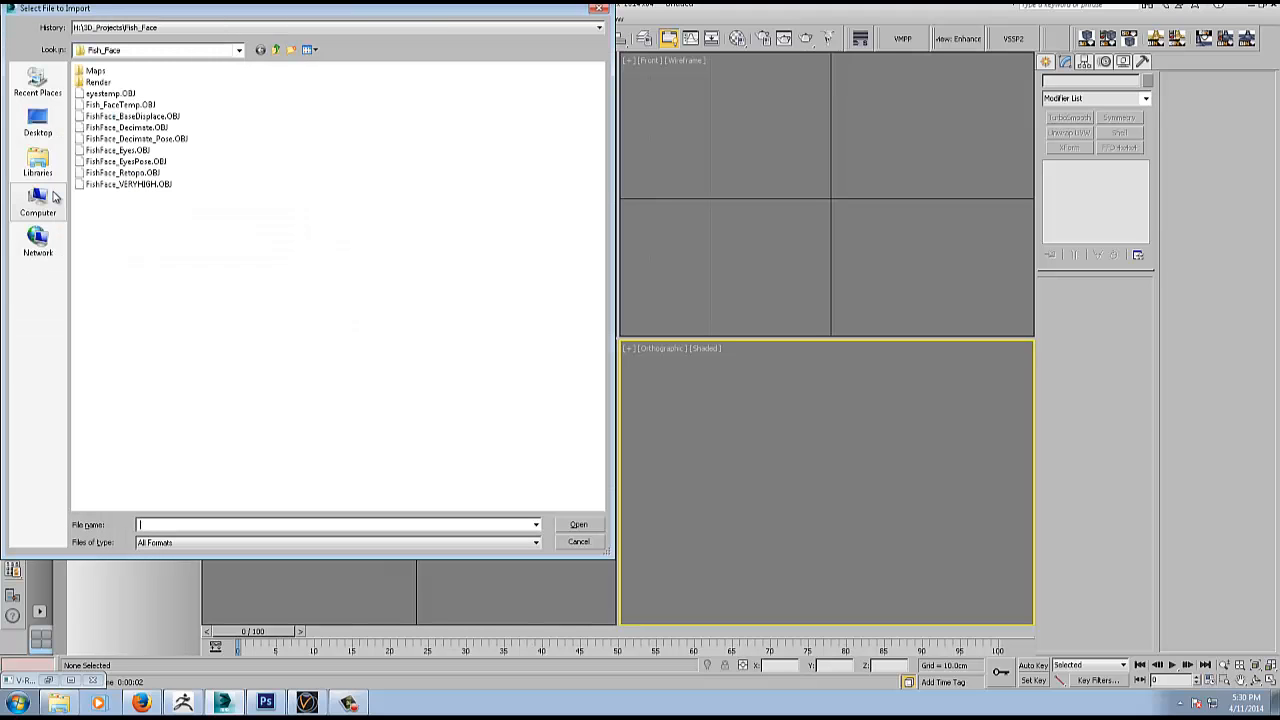
# Choose FishFace_BaseDisplace.OBJ from the Fish_Face folder for import.
pyautogui.click(132, 116)
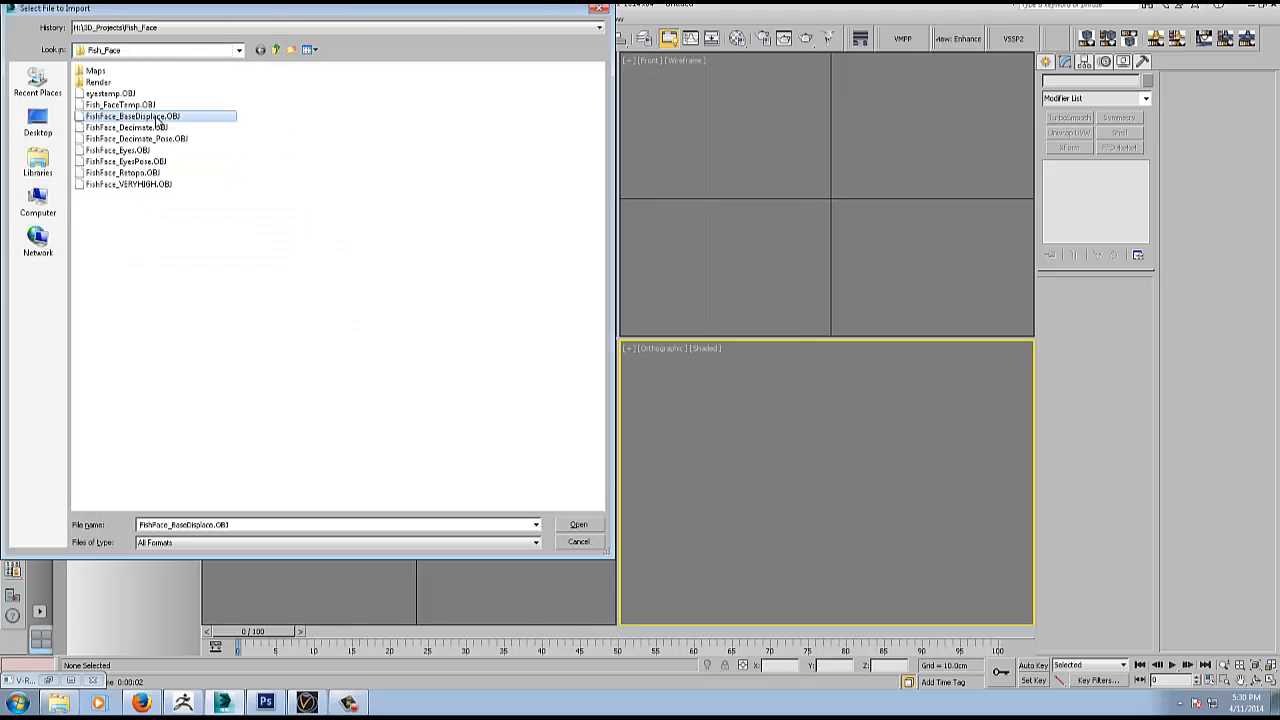
pyautogui.click(578, 524)
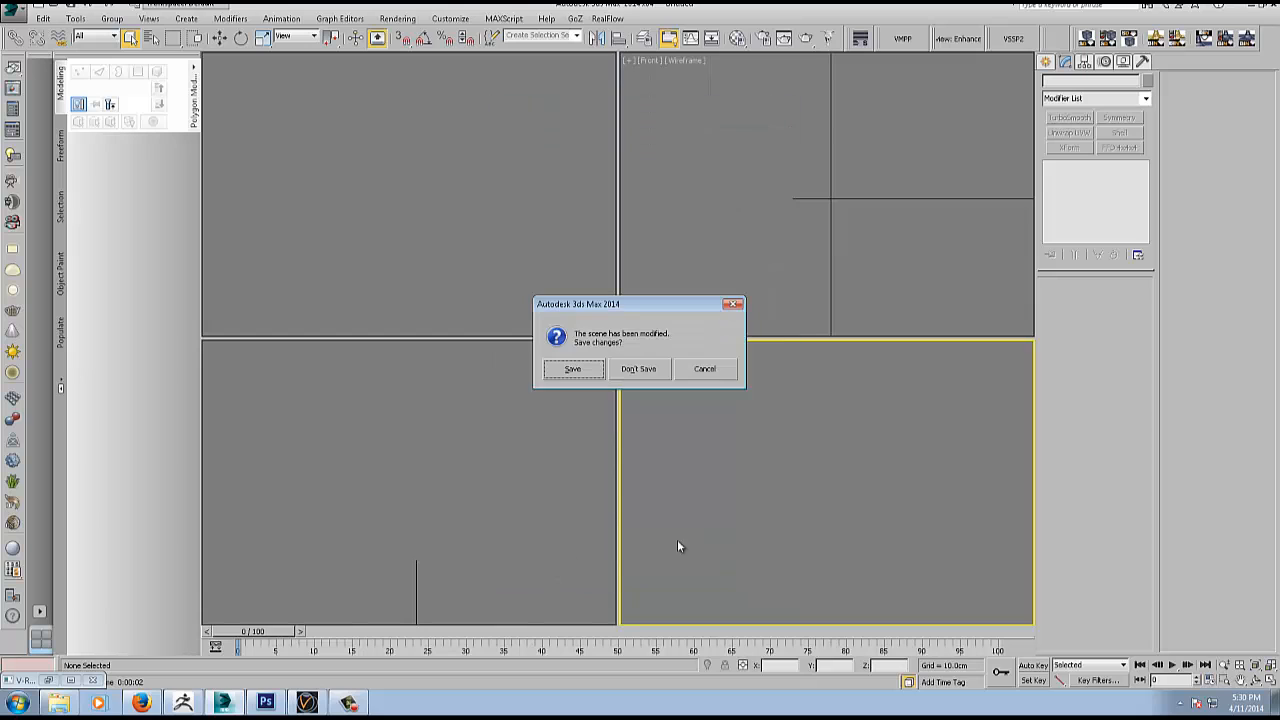
# Import the head mesh without saving the previous scene and look it over.
pyautogui.click(638, 368)
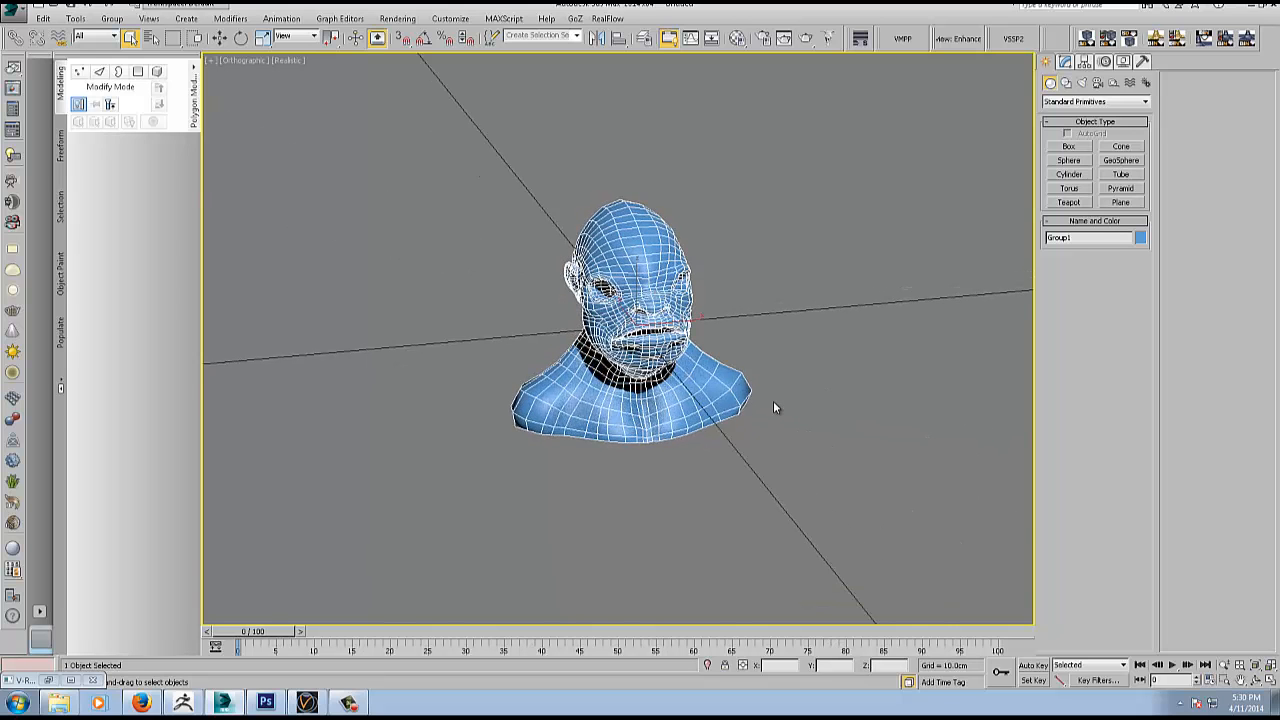
pyautogui.moveTo(776, 408); pyautogui.dragTo(856, 390)
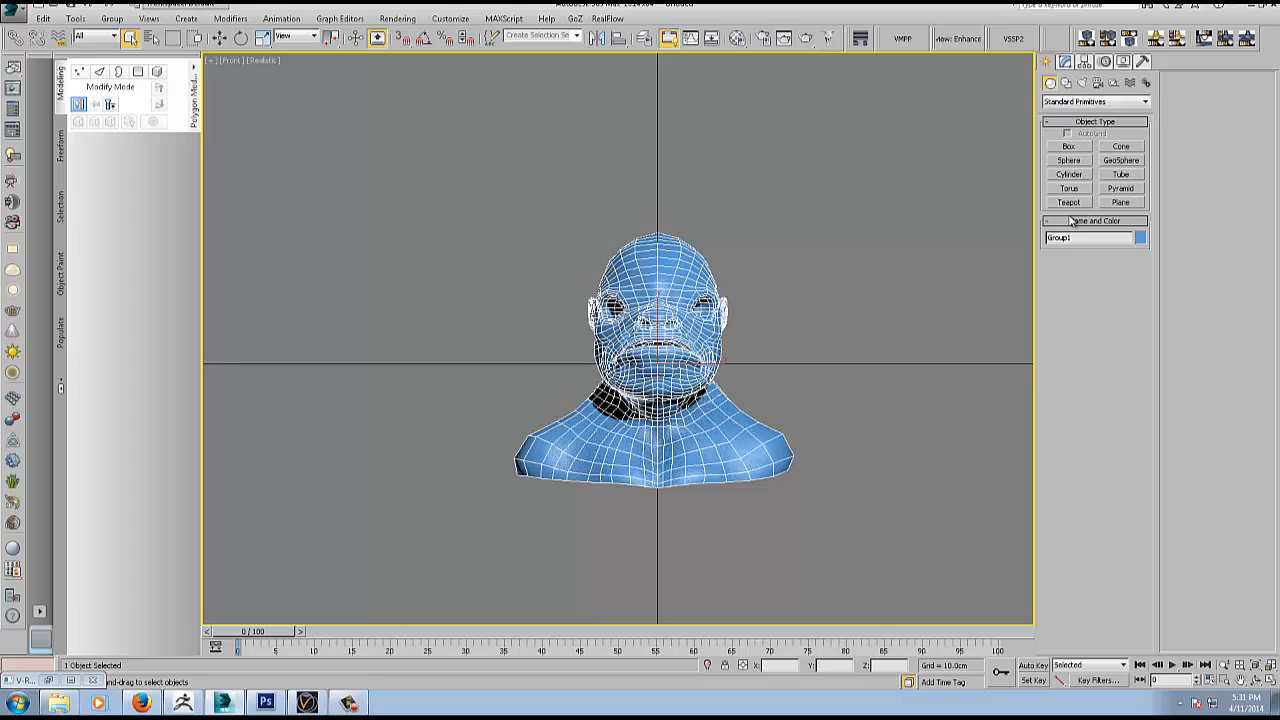
# Add a reference sphere in the Front view and reselect the head mesh.
pyautogui.click(1068, 160)
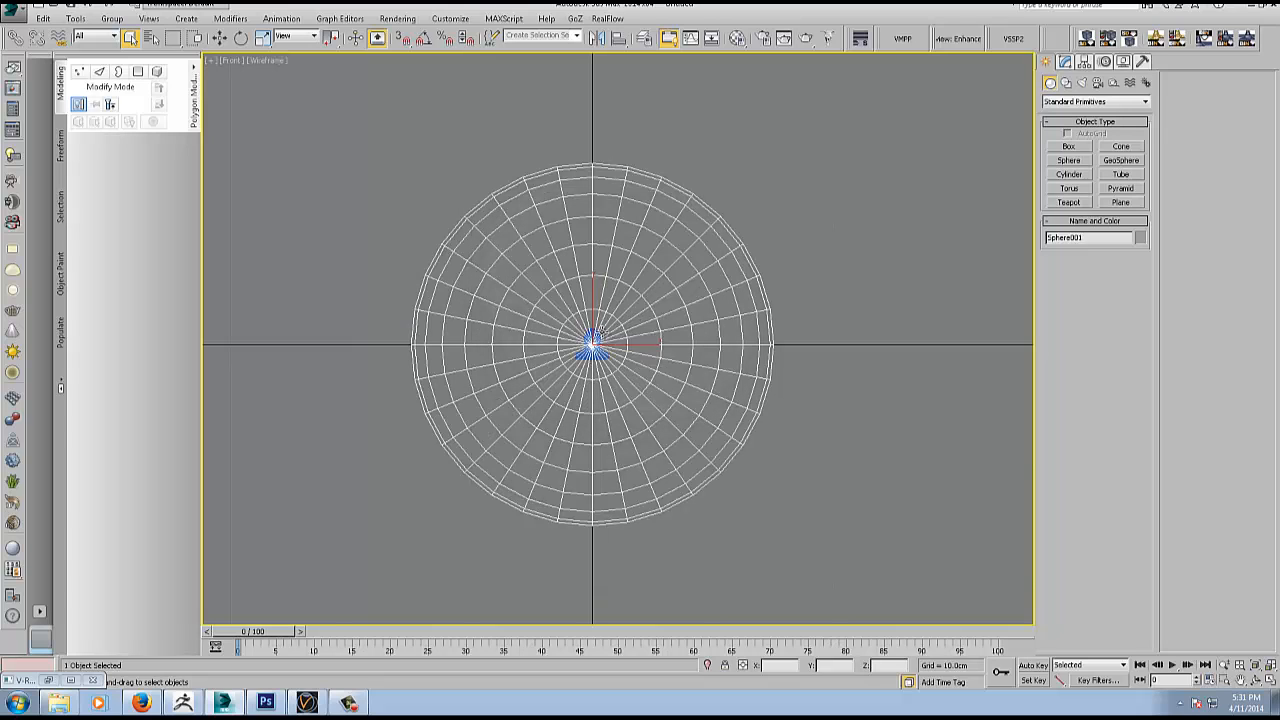
pyautogui.moveTo(596, 340)
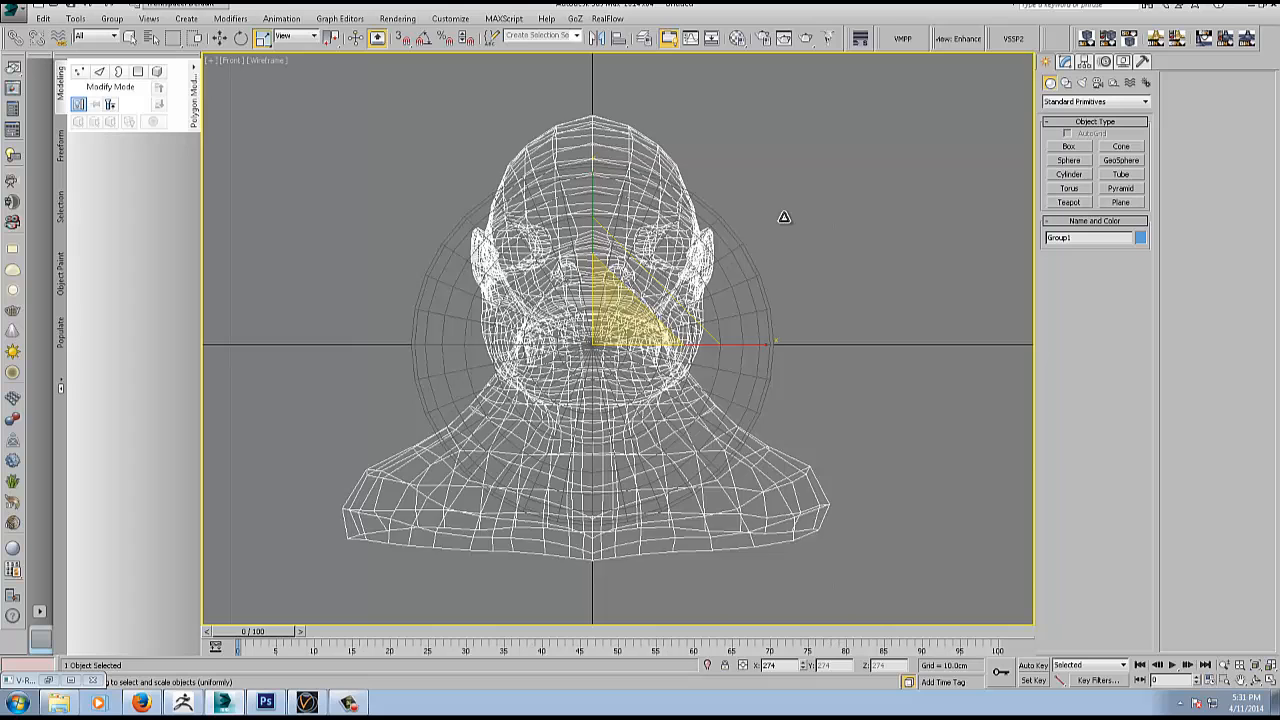
pyautogui.click(736, 284)
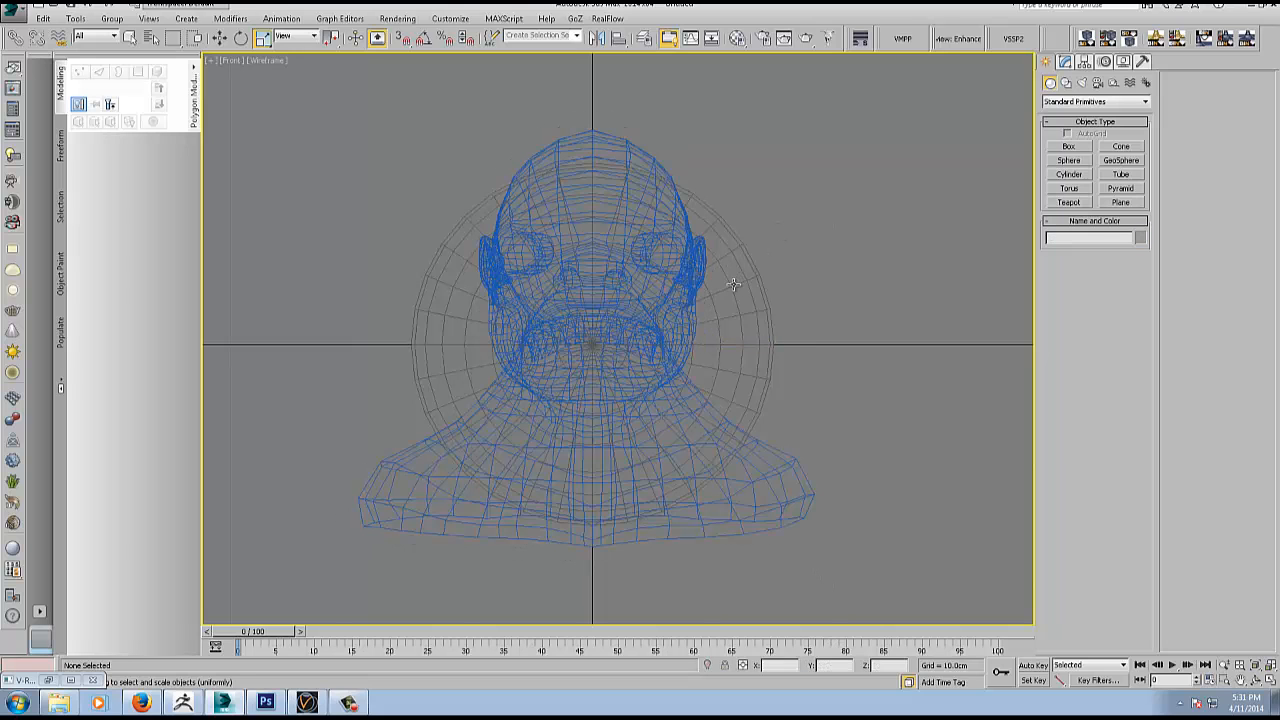
pyautogui.click(592, 344)
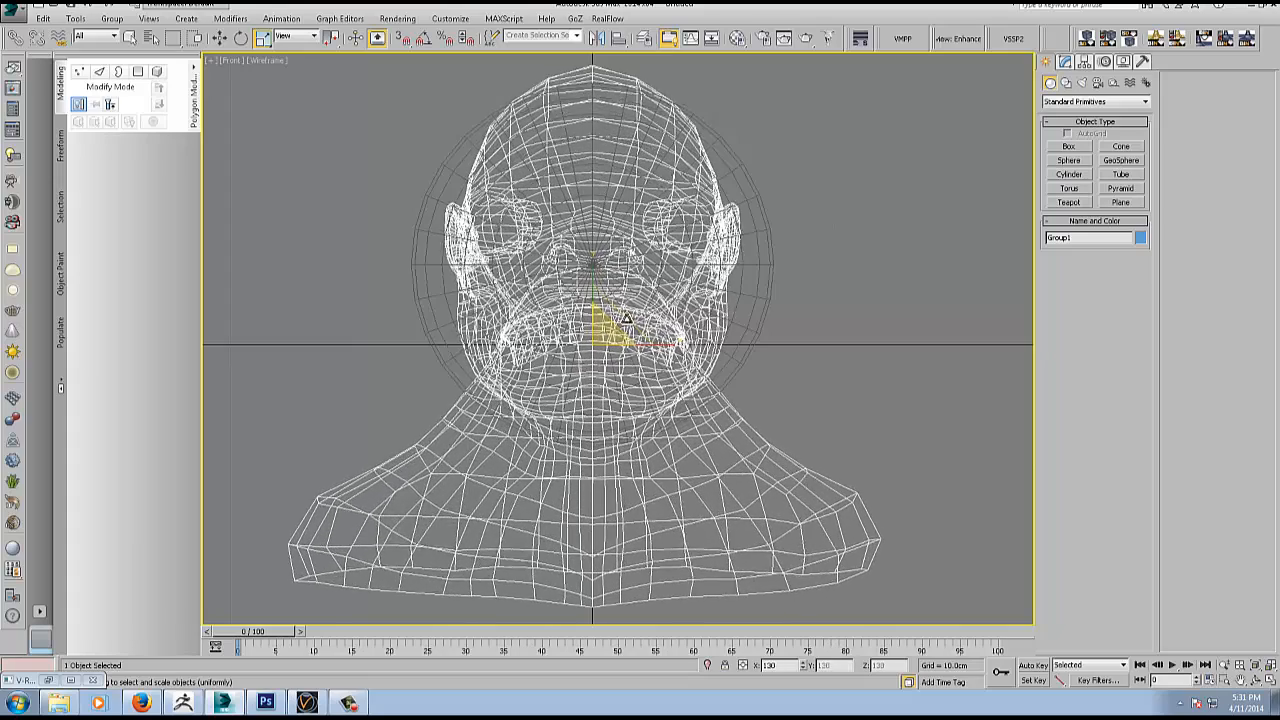
# Switch to the Move transform on the head via the quad menu.
pyautogui.rightClick(624, 320)
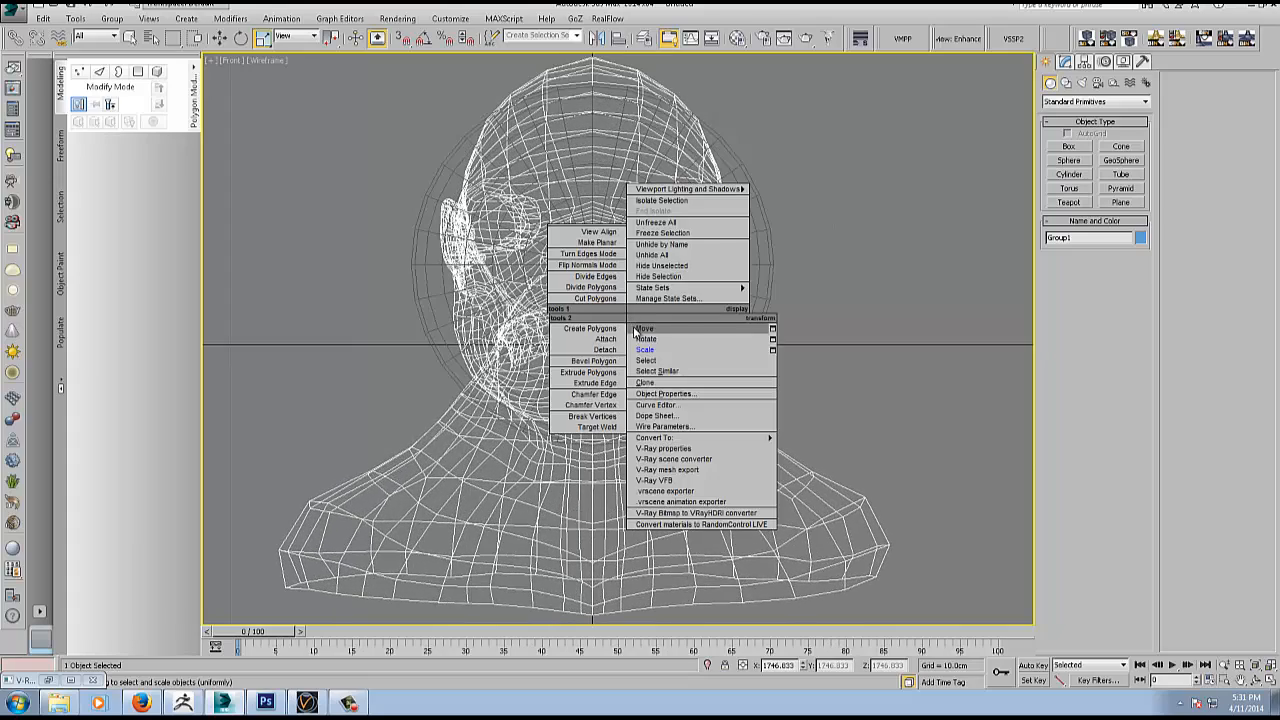
pyautogui.click(644, 328)
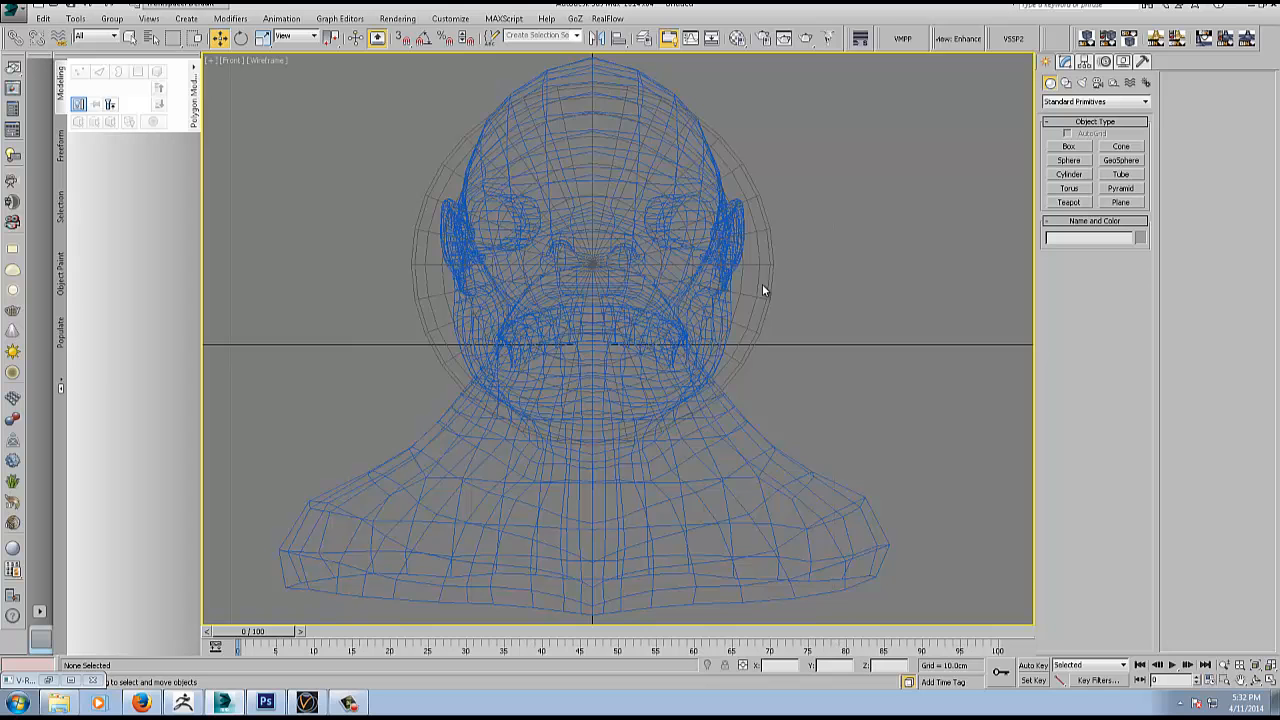
pyautogui.click(596, 264)
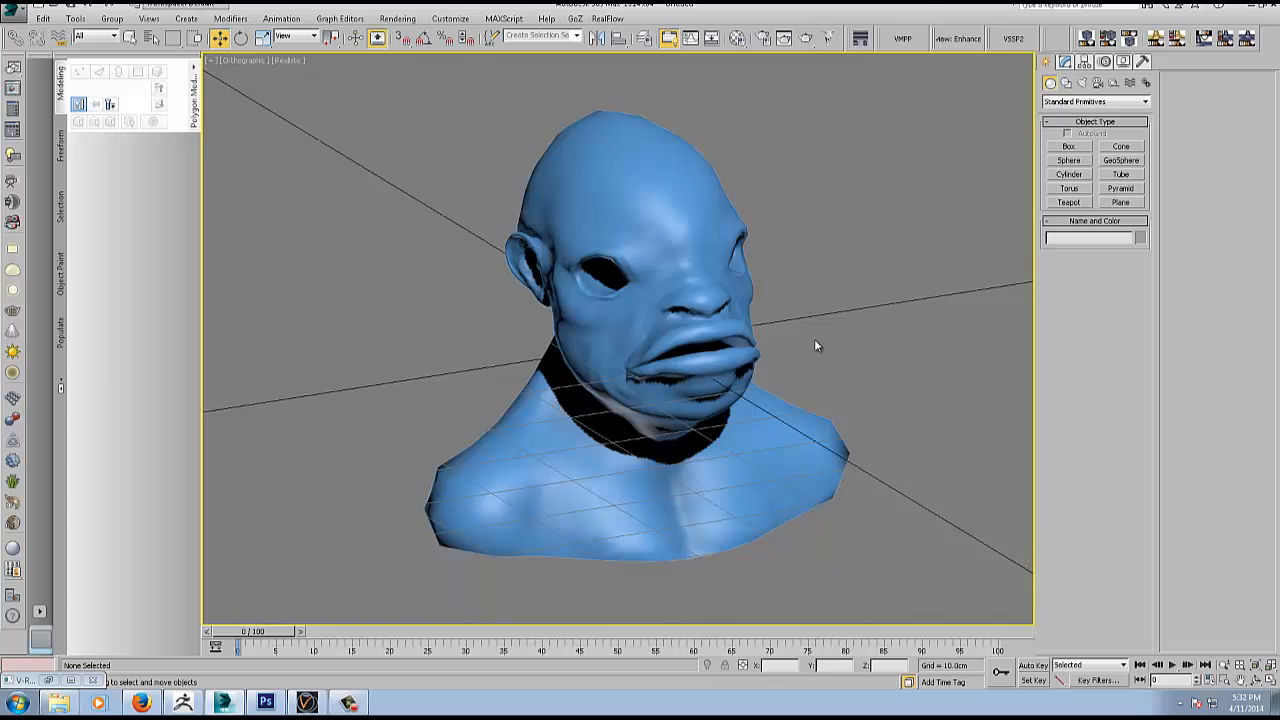
# Select the head in the Modify panel and bring up its Editable Mesh conversion options.
pyautogui.moveTo(816, 344); pyautogui.dragTo(792, 336)
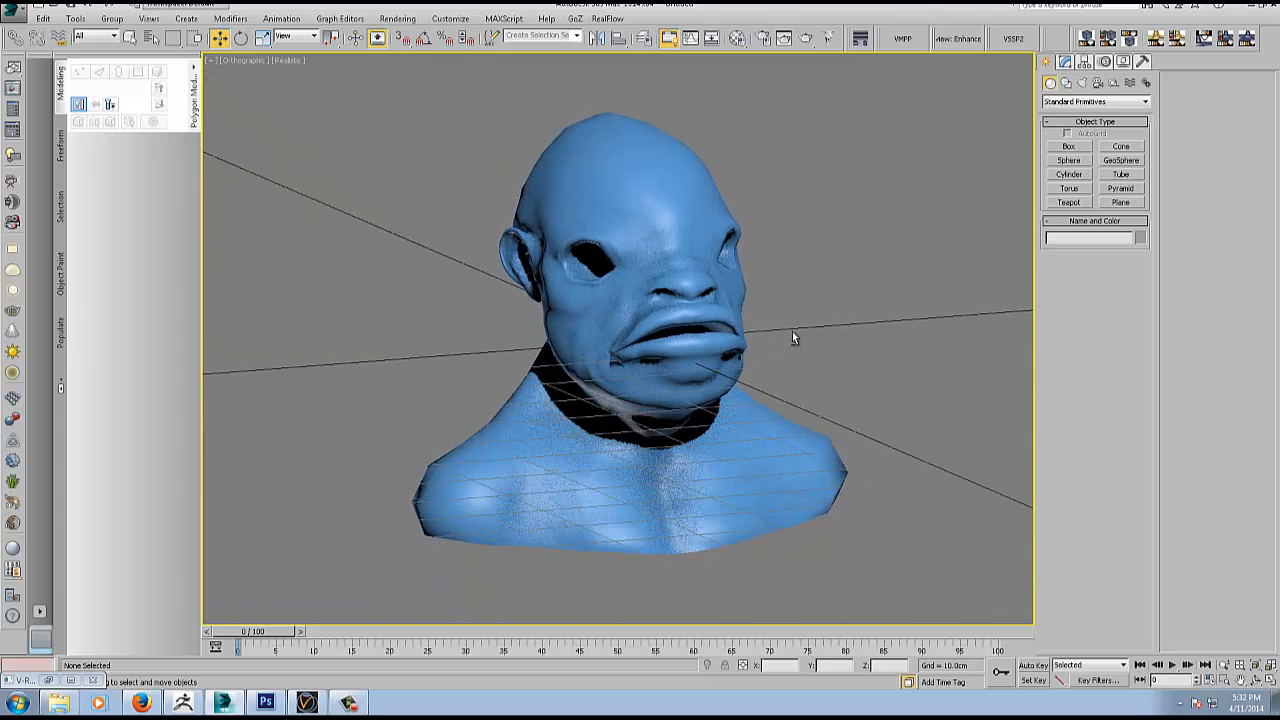
pyautogui.click(1064, 62)
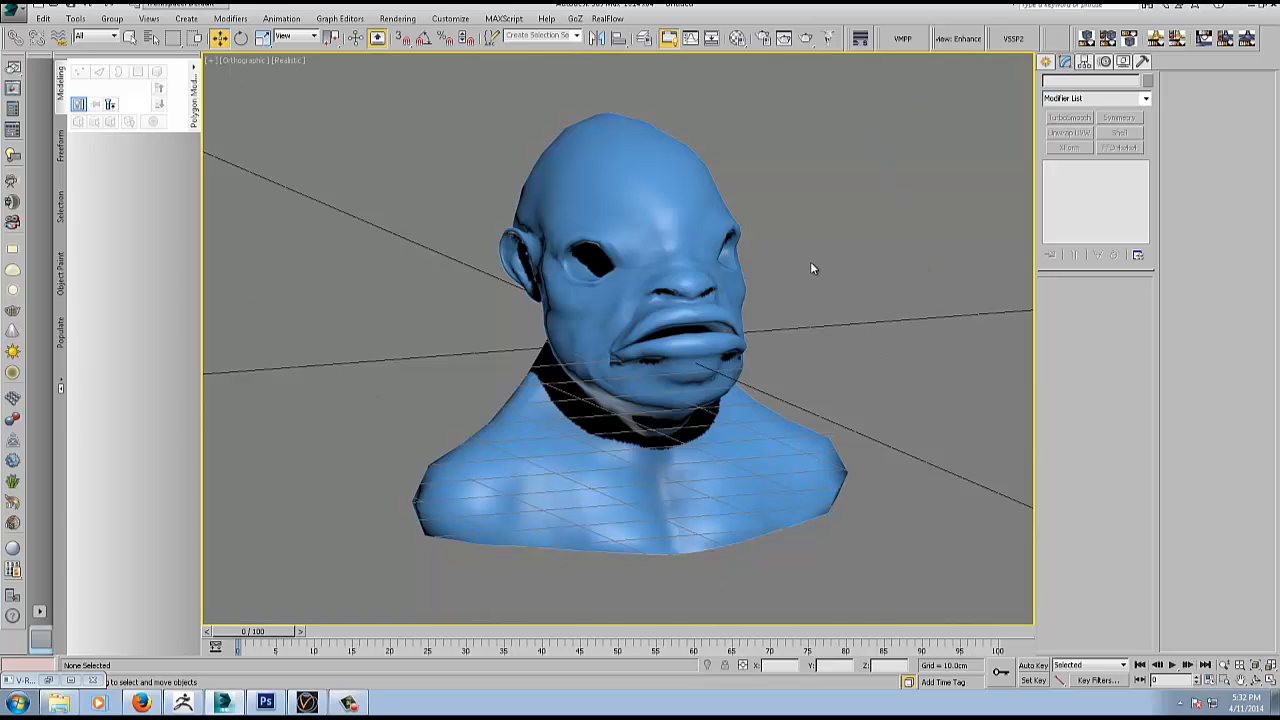
pyautogui.click(600, 300)
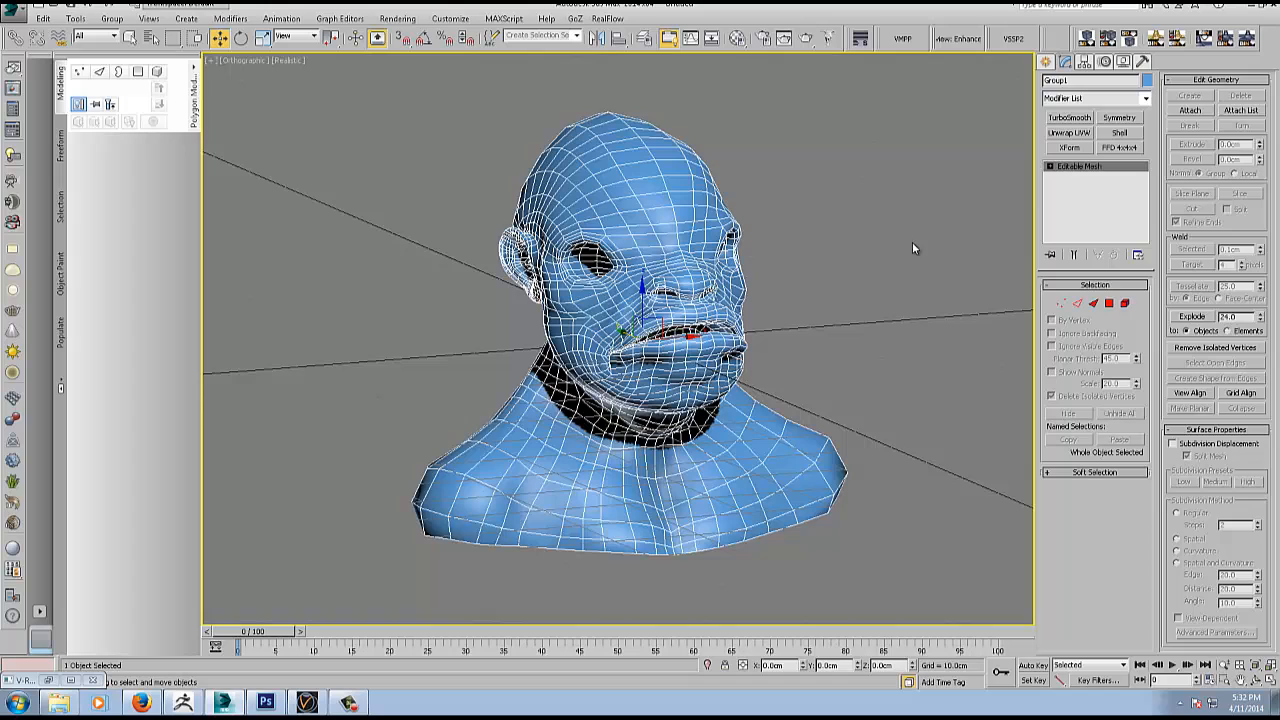
pyautogui.moveTo(1070, 122)
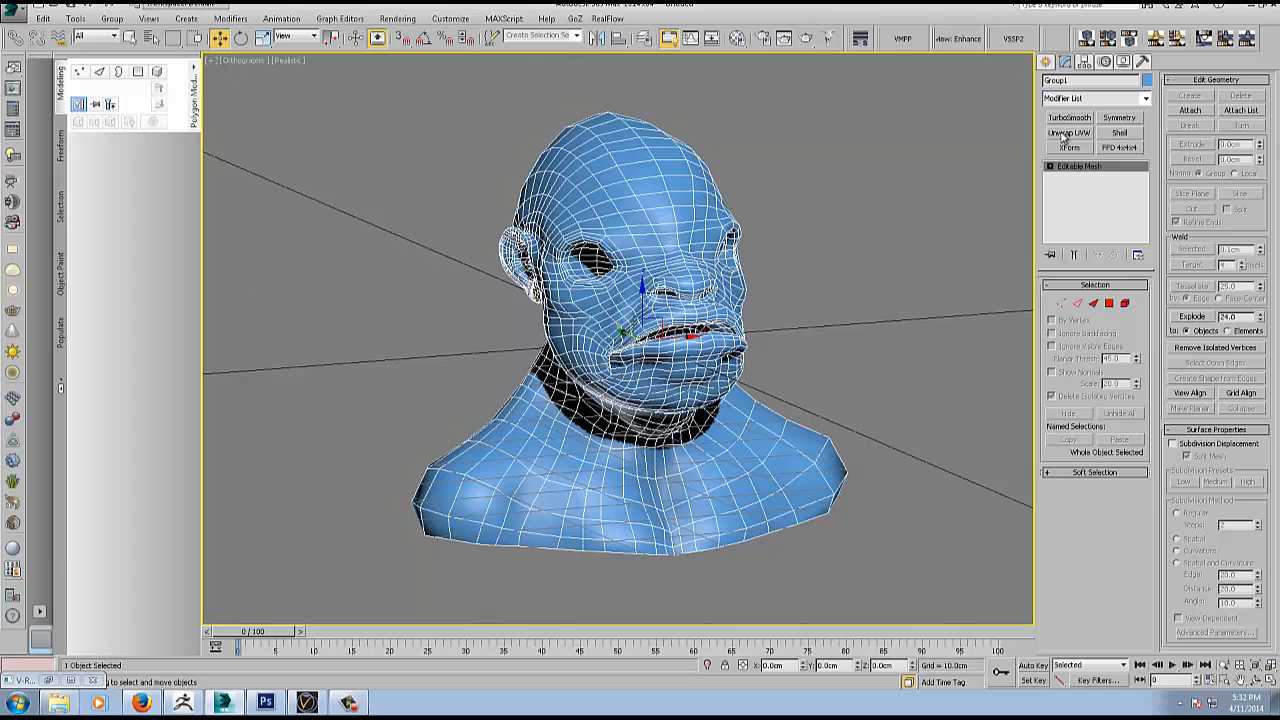
pyautogui.moveTo(1058, 128)
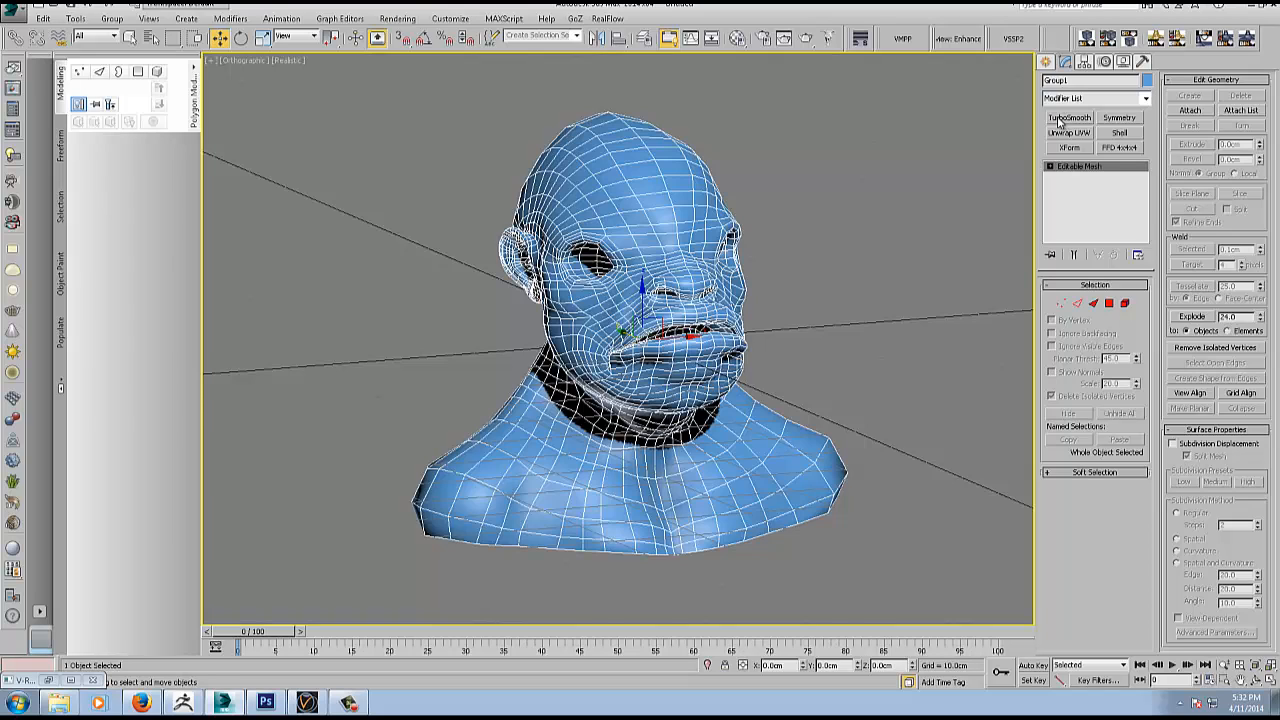
pyautogui.rightClick(1078, 166)
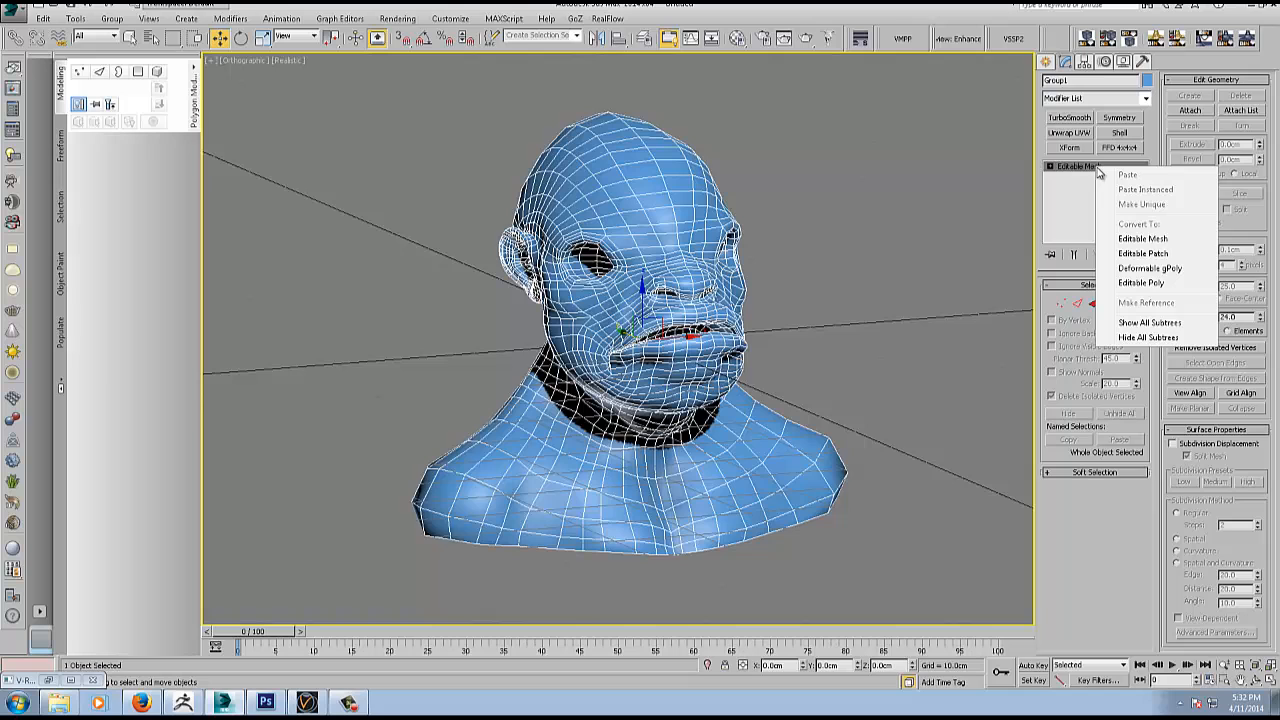
# Convert the head to Editable Poly, add Unwrap UVW and inspect its UV layout in the editor.
pyautogui.click(1142, 282)
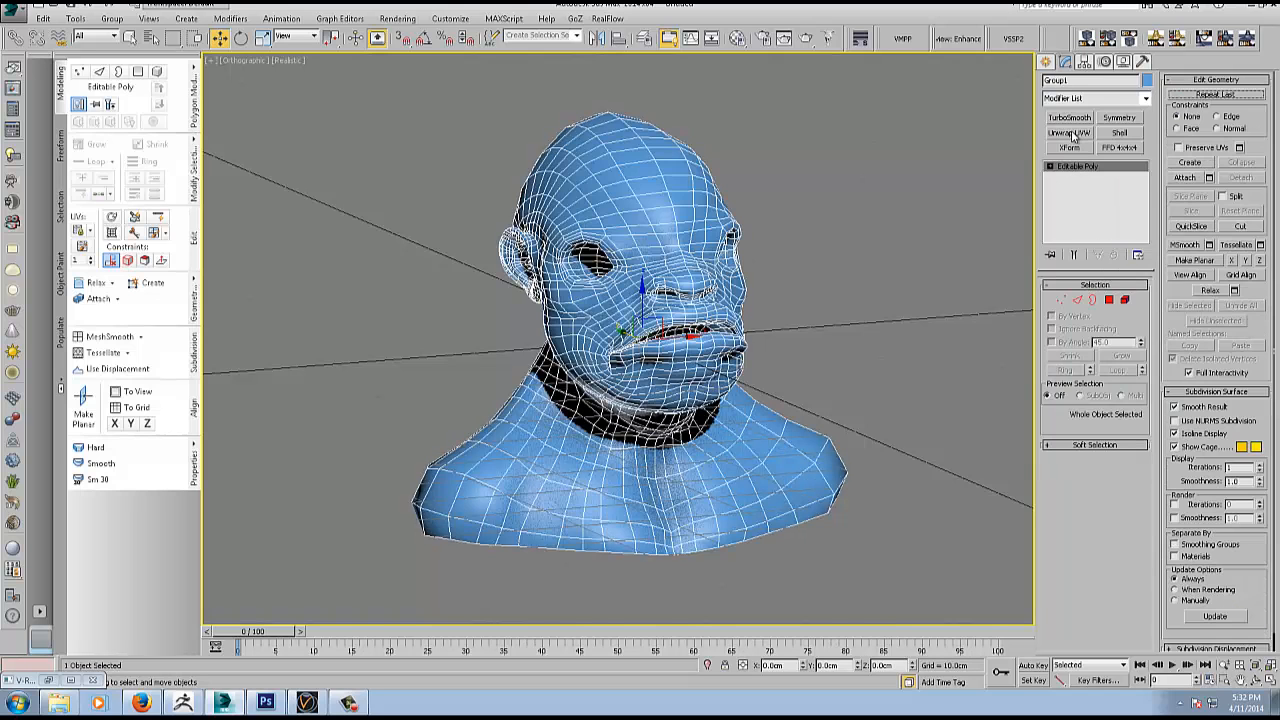
pyautogui.click(1068, 132)
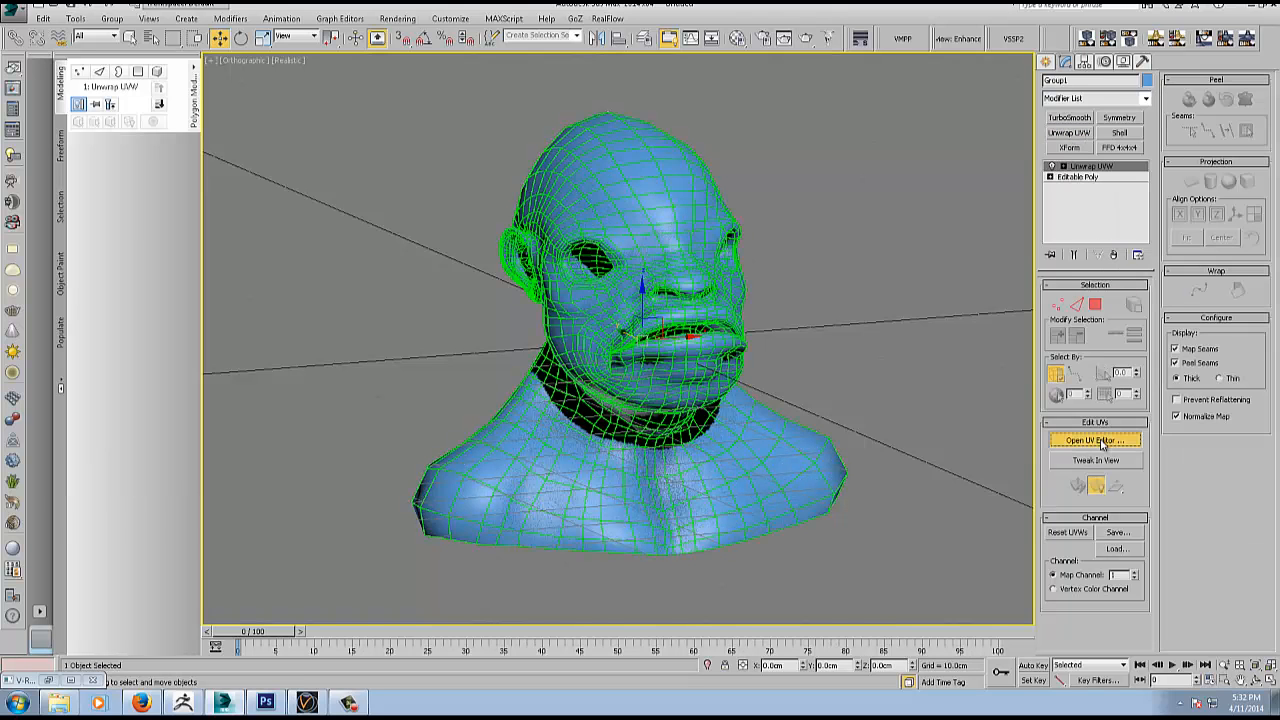
pyautogui.click(1094, 440)
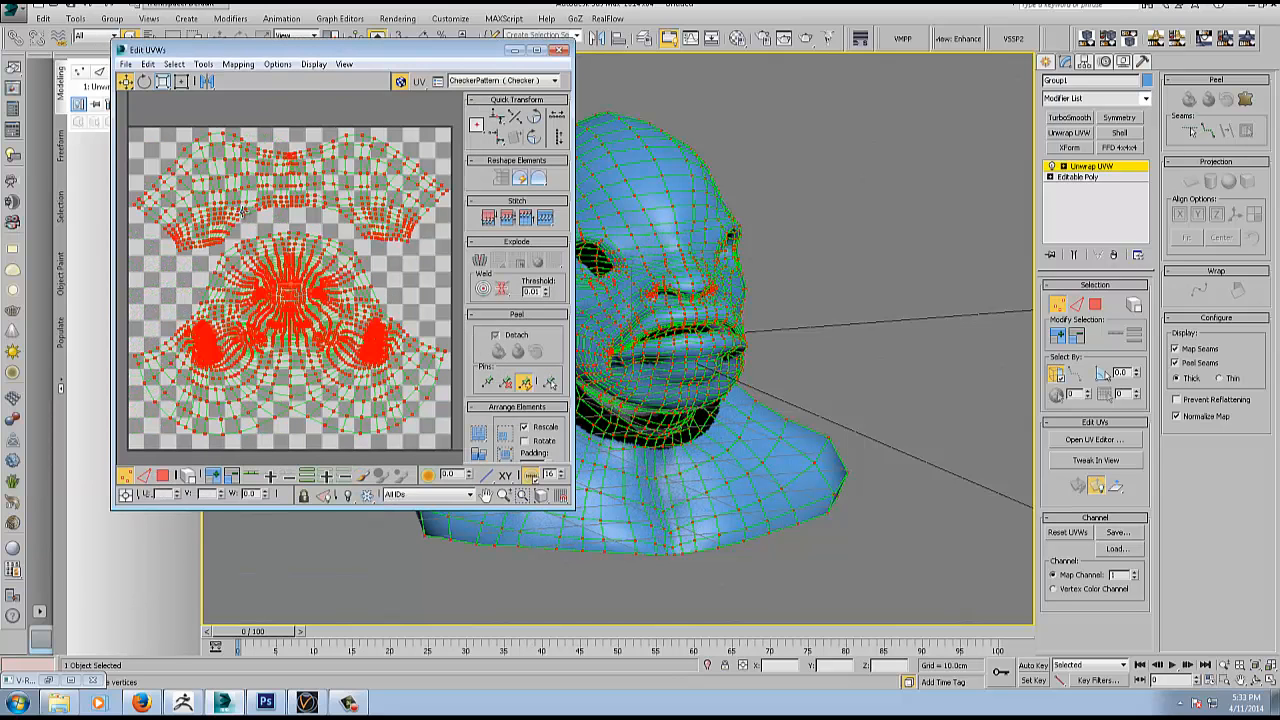
pyautogui.click(204, 64)
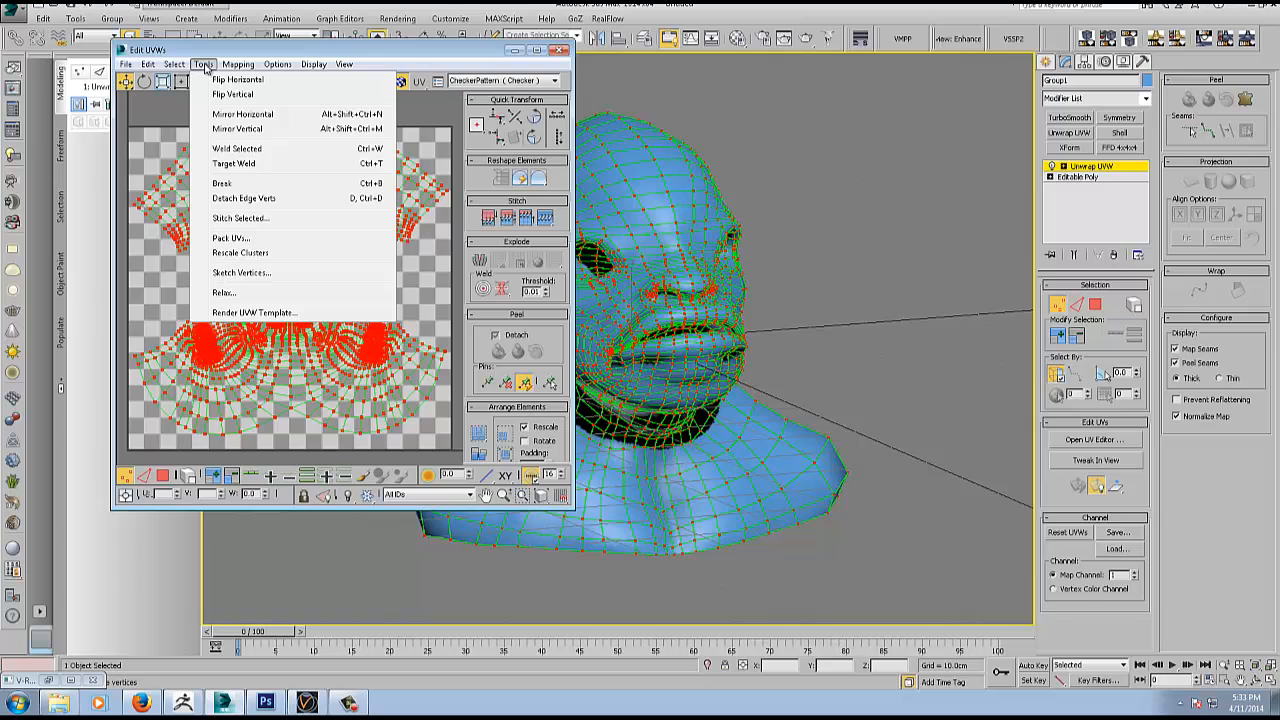
pyautogui.moveTo(240, 184)
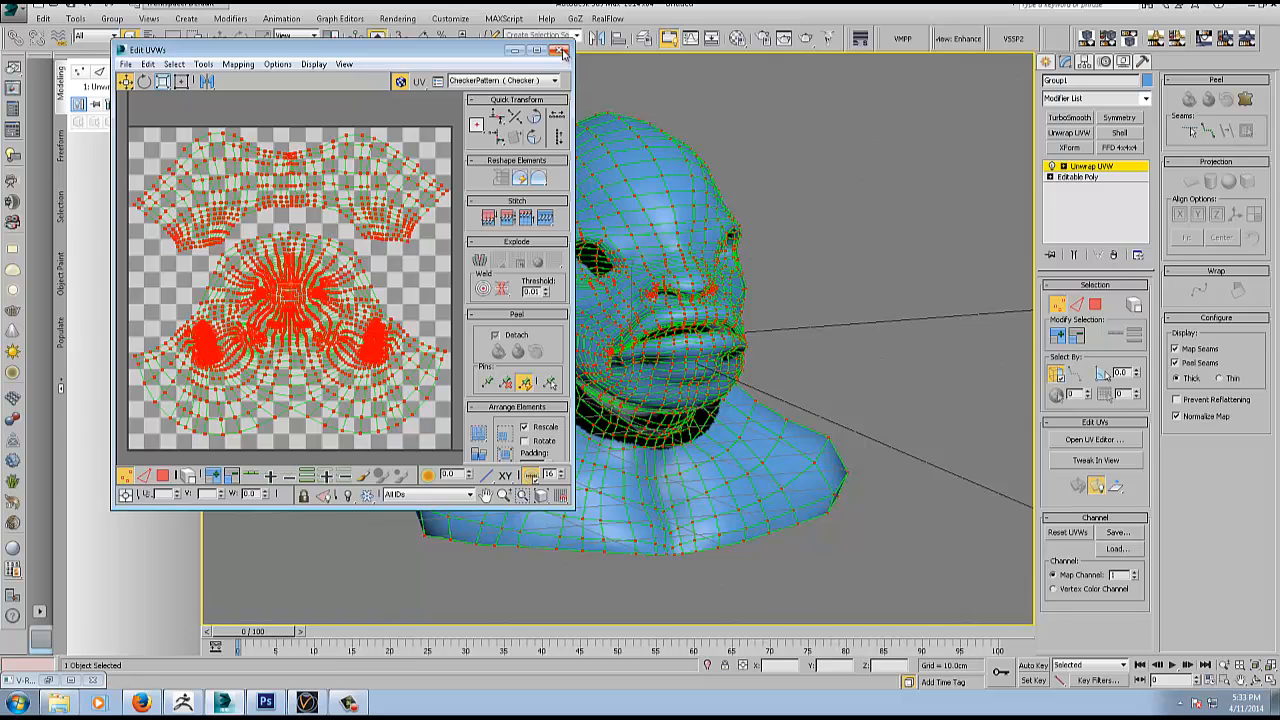
pyautogui.click(564, 48)
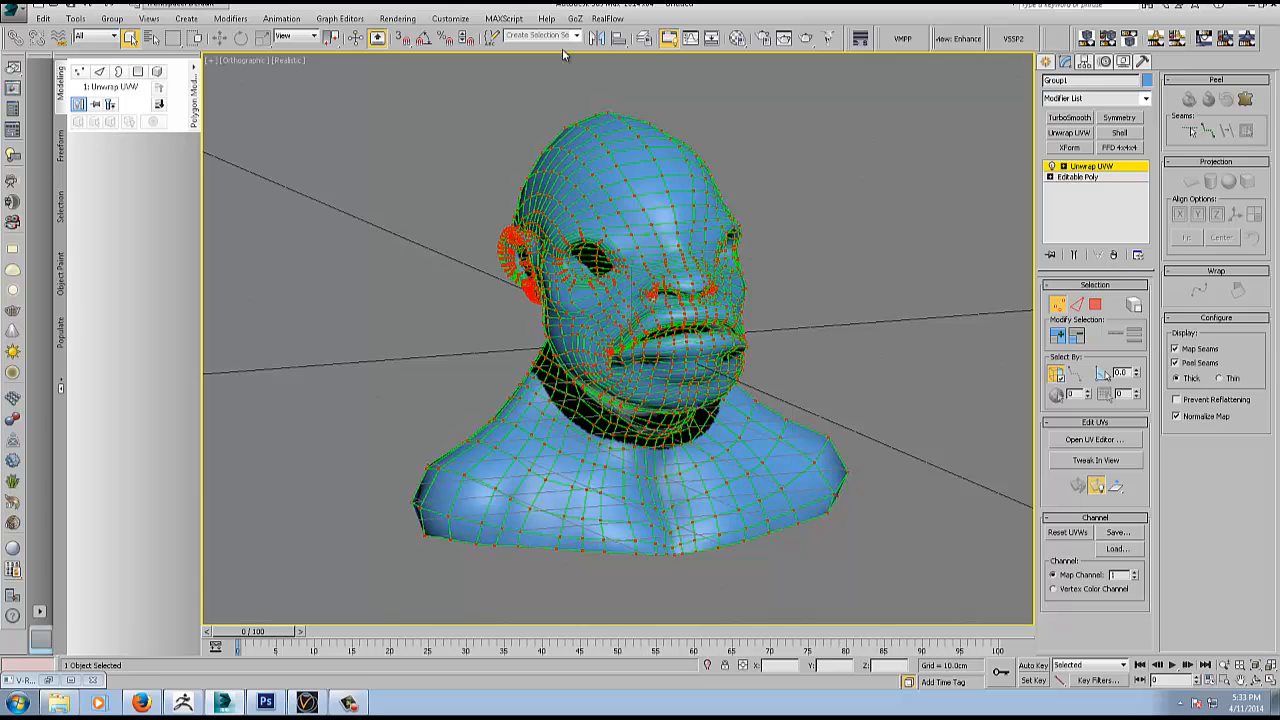
# Collapse the modifier stack and add subdivision smoothing to the head.
pyautogui.rightClick(1080, 166)
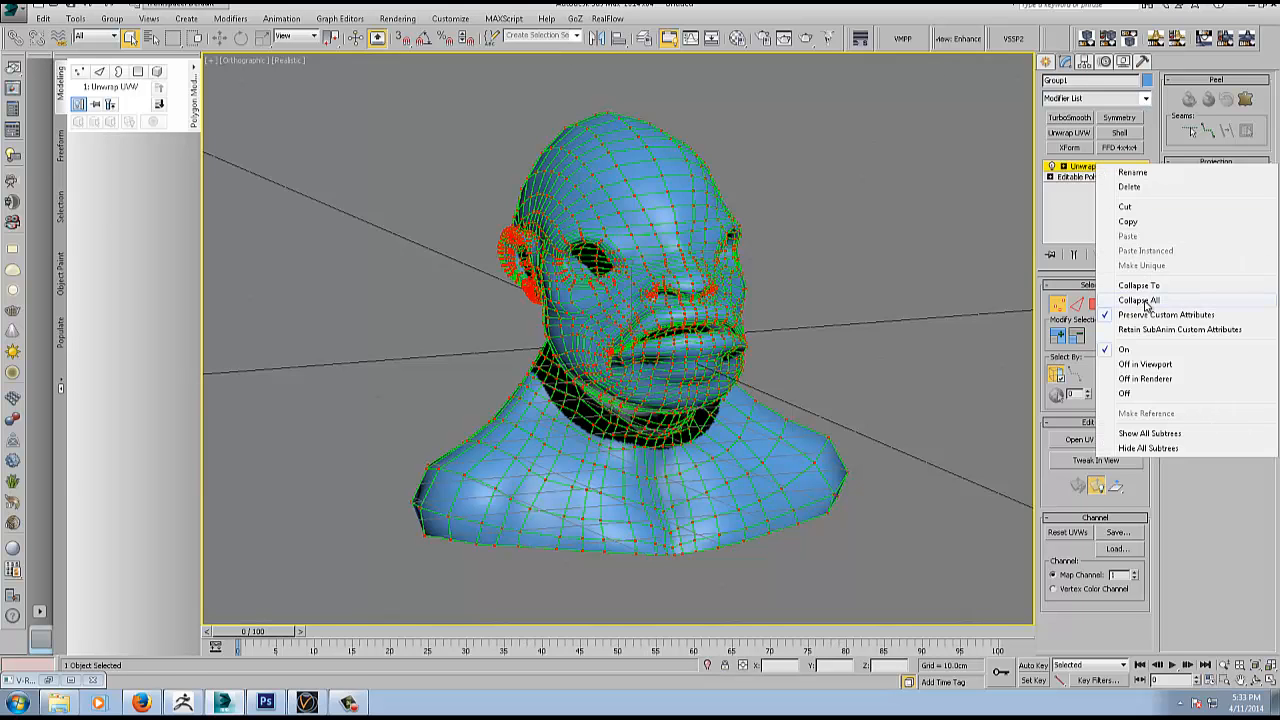
pyautogui.click(1140, 300)
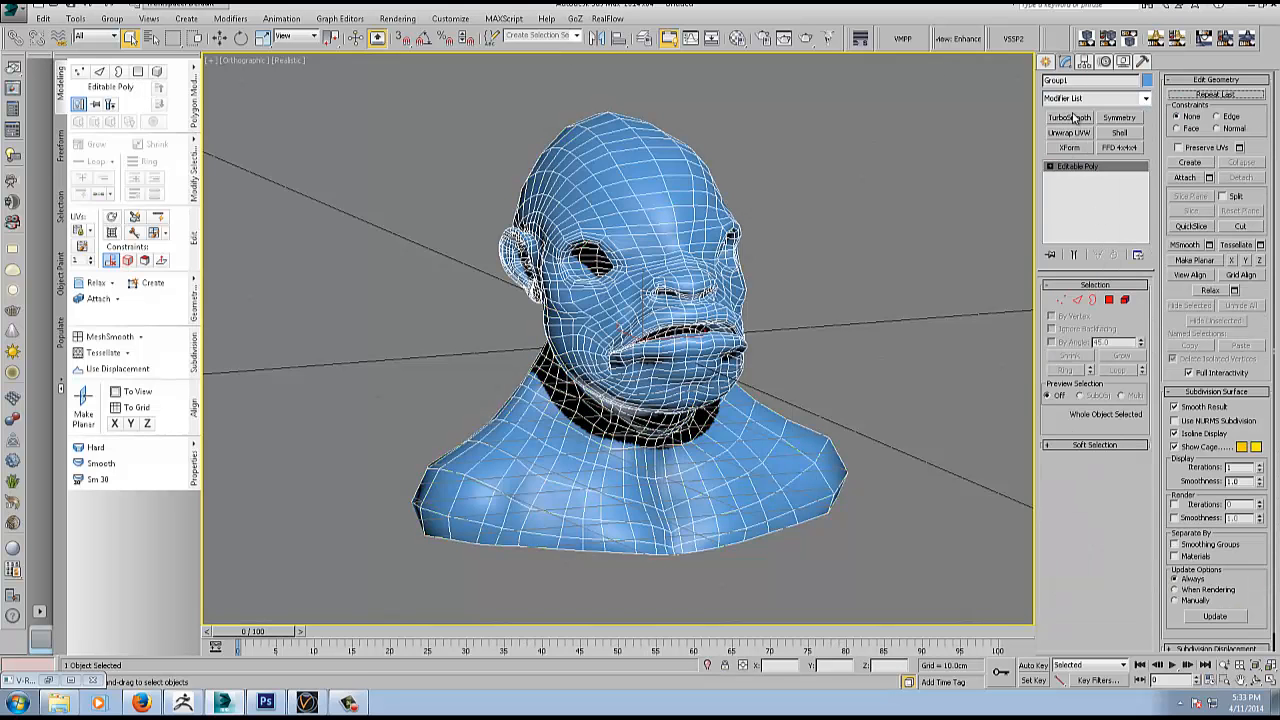
# Browse the Modifier List for the TurboSmooth and V-Ray displacement modifiers.
pyautogui.click(1068, 116)
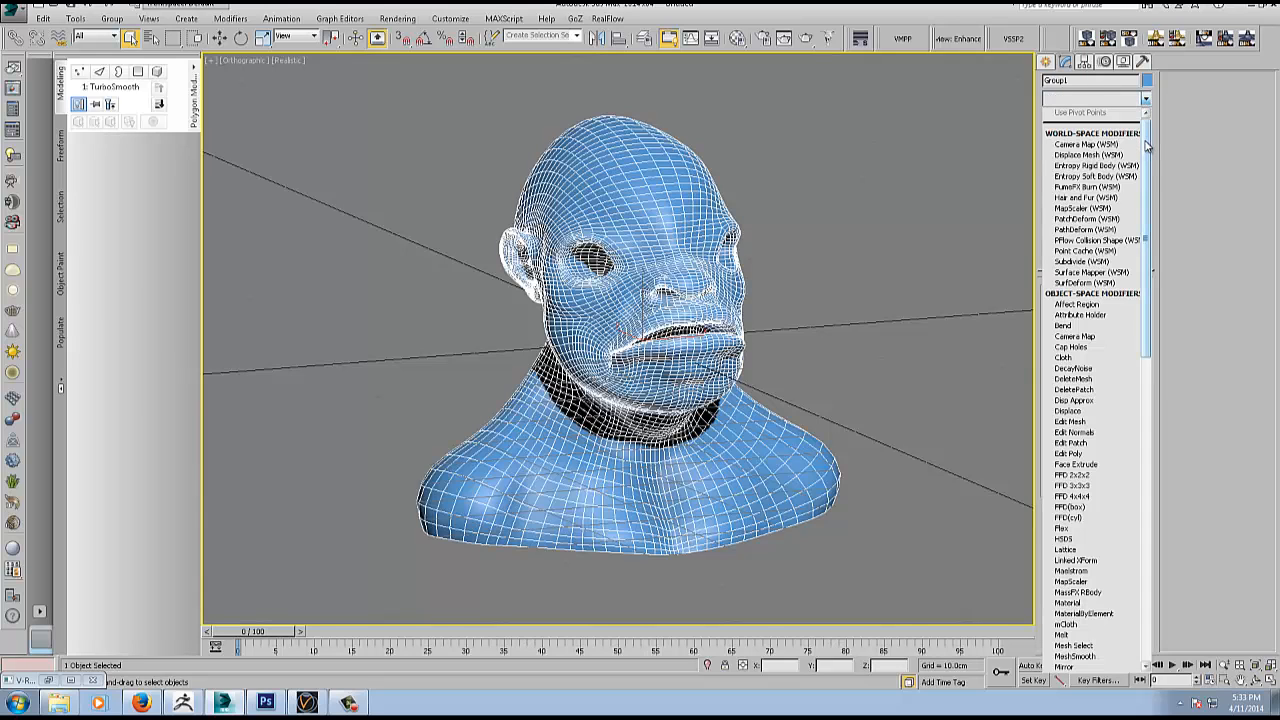
pyautogui.scroll(-3)
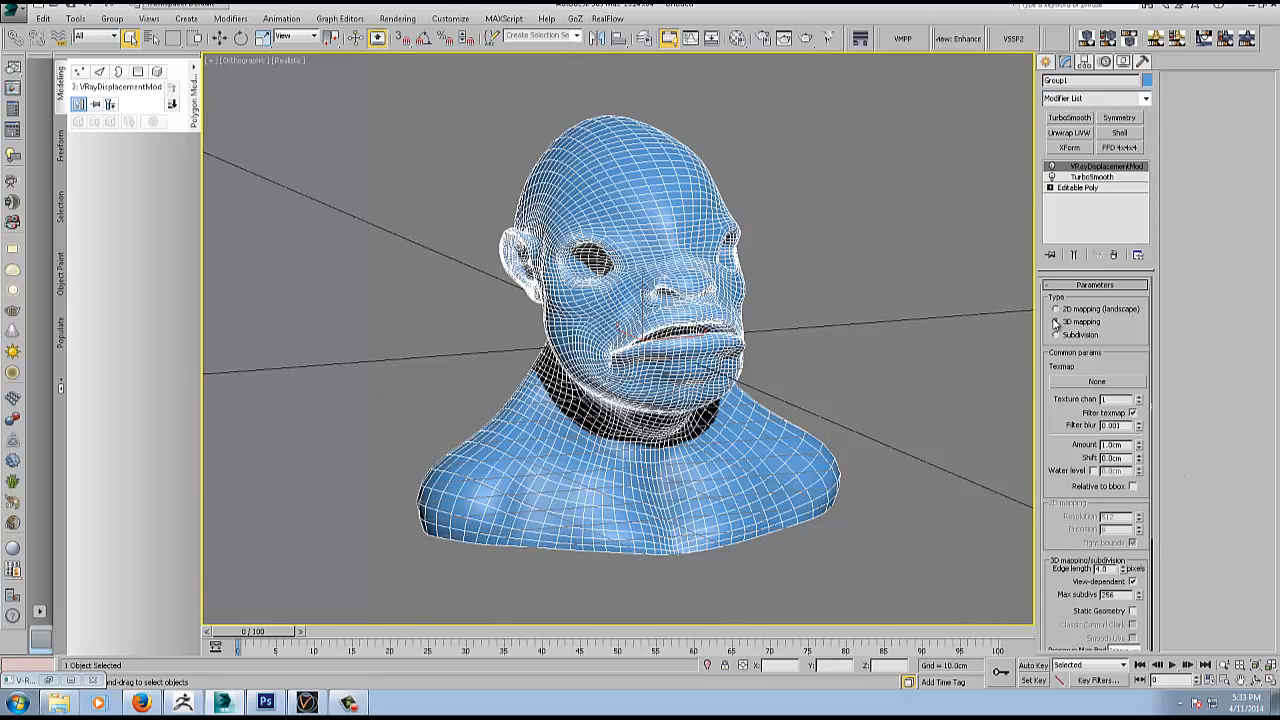
# Assign a Bitmap map to the VRayDisplacementMod Texmap slot and switch to Photoshop.
pyautogui.click(1056, 320)
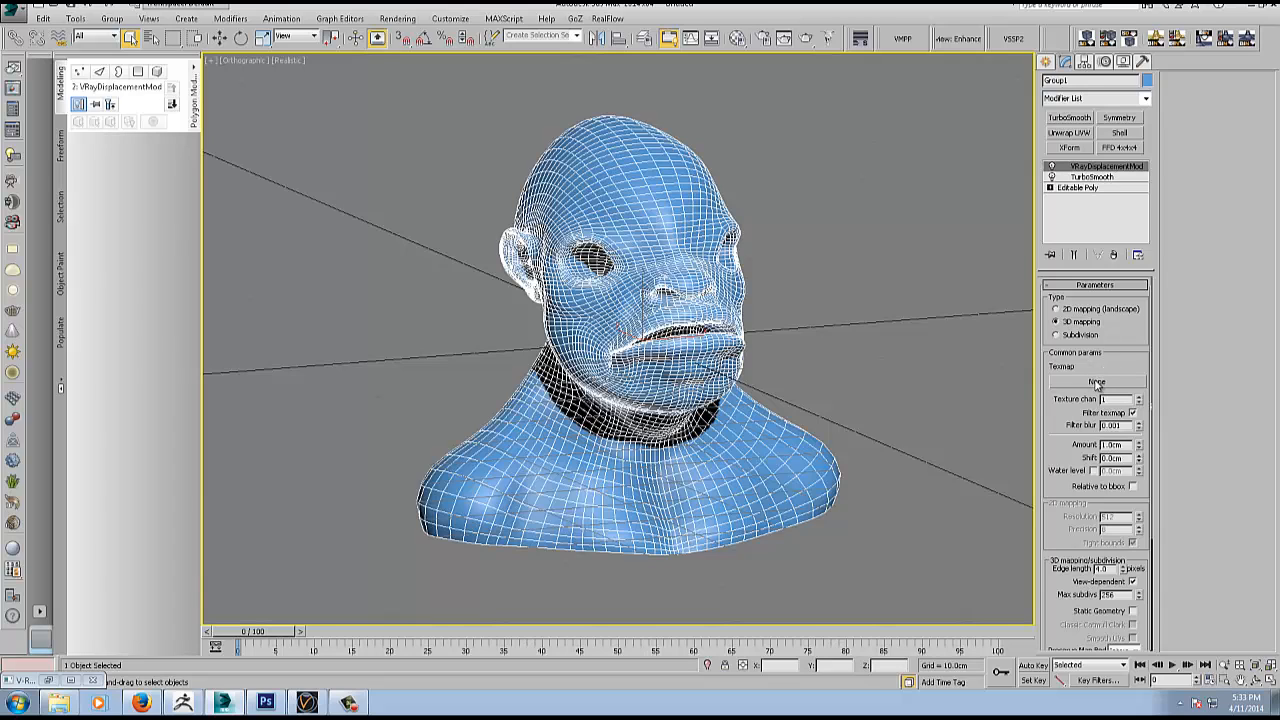
pyautogui.click(1096, 382)
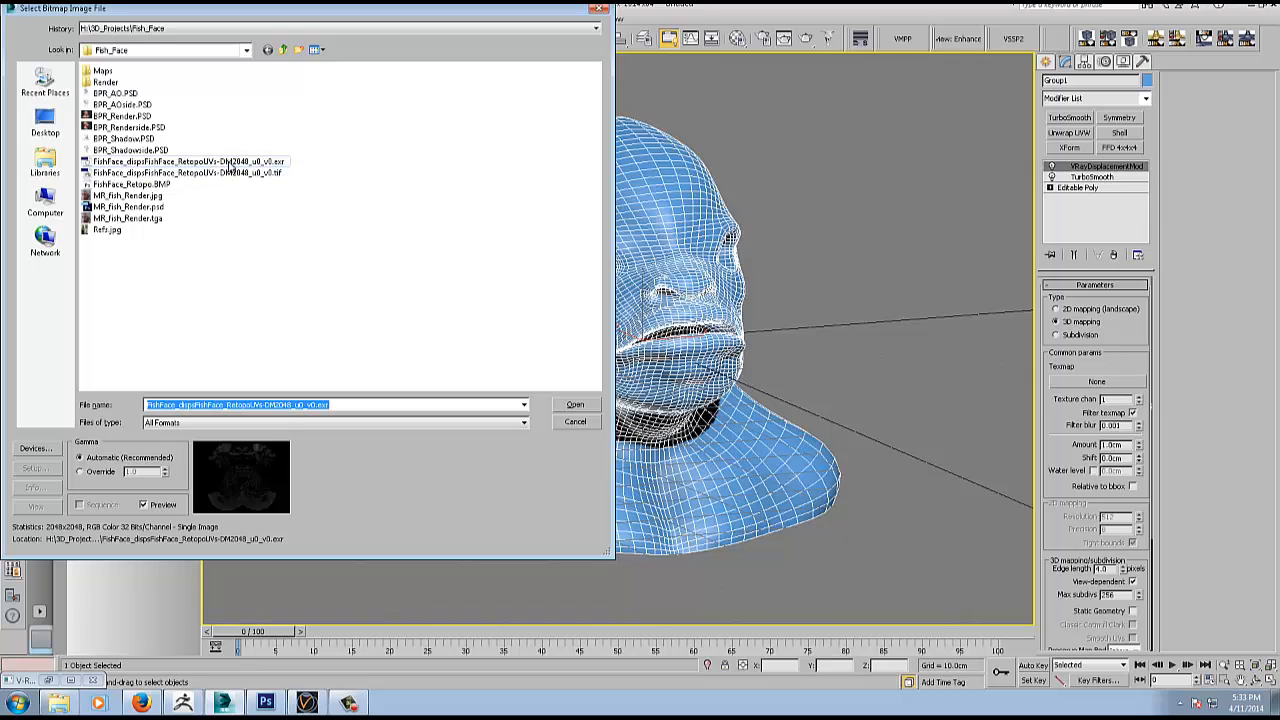
pyautogui.moveTo(220, 172)
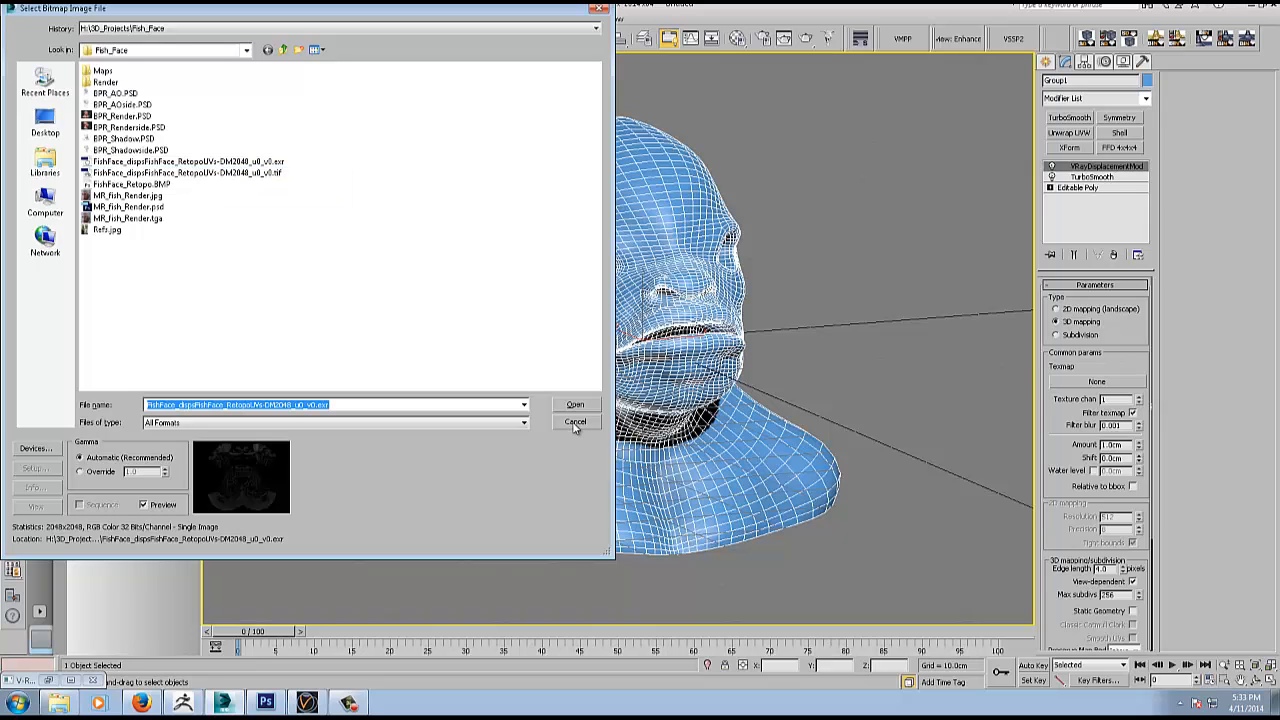
pyautogui.click(576, 404)
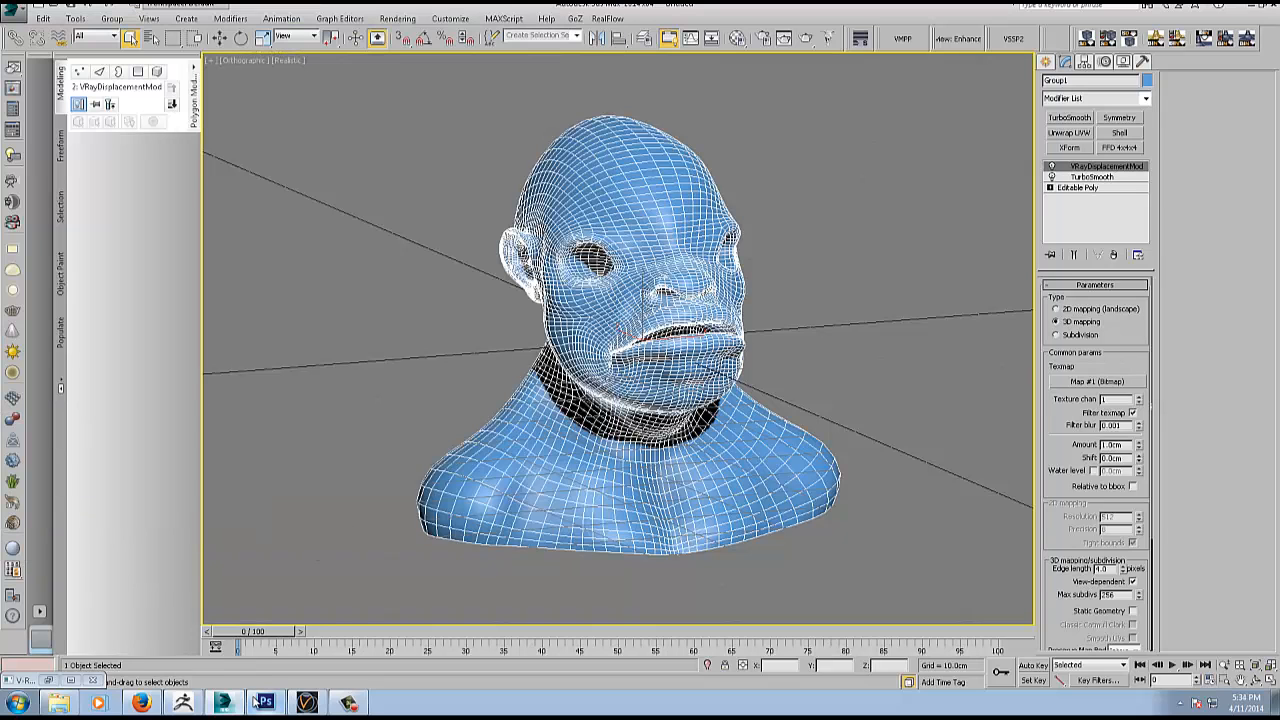
pyautogui.click(264, 700)
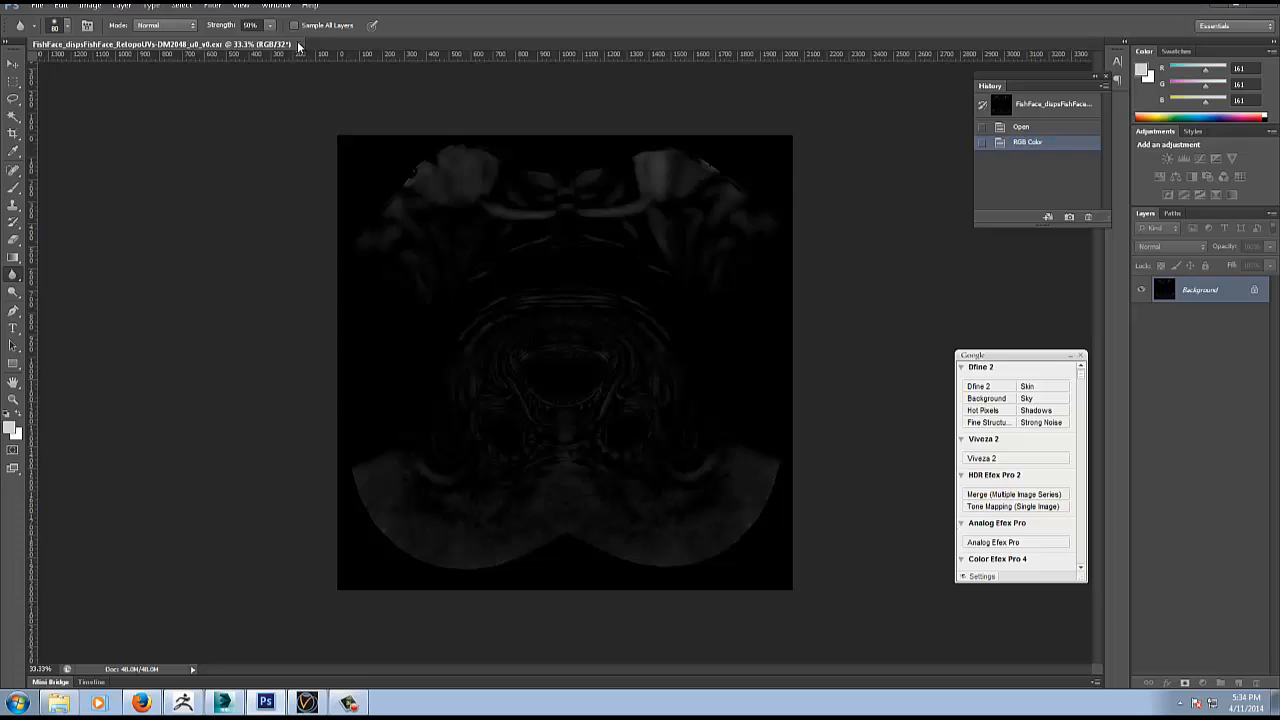
# Reopen the EXR displacement map and convert it to RGB Color mode.
pyautogui.click(36, 6)
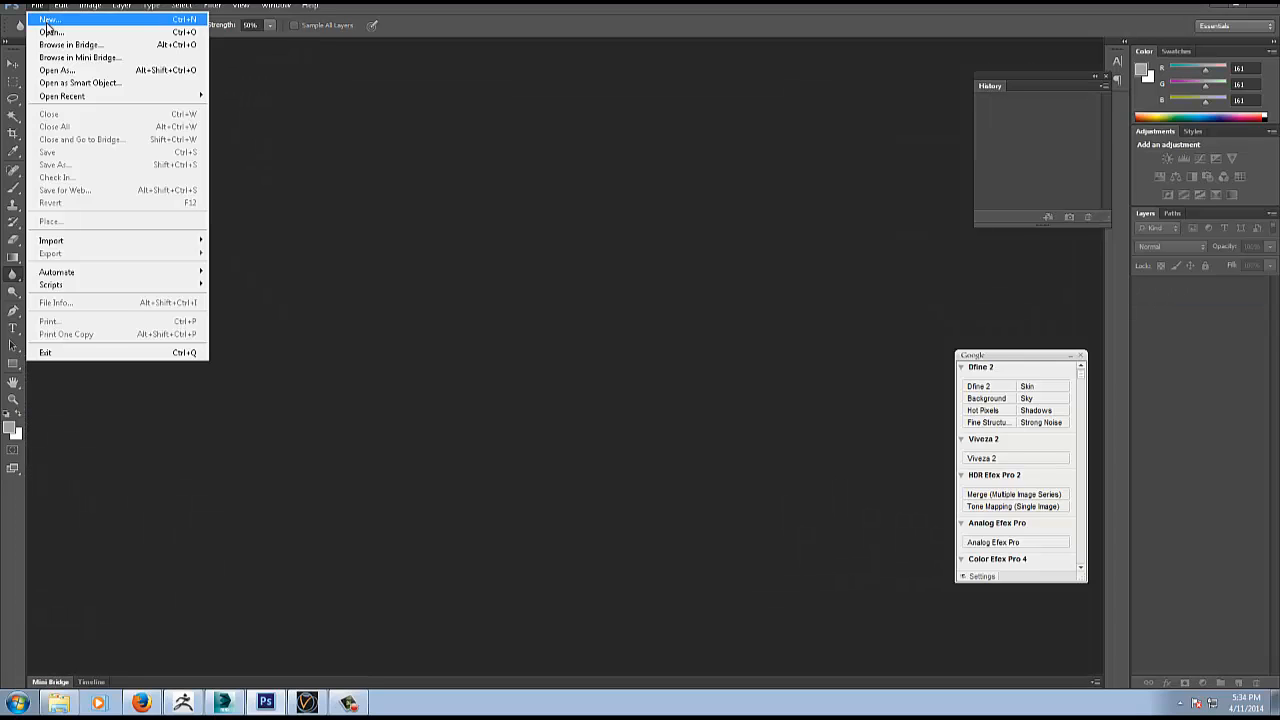
pyautogui.click(52, 32)
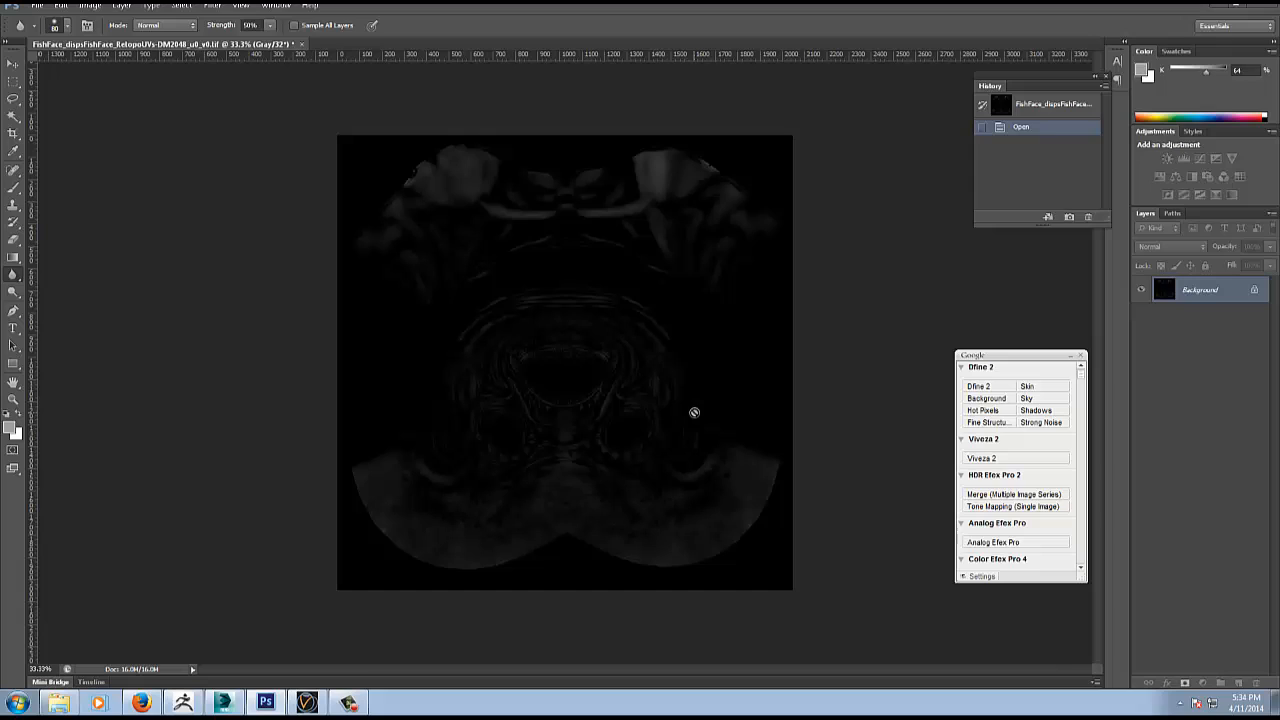
pyautogui.click(90, 6)
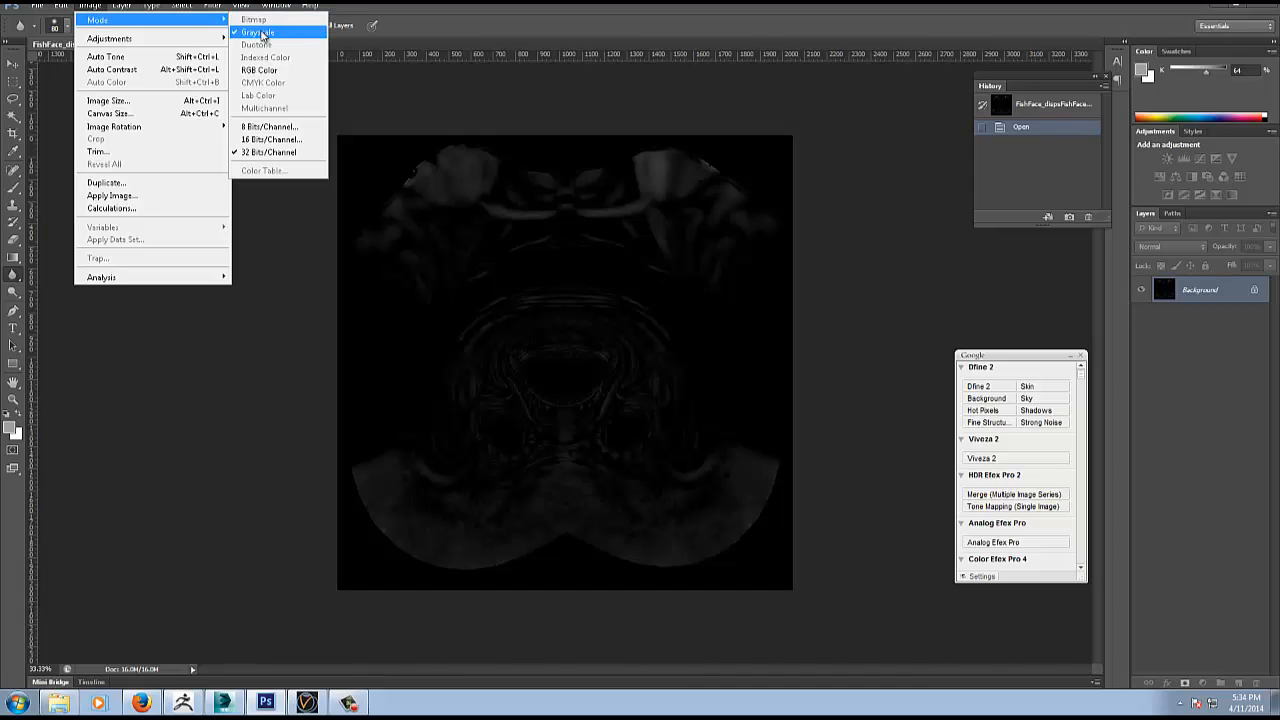
pyautogui.moveTo(260, 70)
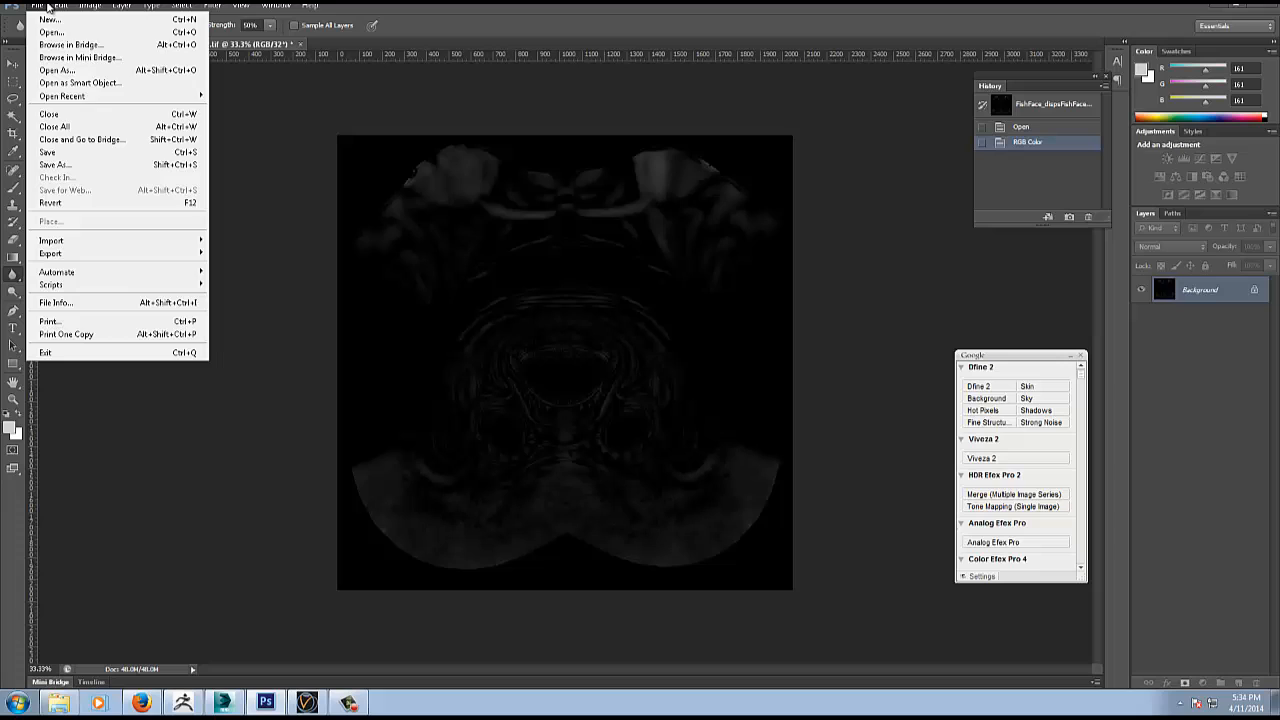
# Cancel saving the map as OpenEXR and exit Photoshop without saving changes.
pyautogui.click(56, 164)
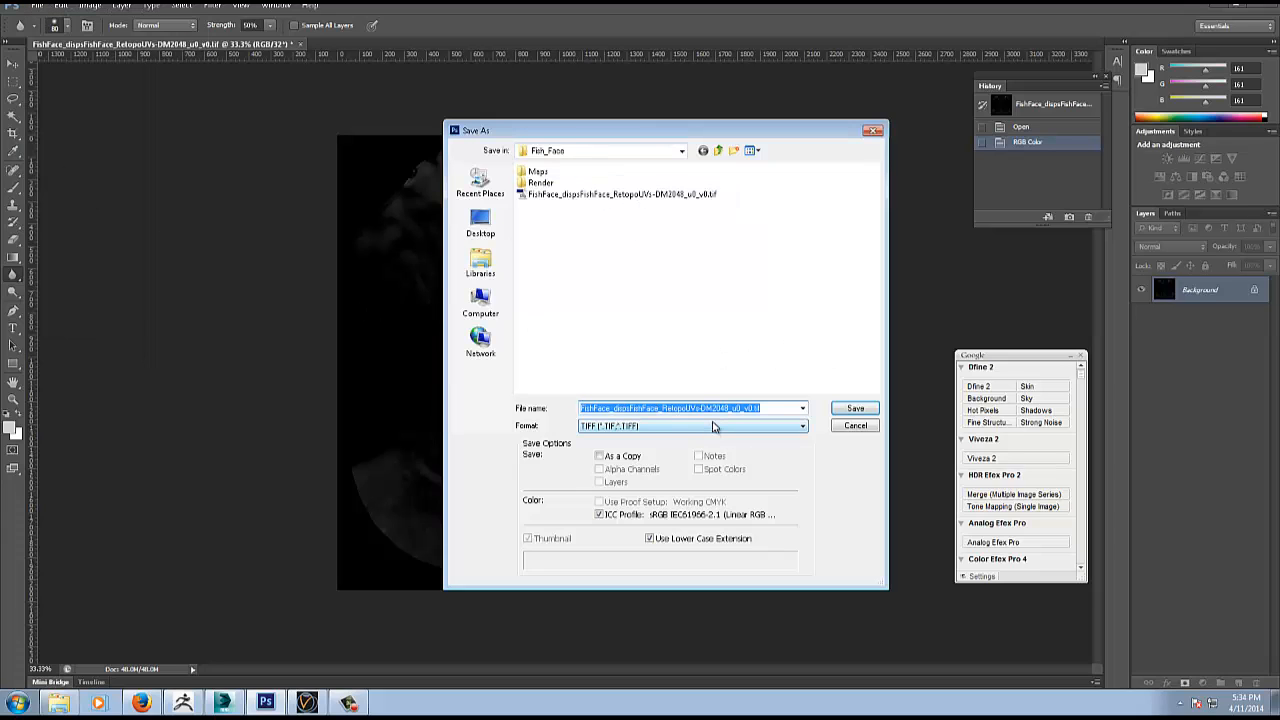
pyautogui.click(692, 424)
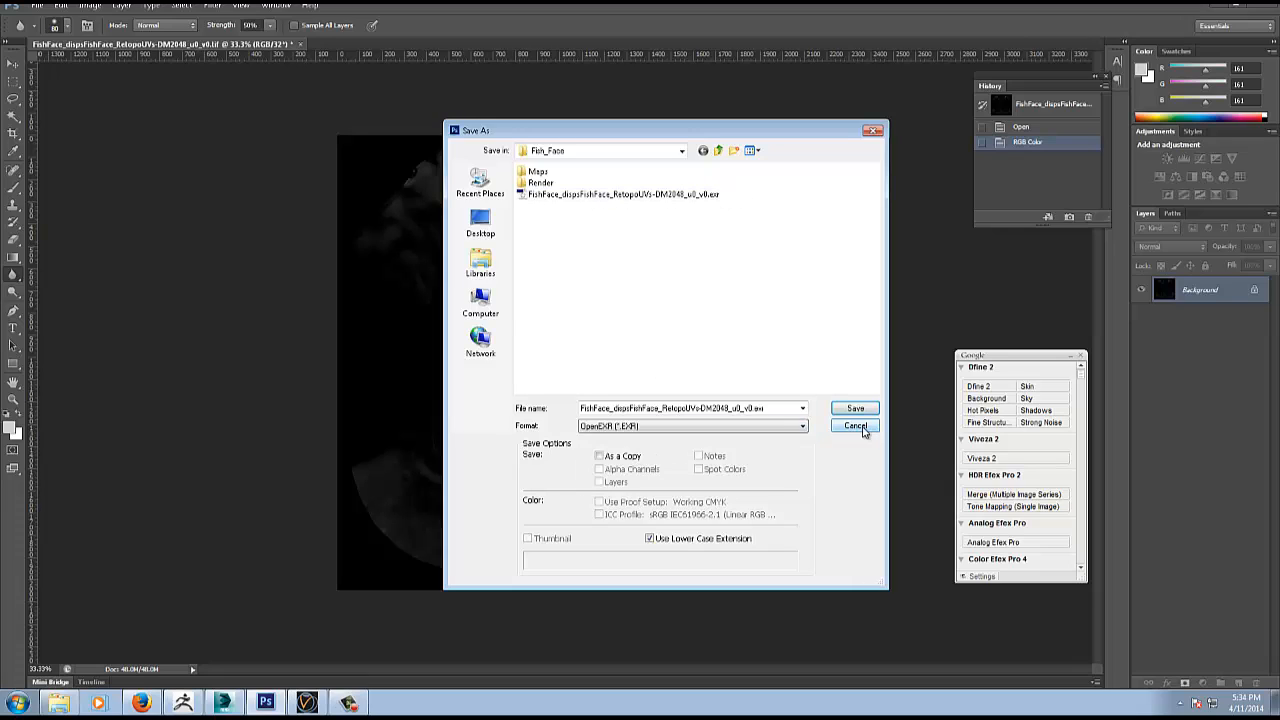
pyautogui.click(856, 424)
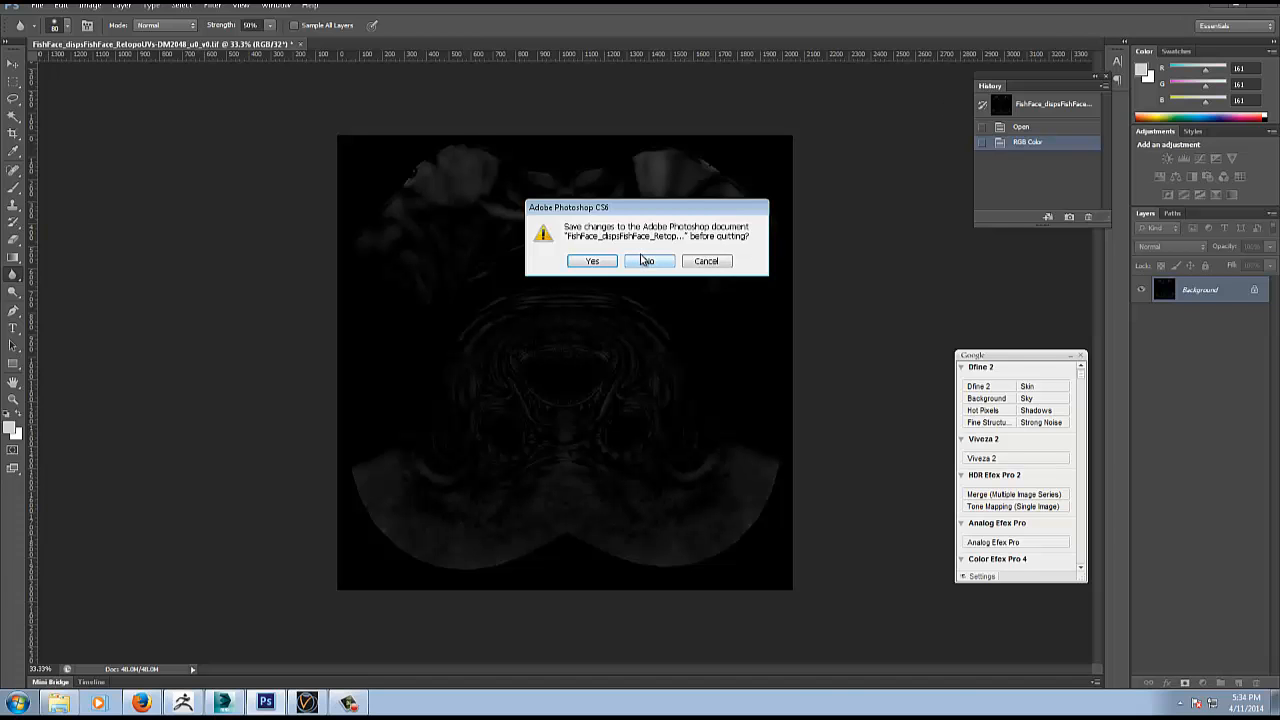
pyautogui.click(648, 260)
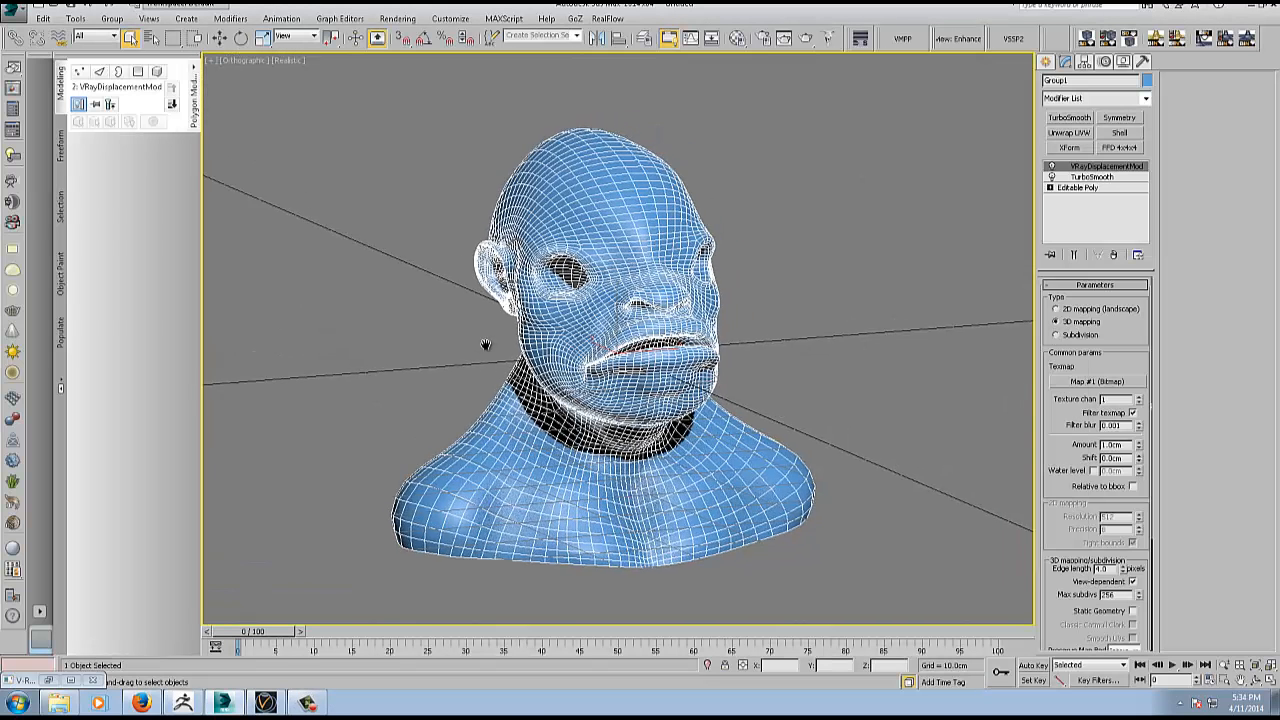
pyautogui.moveTo(484, 344); pyautogui.dragTo(490, 332)
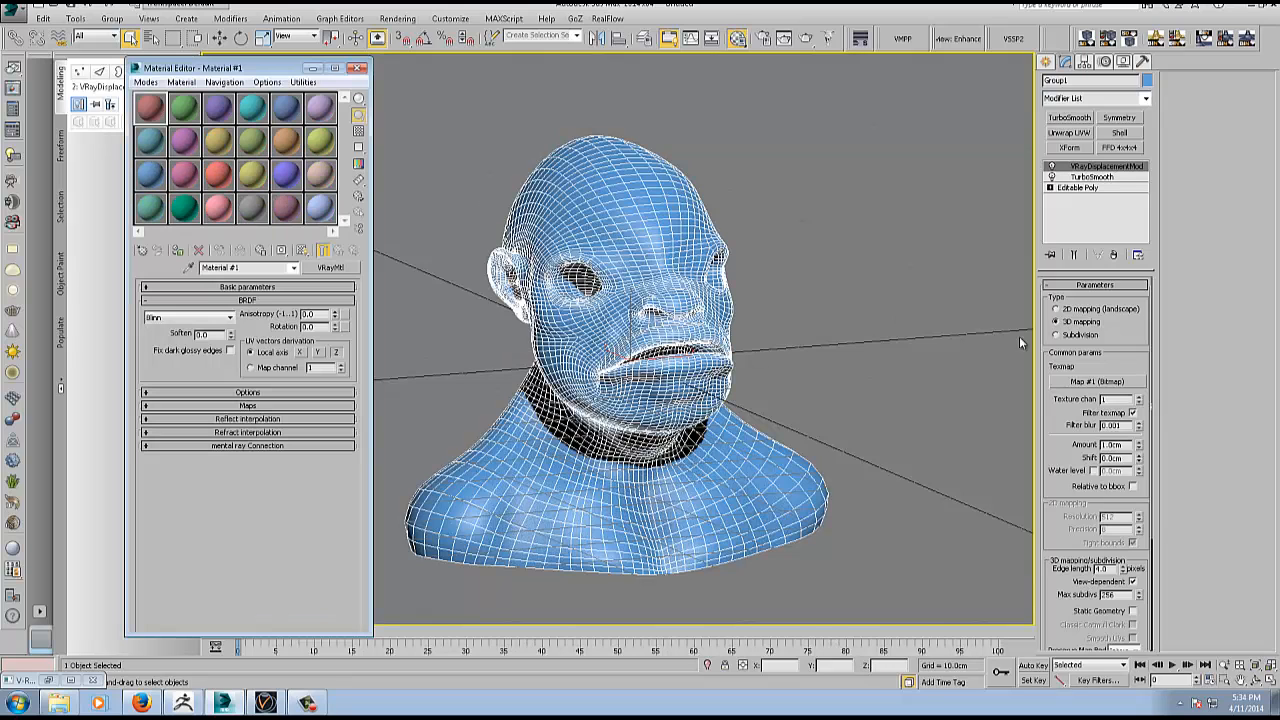
# Select the fish-face EXR displacement file in the bitmap browser with Gamma set to Override.
pyautogui.click(1094, 380)
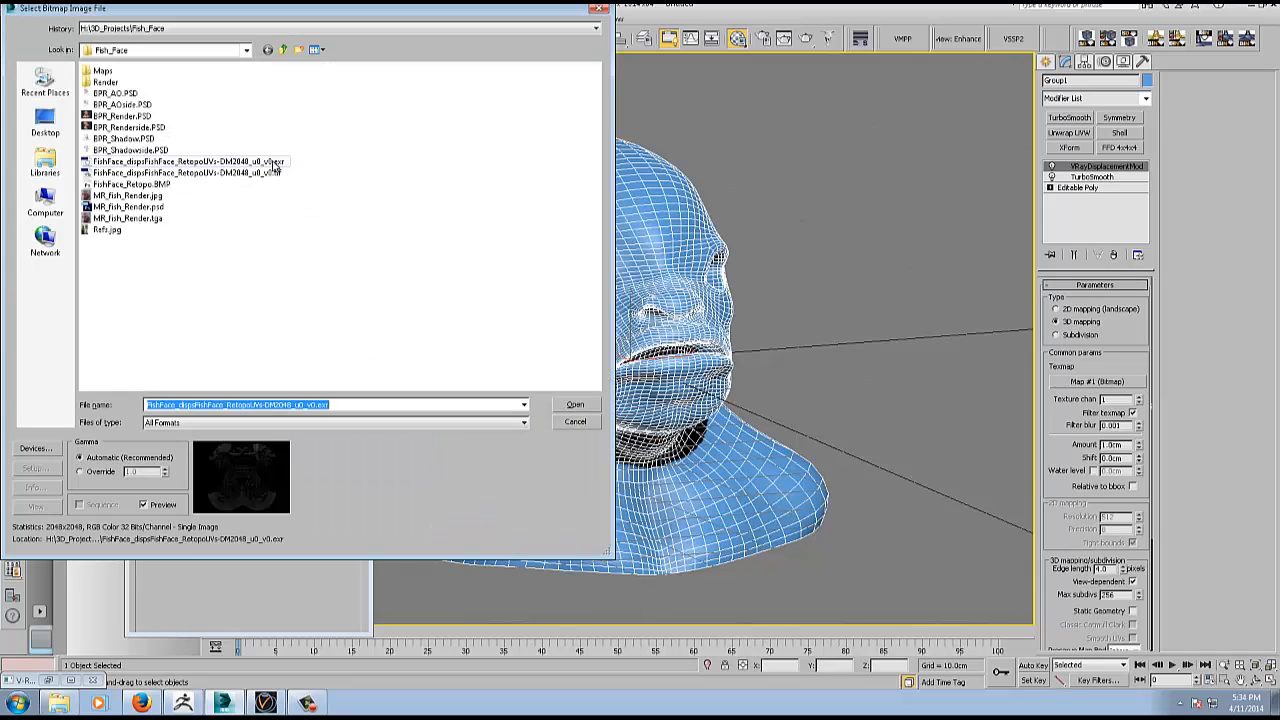
pyautogui.click(186, 160)
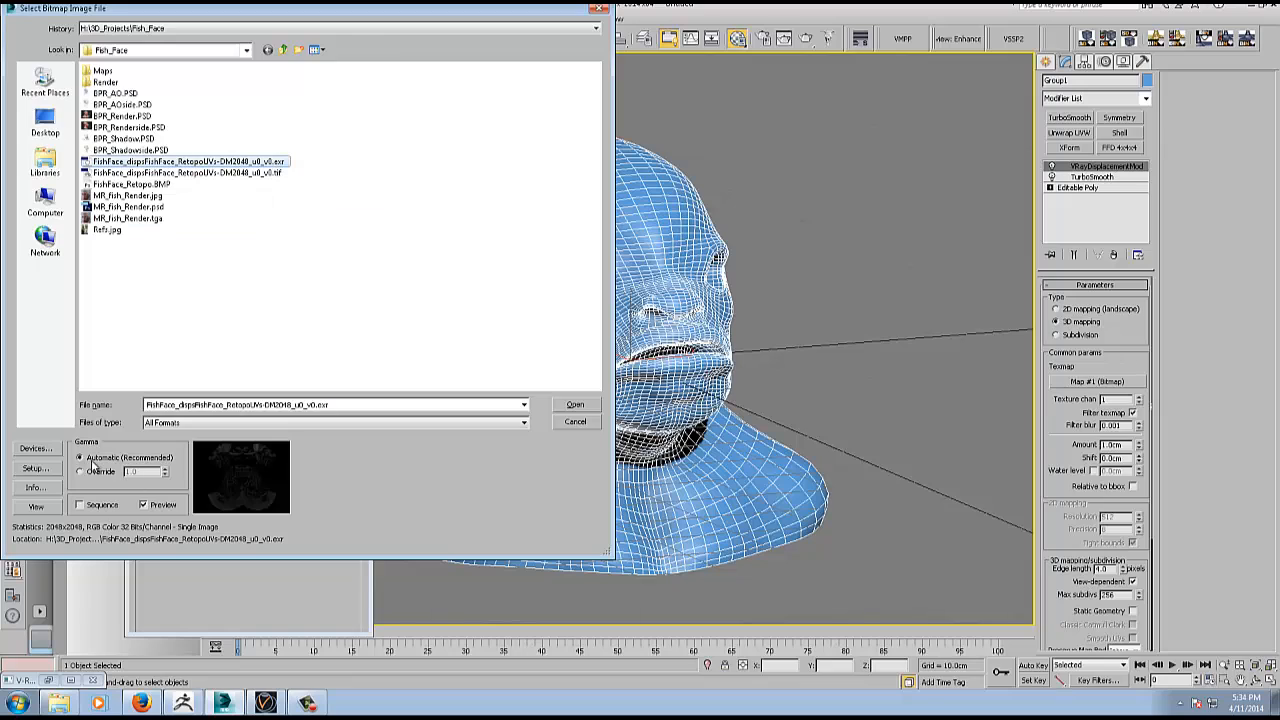
pyautogui.click(80, 472)
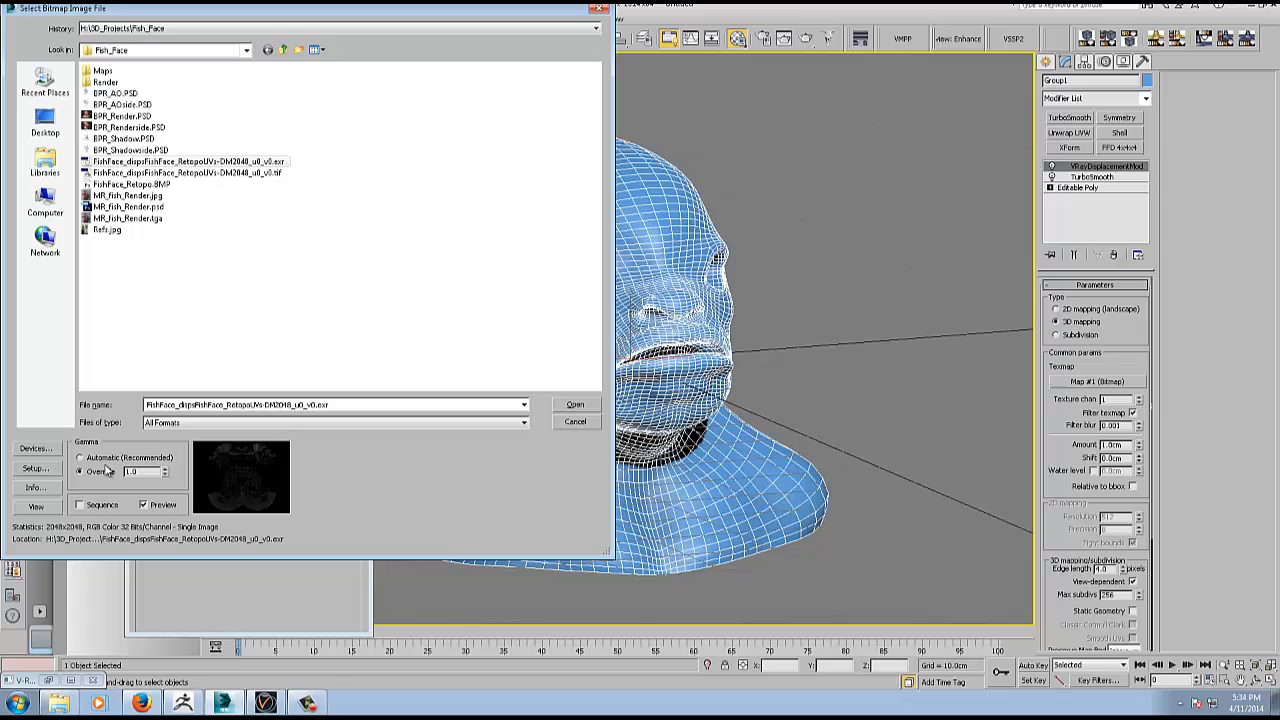
pyautogui.moveTo(208, 448)
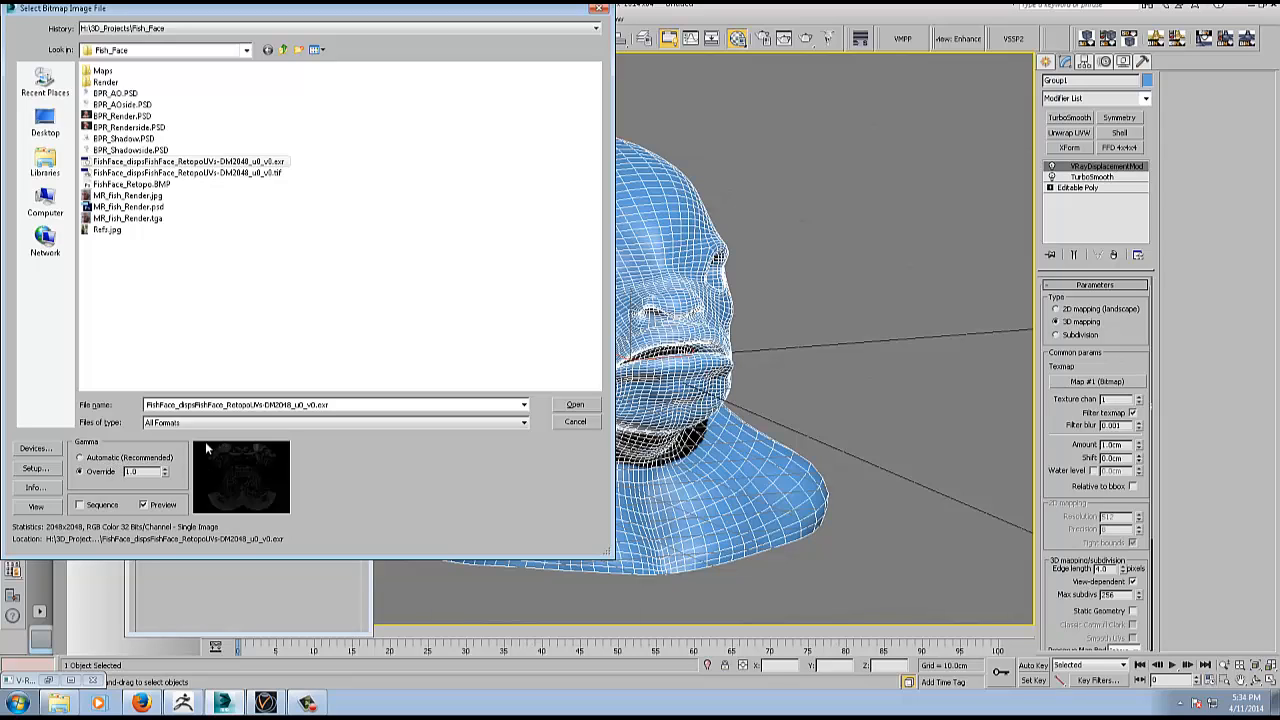
pyautogui.moveTo(180, 390)
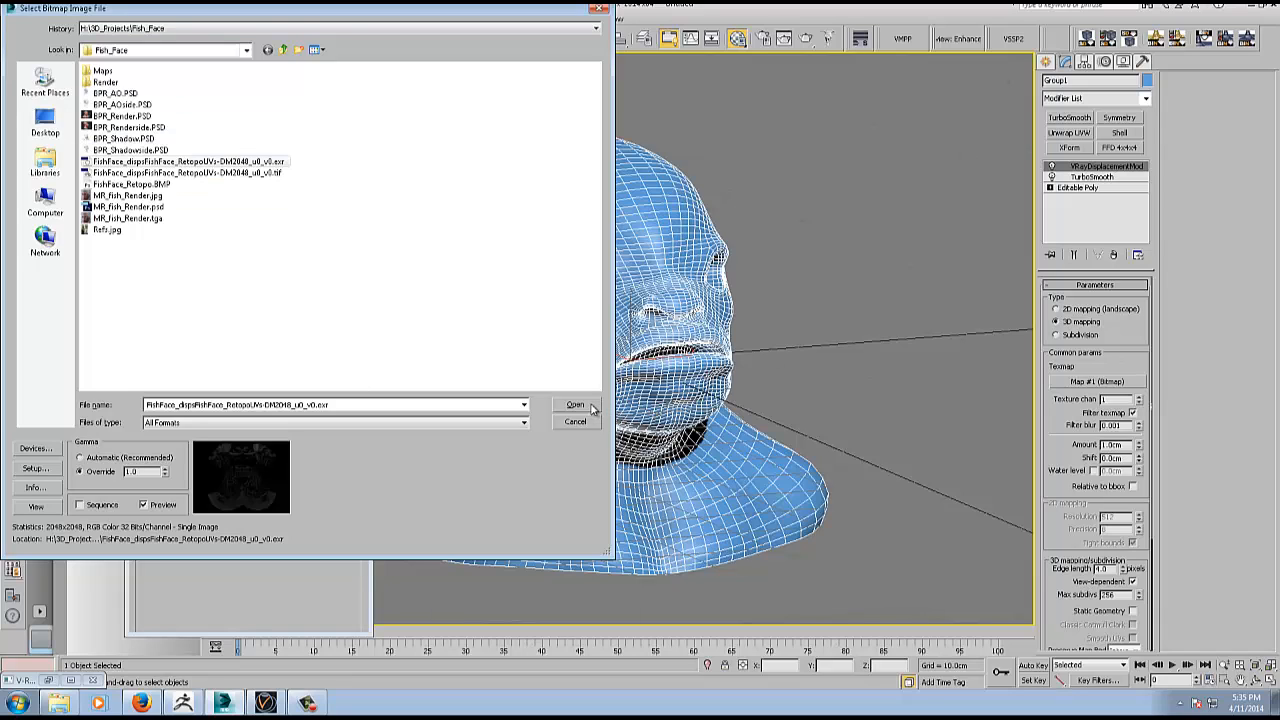
# Load the EXR as the displacement bitmap, accepting the default OpenEXR channel configuration.
pyautogui.click(574, 404)
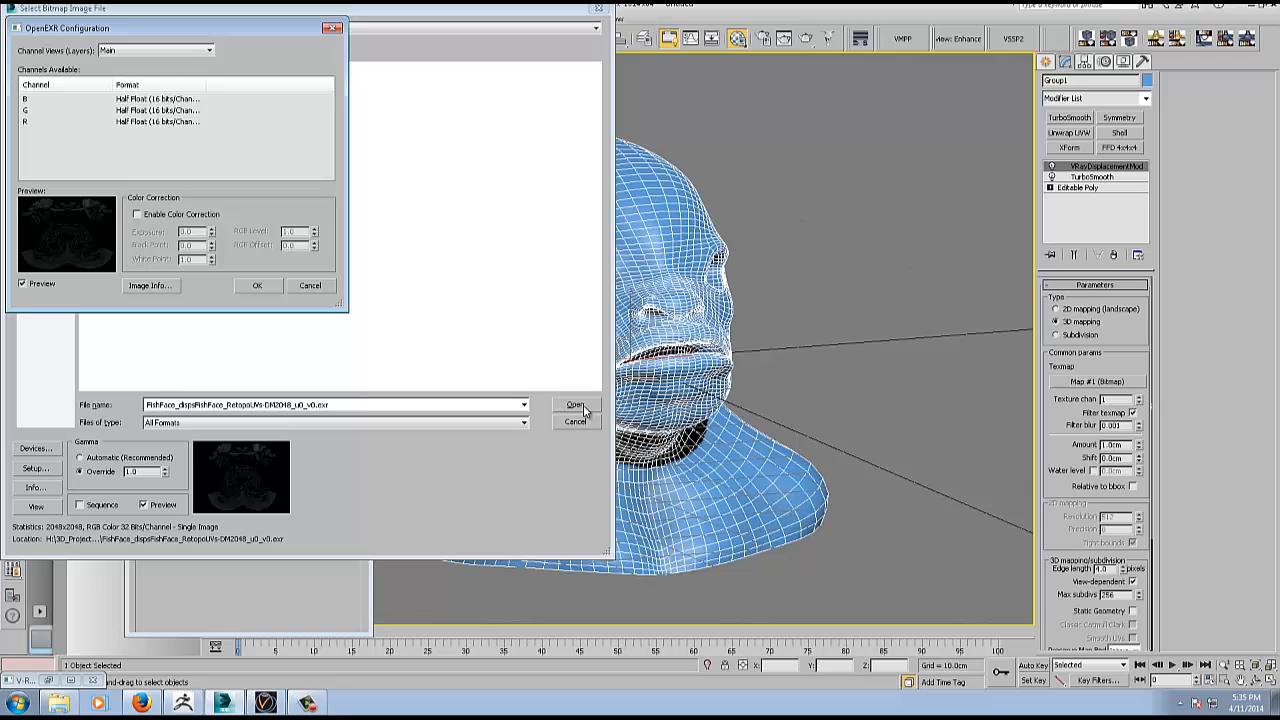
pyautogui.moveTo(168, 128)
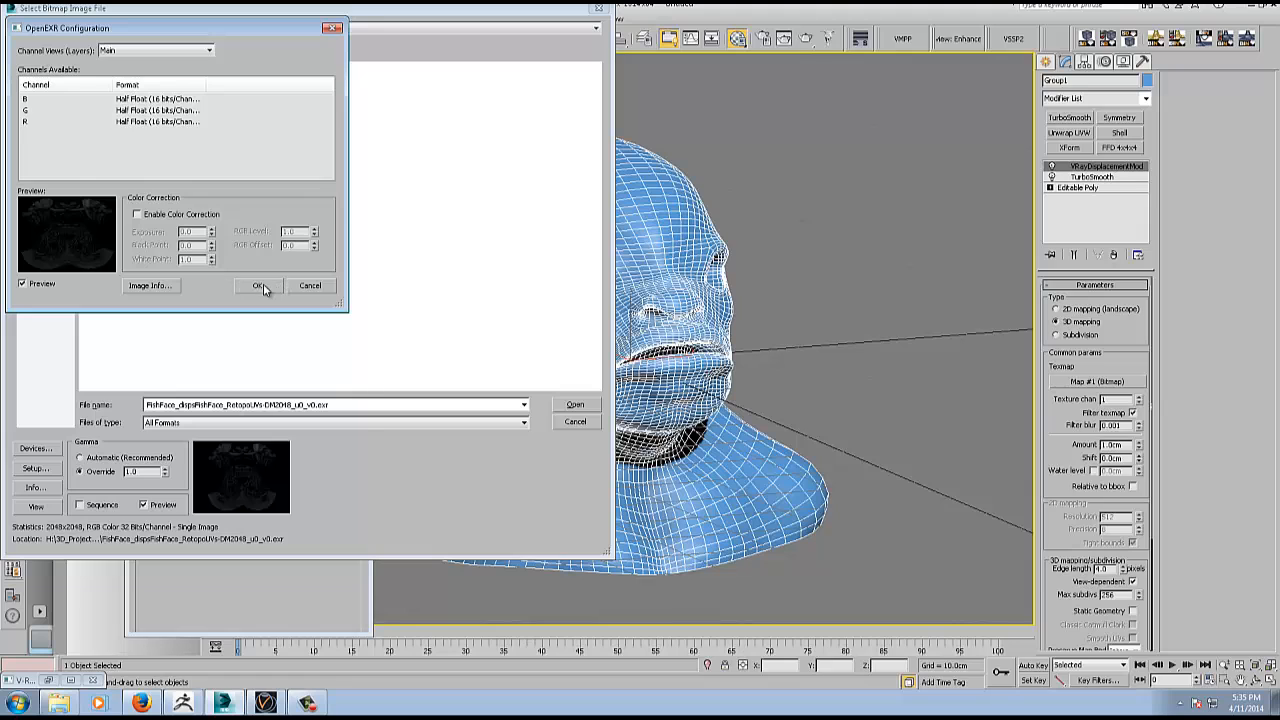
pyautogui.click(256, 284)
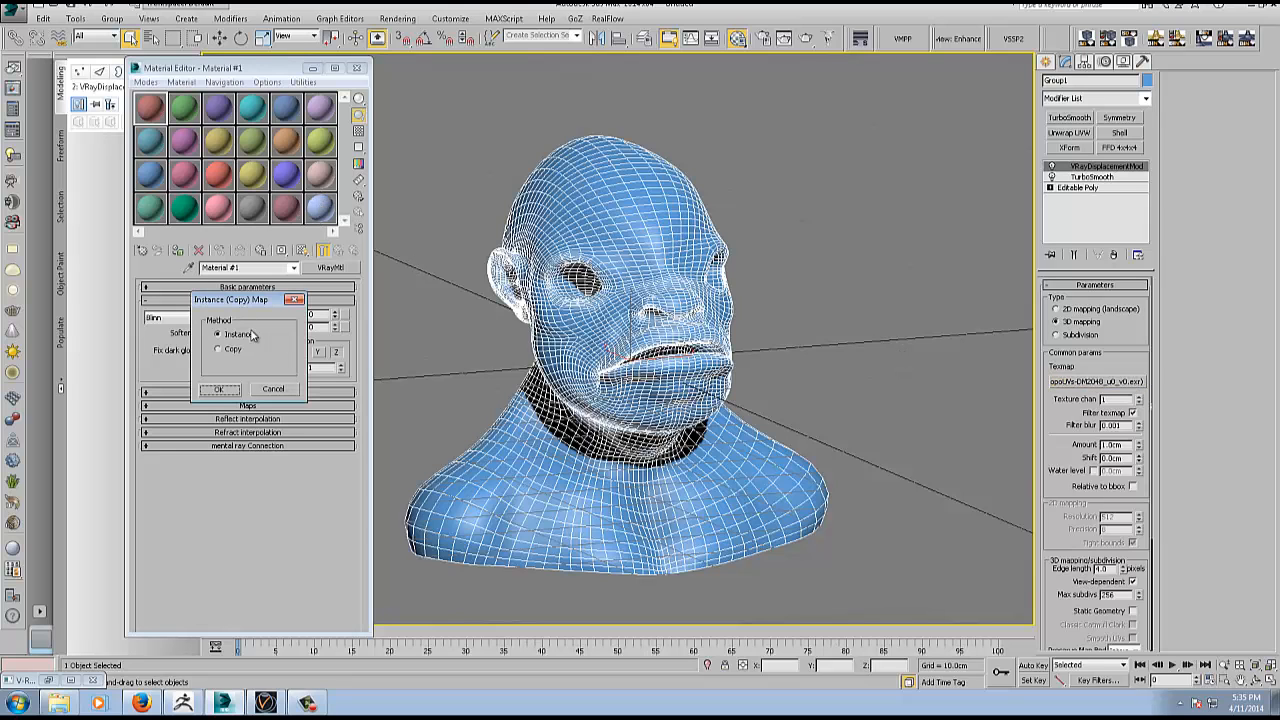
# Copy the displacement map into the VRayMtl Diffuse slot and view the copied bitmap's parameters.
pyautogui.click(220, 388)
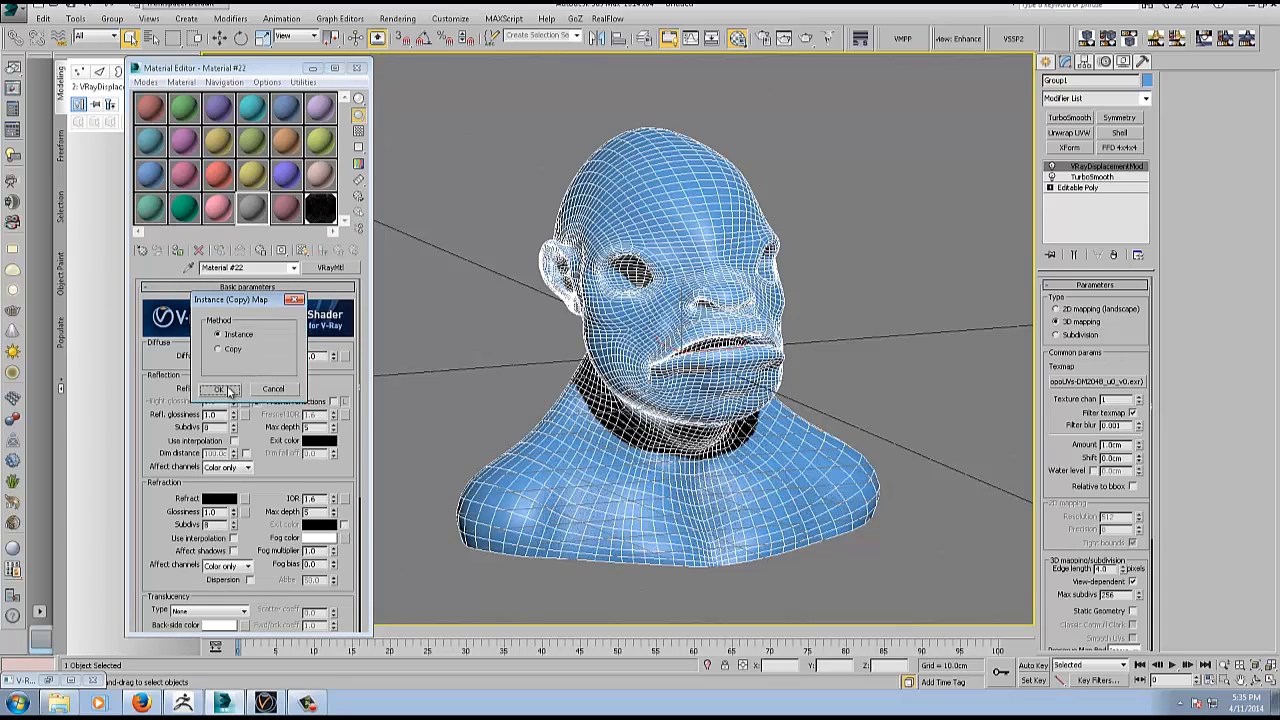
pyautogui.click(218, 348)
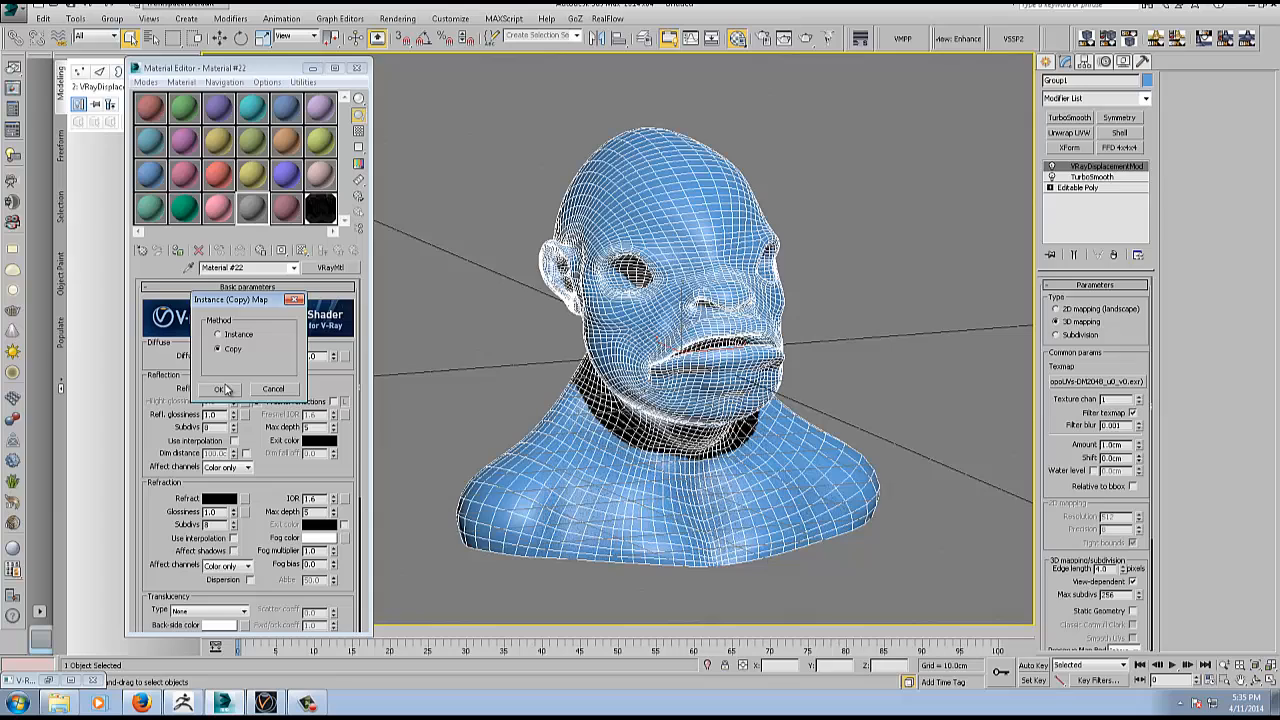
pyautogui.click(220, 388)
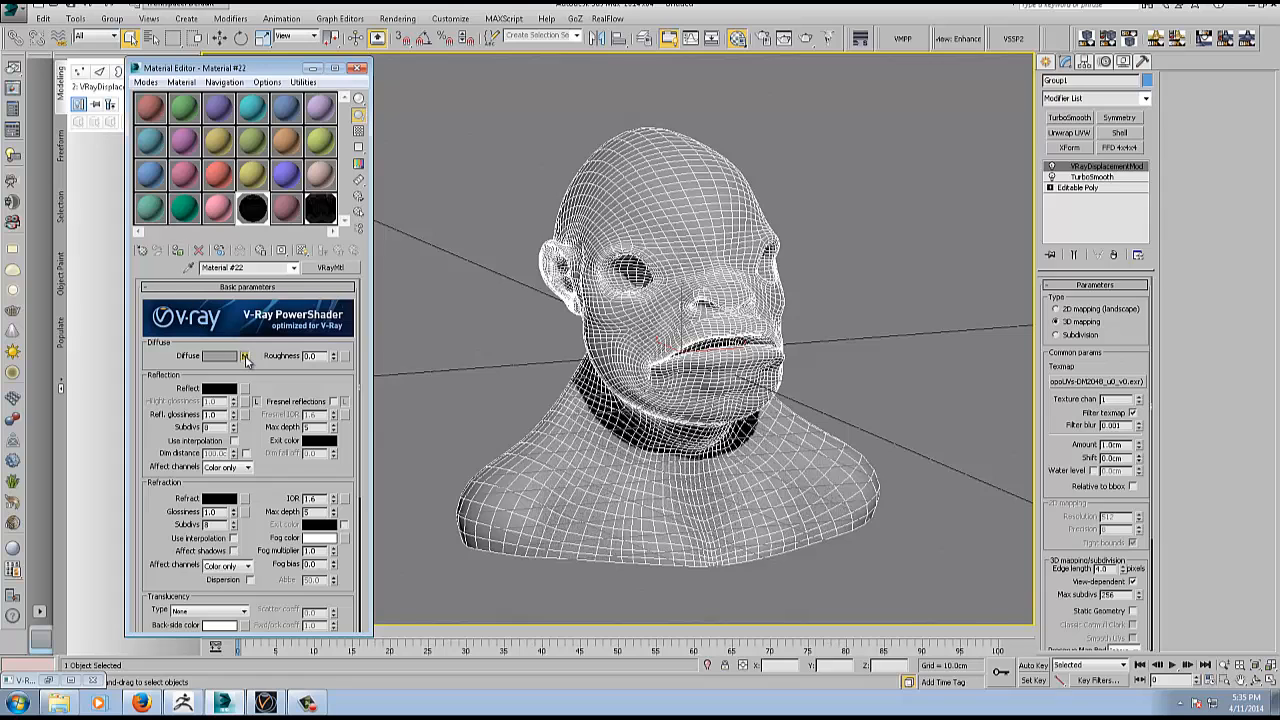
pyautogui.click(244, 356)
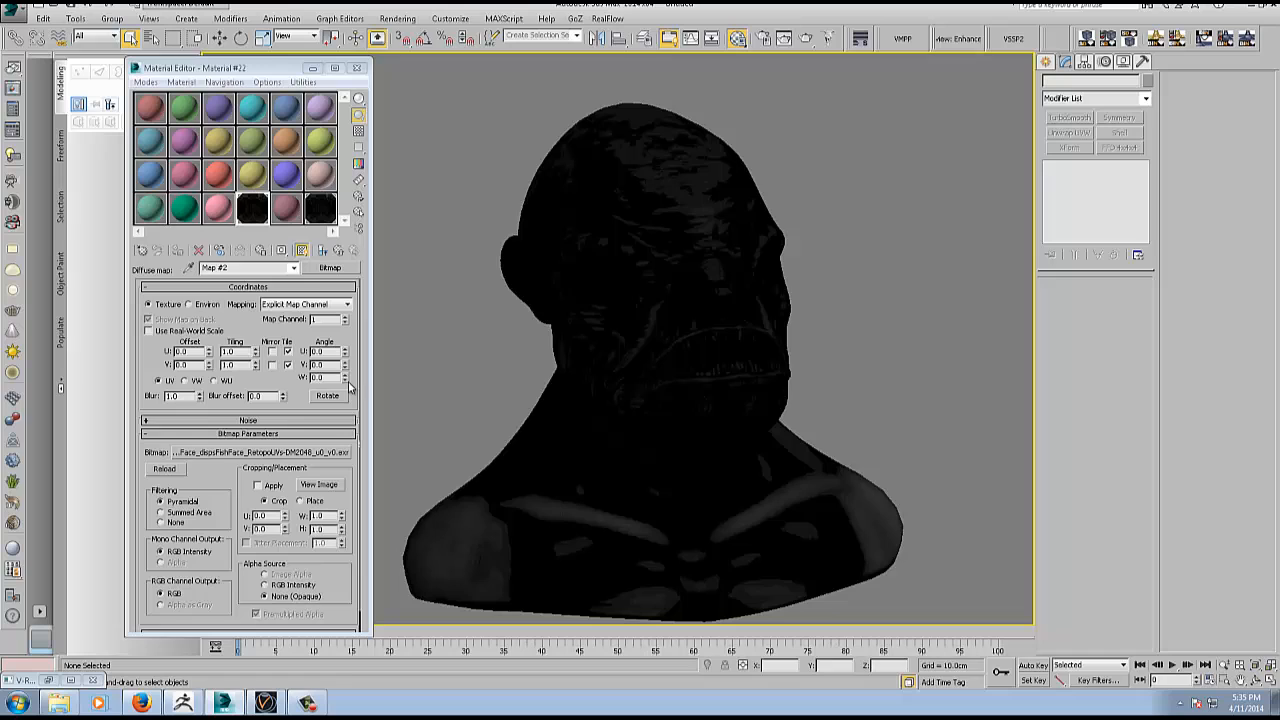
# Reselect the head bust so its VRayDisplacementMod parameters show in the Modify panel.
pyautogui.click(320, 206)
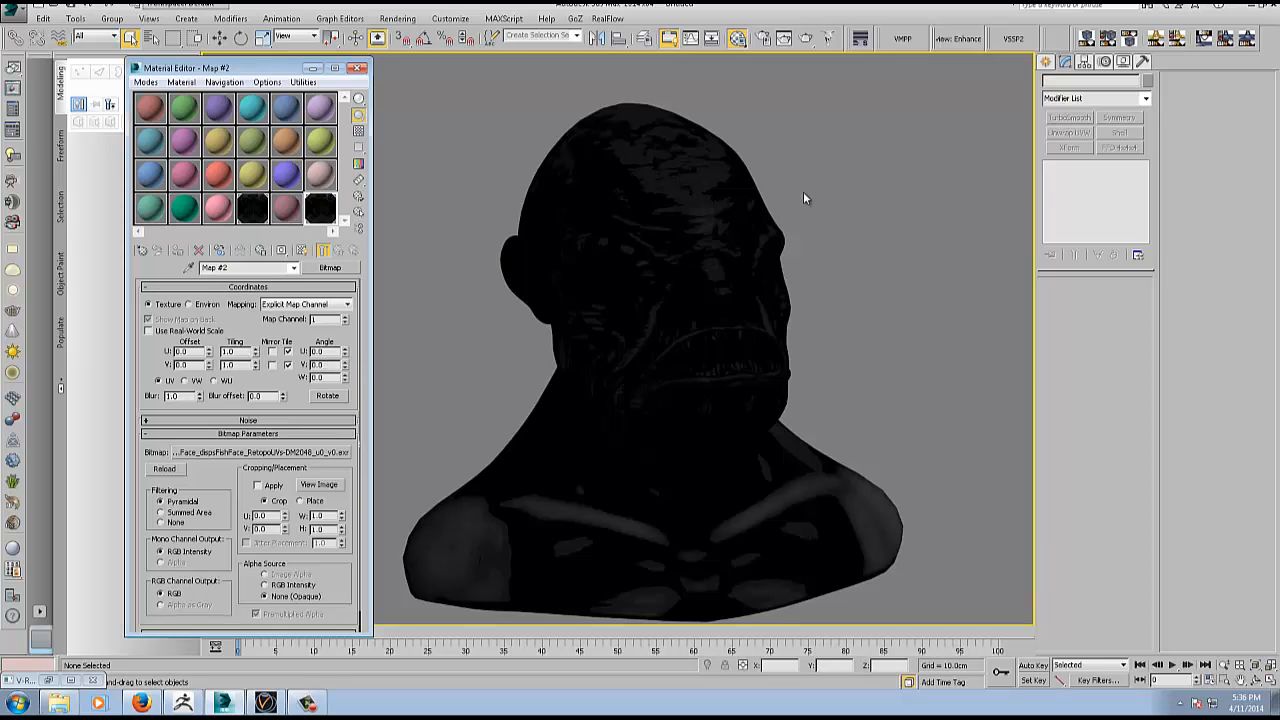
pyautogui.moveTo(252, 210)
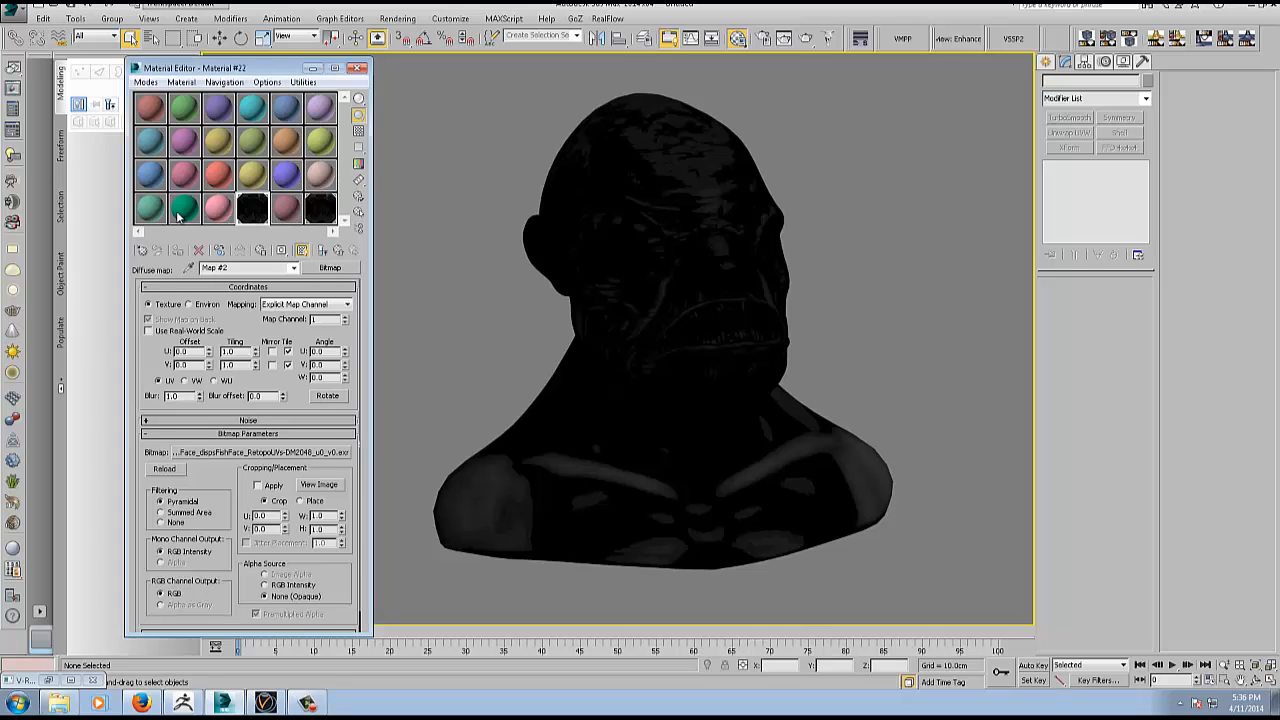
pyautogui.click(184, 206)
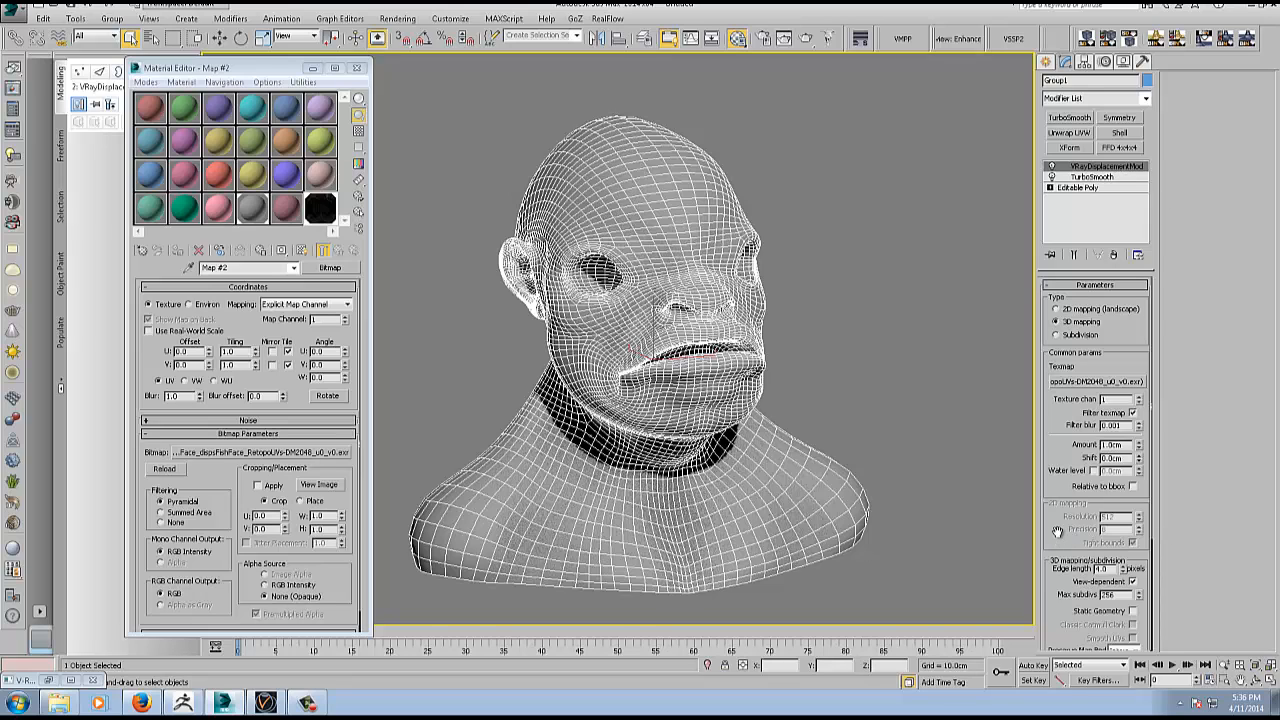
# Edit a parameter in the VRayDisplacementMod 3D mapping subdivision options.
pyautogui.scroll(-3)
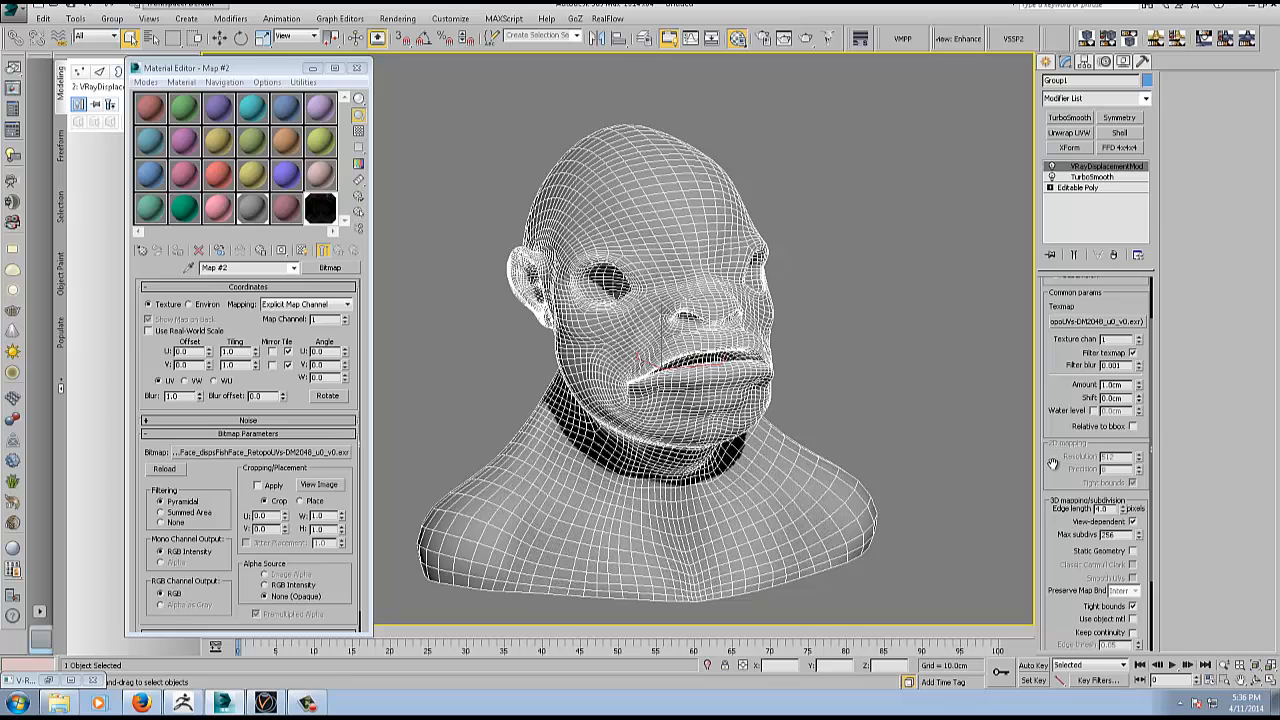
pyautogui.scroll(-3)
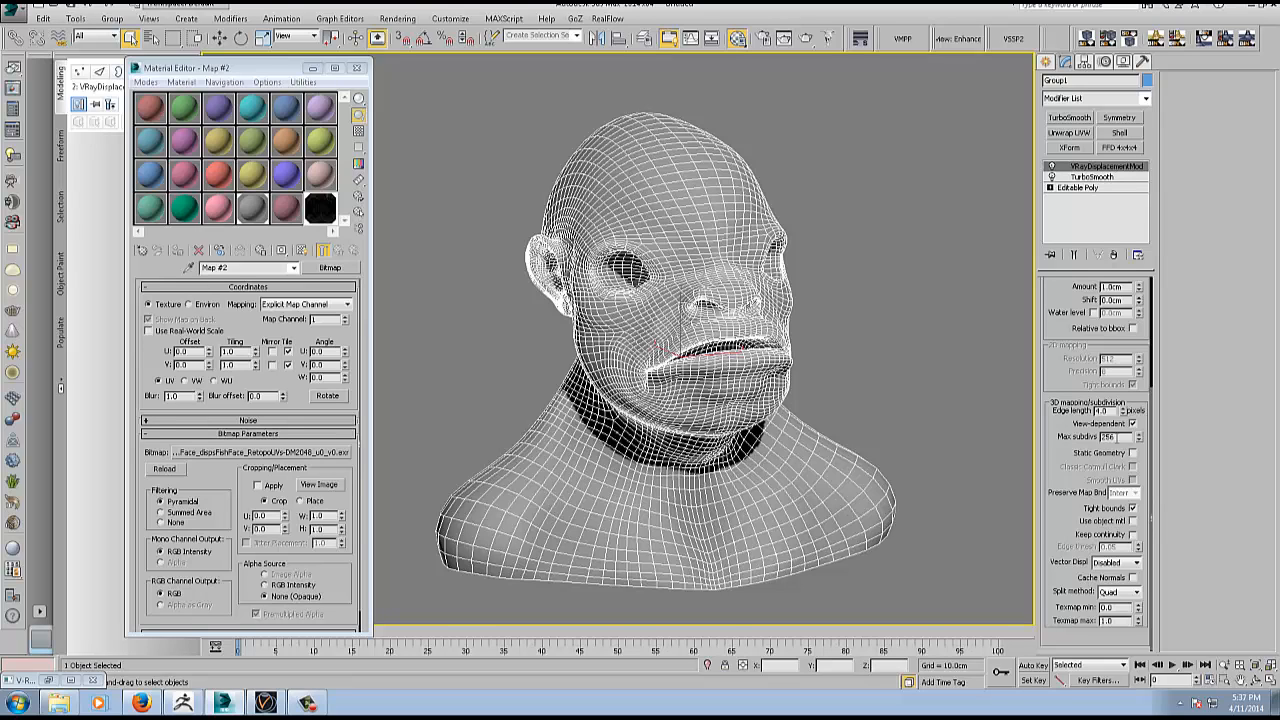
pyautogui.tripleClick(1116, 436)
pyautogui.write('4')
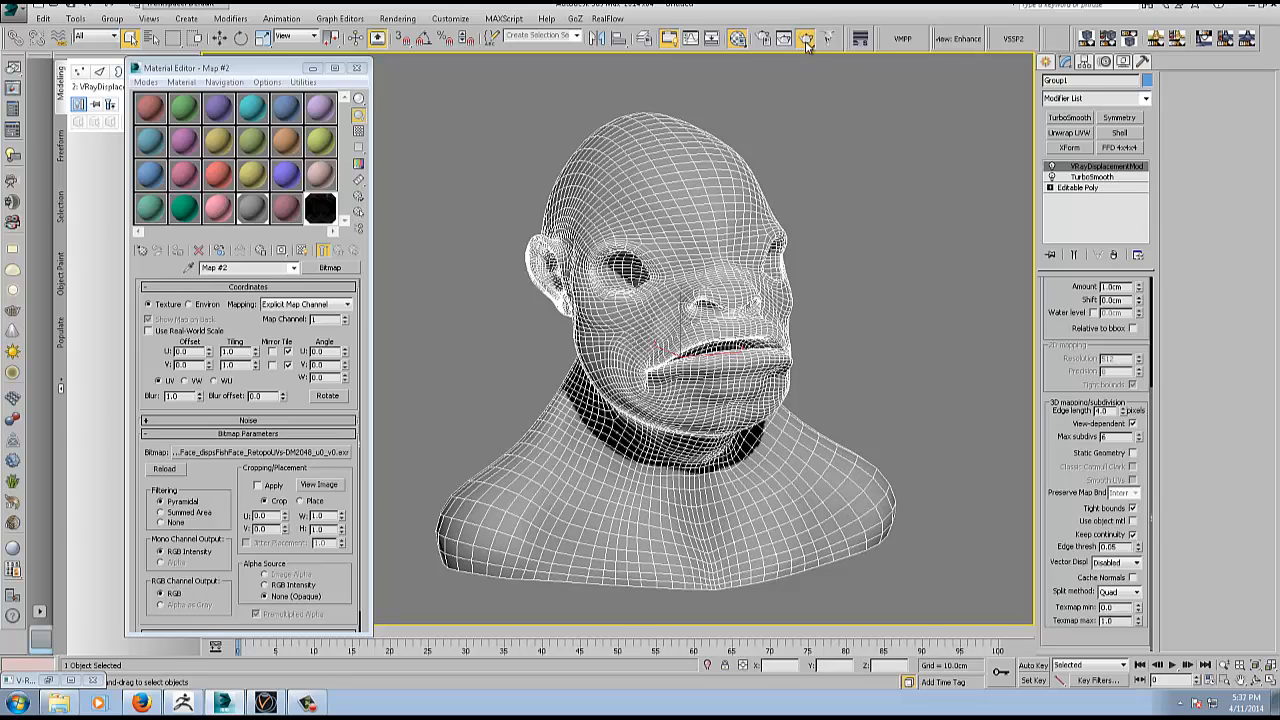
# Test-render the head in V-Ray, then enter a new displacement Amount and render again.
pyautogui.click(806, 38)
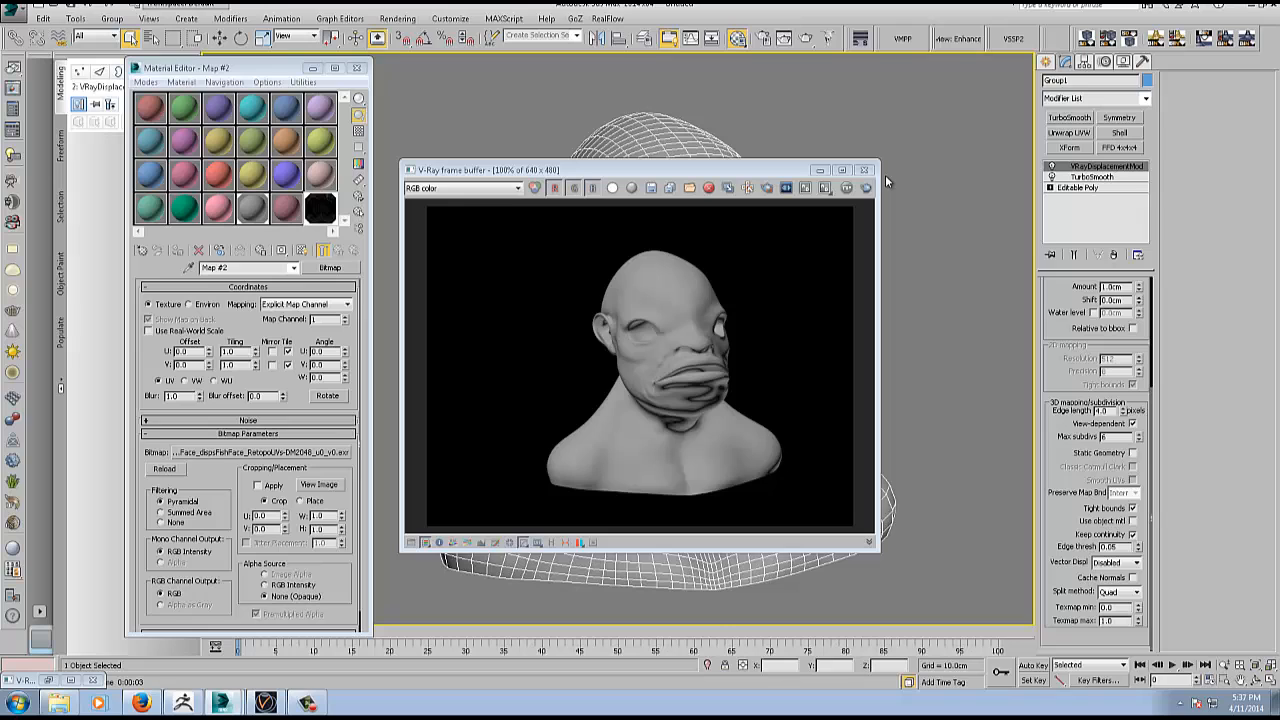
pyautogui.click(864, 168)
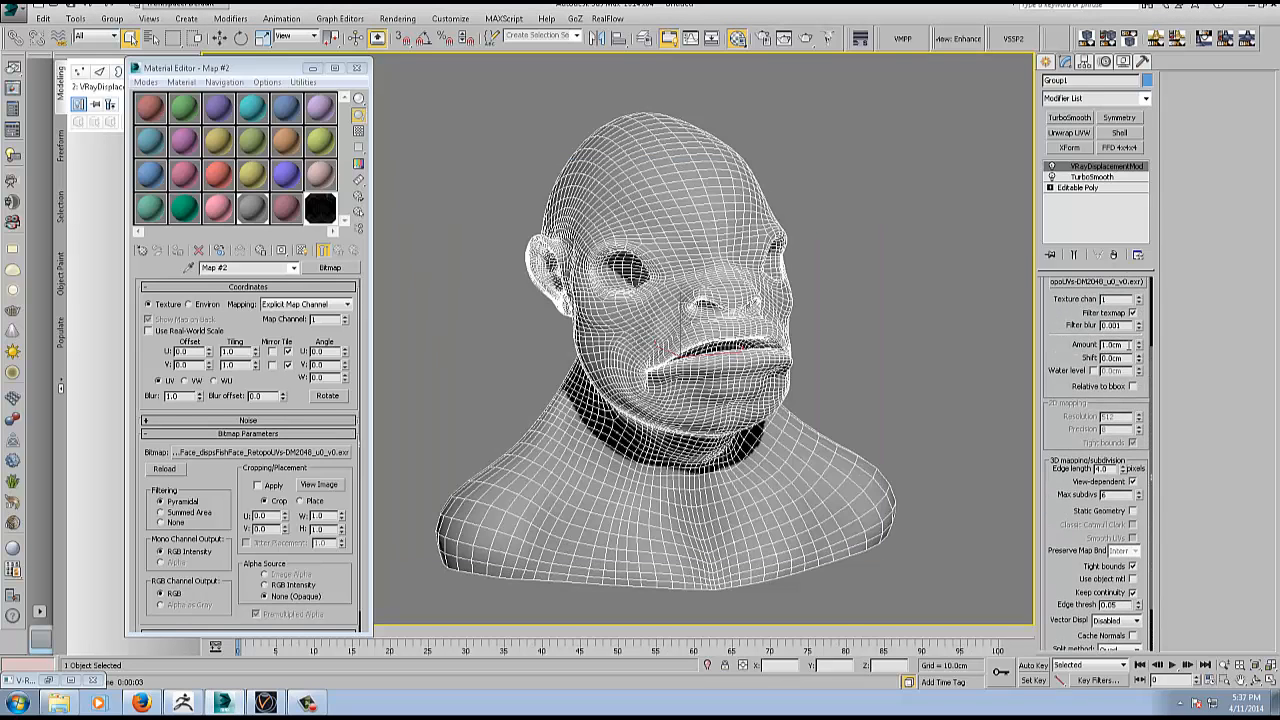
pyautogui.tripleClick(1110, 344)
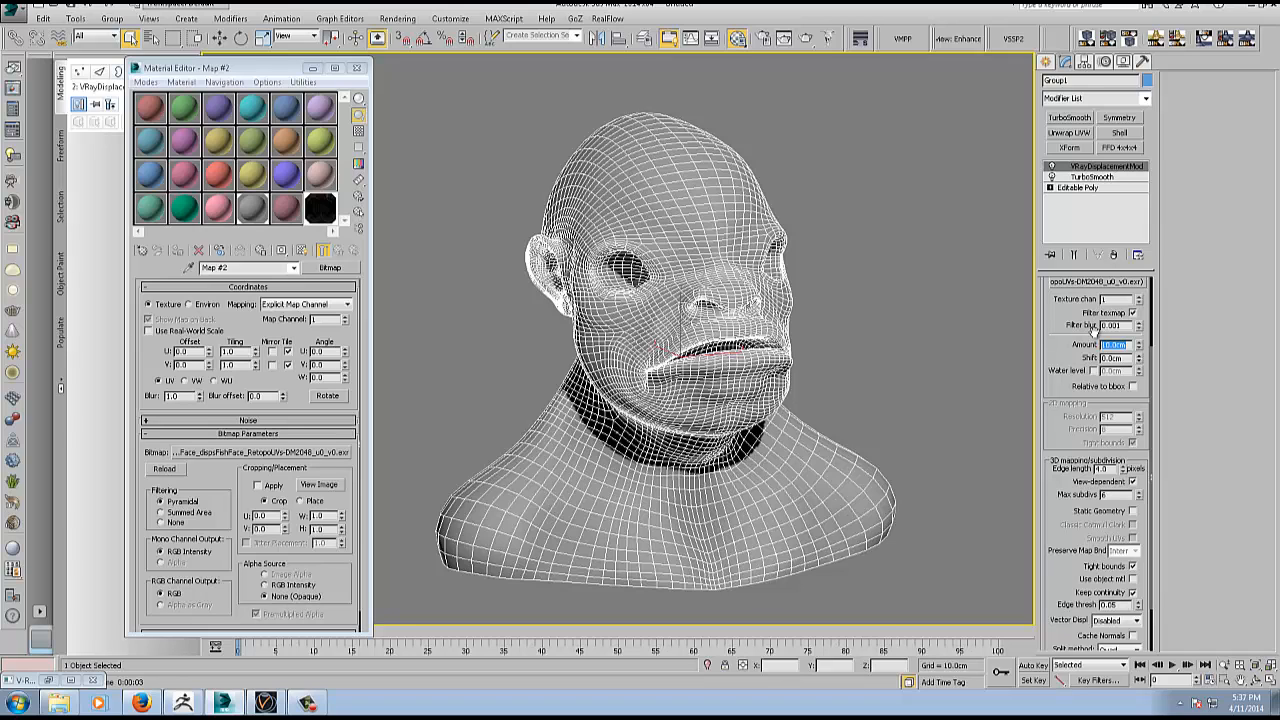
pyautogui.click(804, 38)
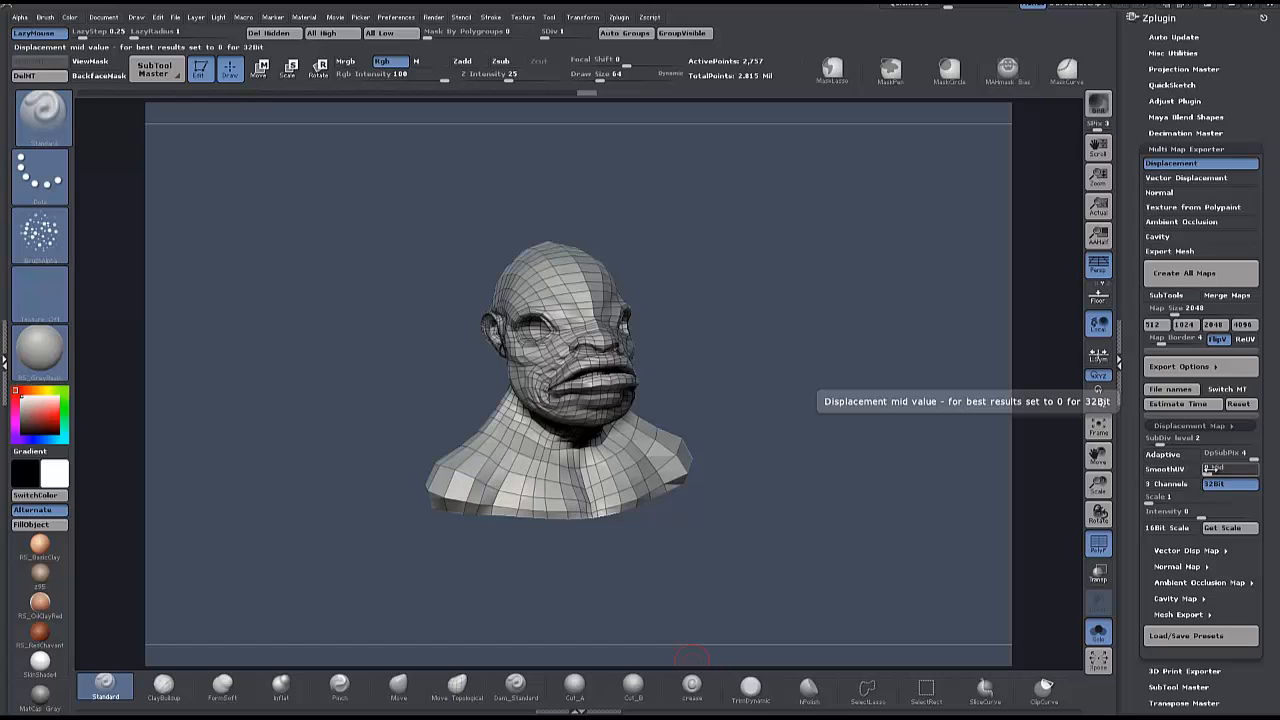
# Switch back from ZBrush to 3ds Max through the taskbar.
pyautogui.click(16, 700)
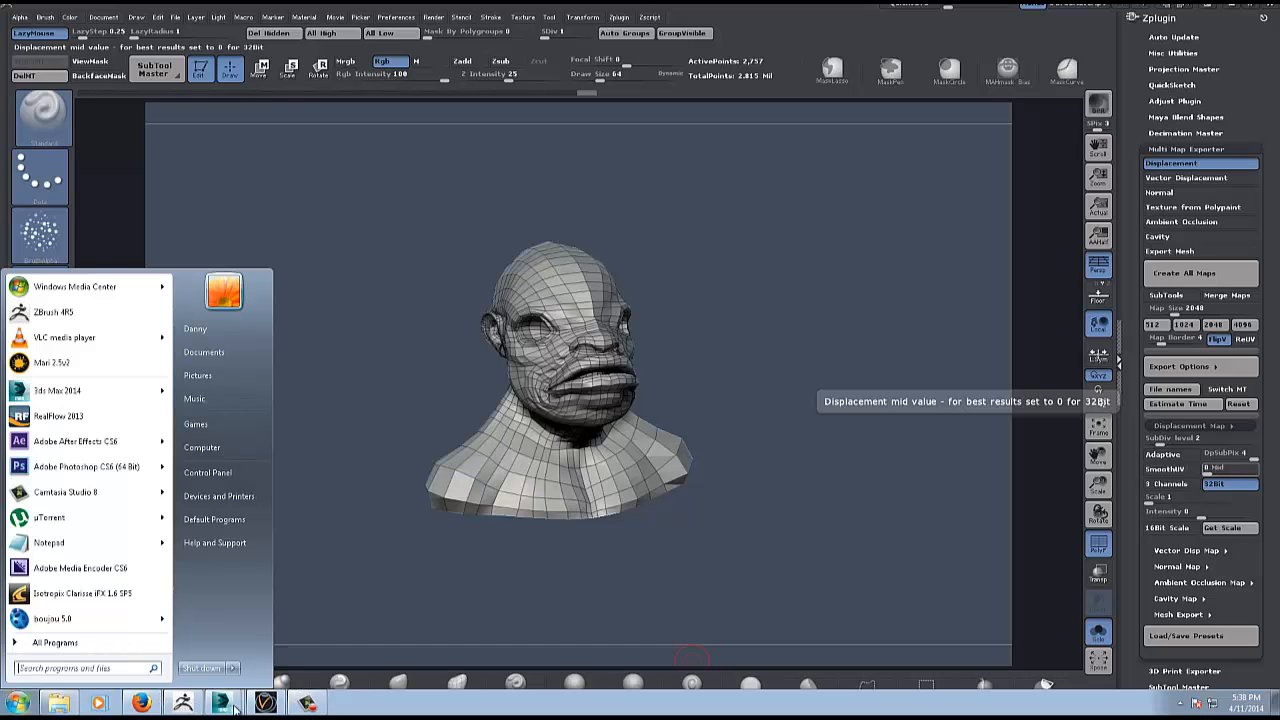
pyautogui.click(184, 700)
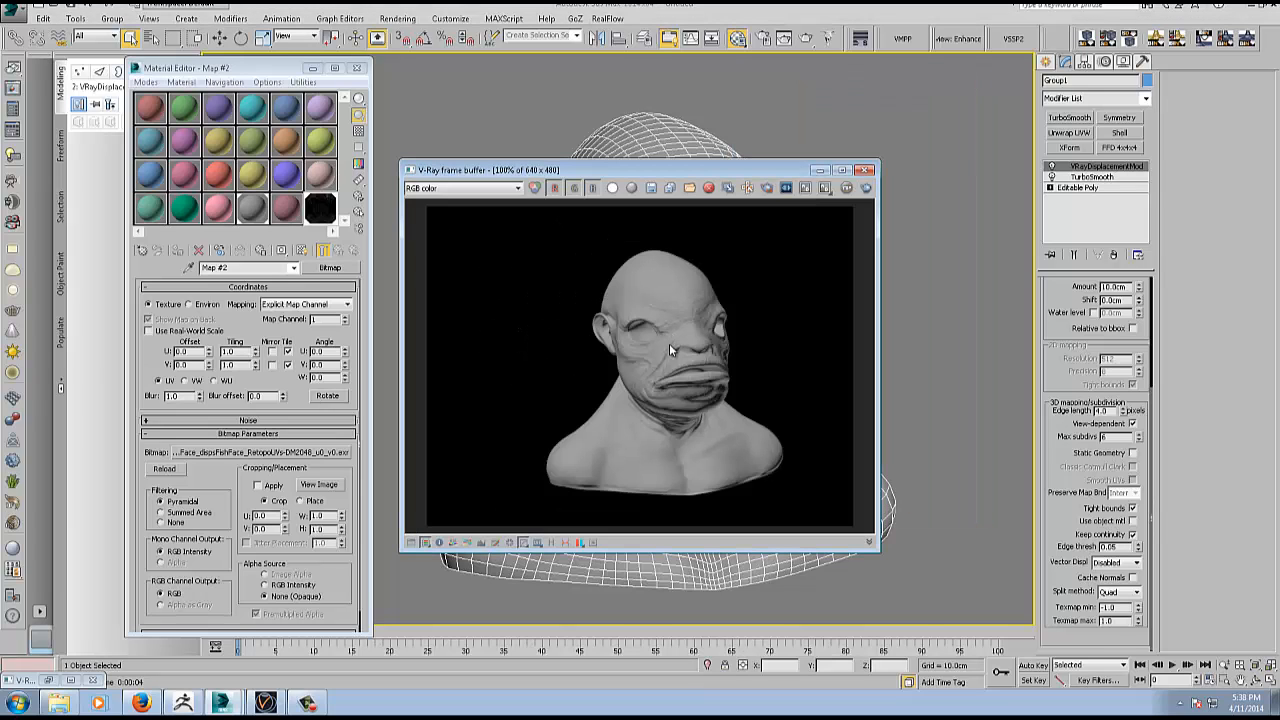
pyautogui.moveTo(690, 390)
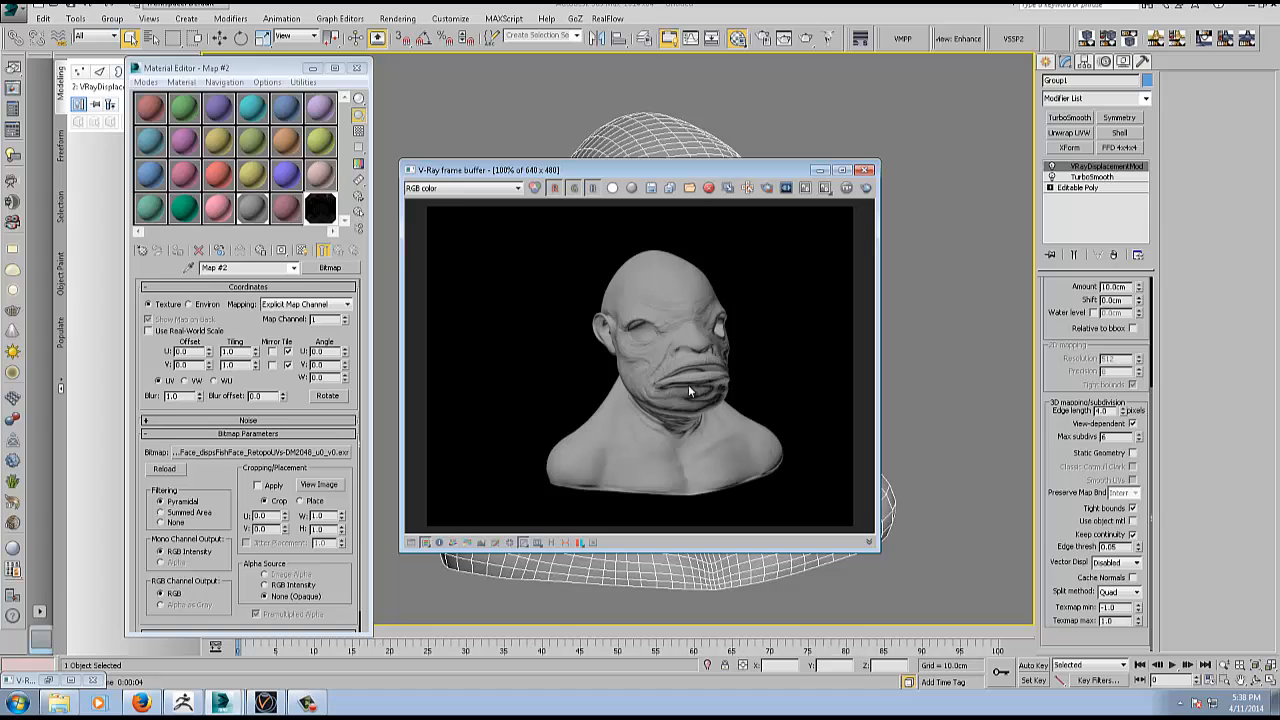
pyautogui.moveTo(630, 460)
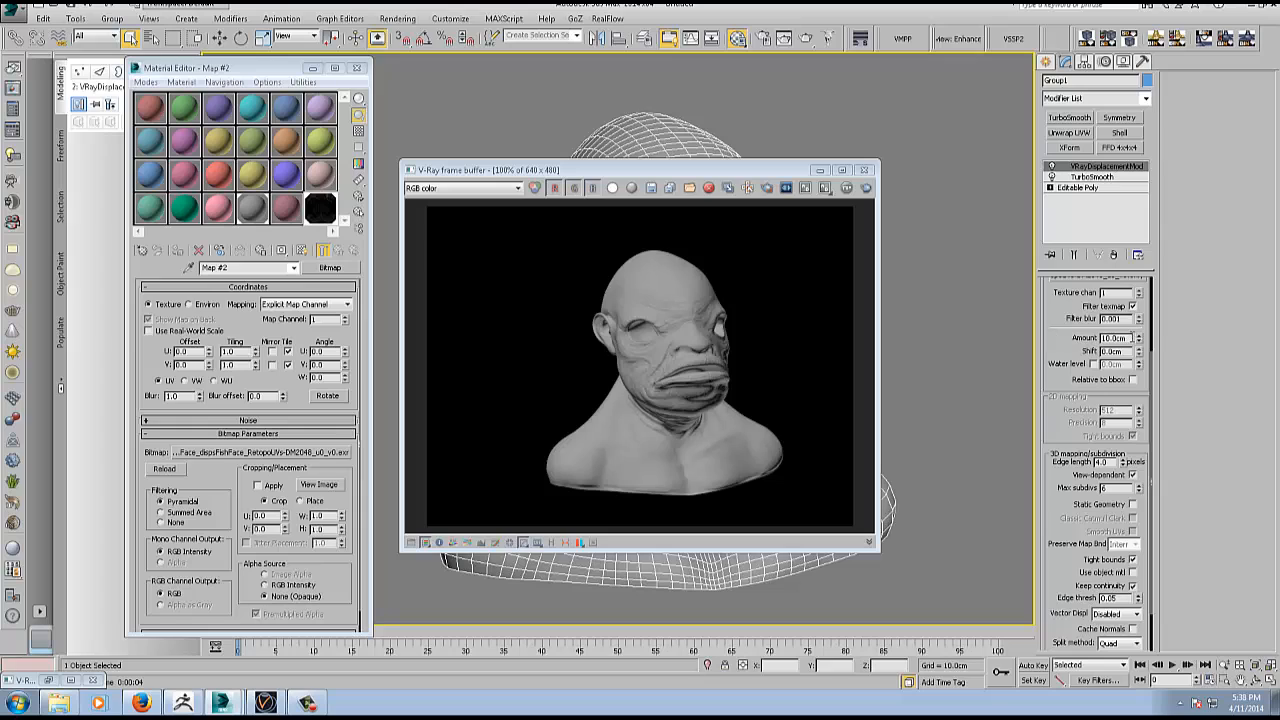
# Enter a new displacement Amount, render the head in V-Ray and close the frame buffer.
pyautogui.tripleClick(1112, 336)
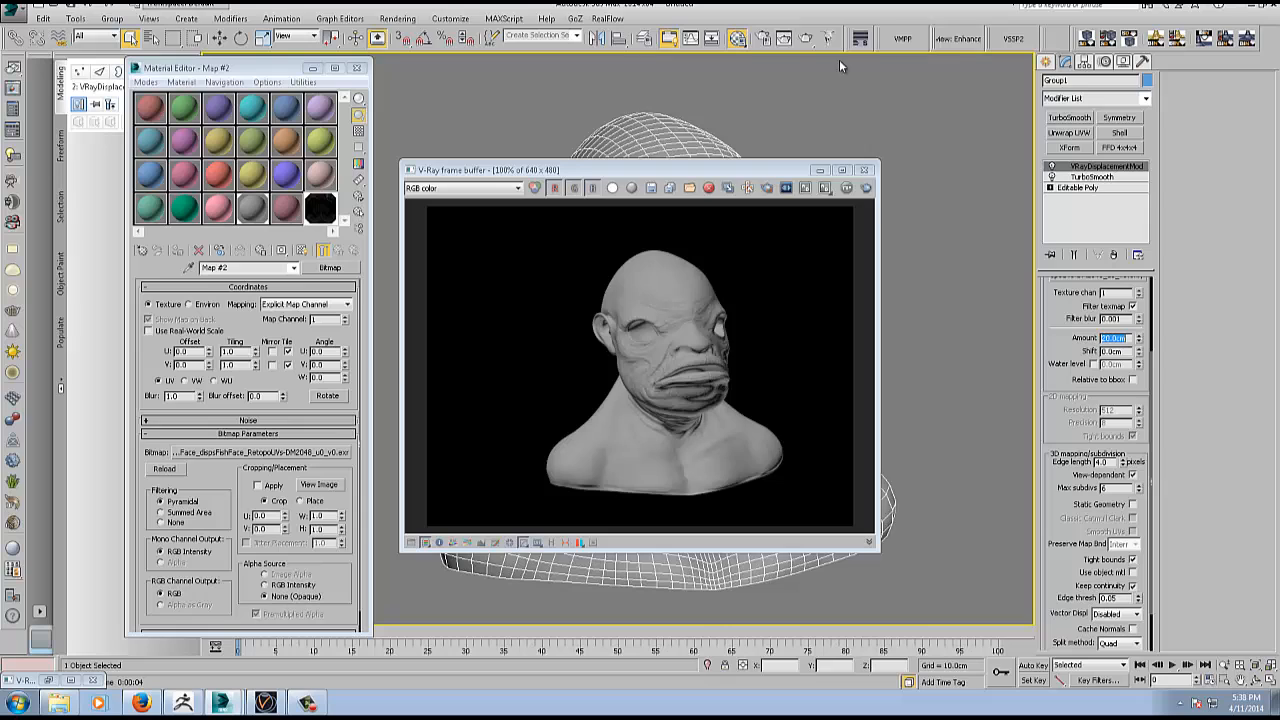
pyautogui.click(806, 38)
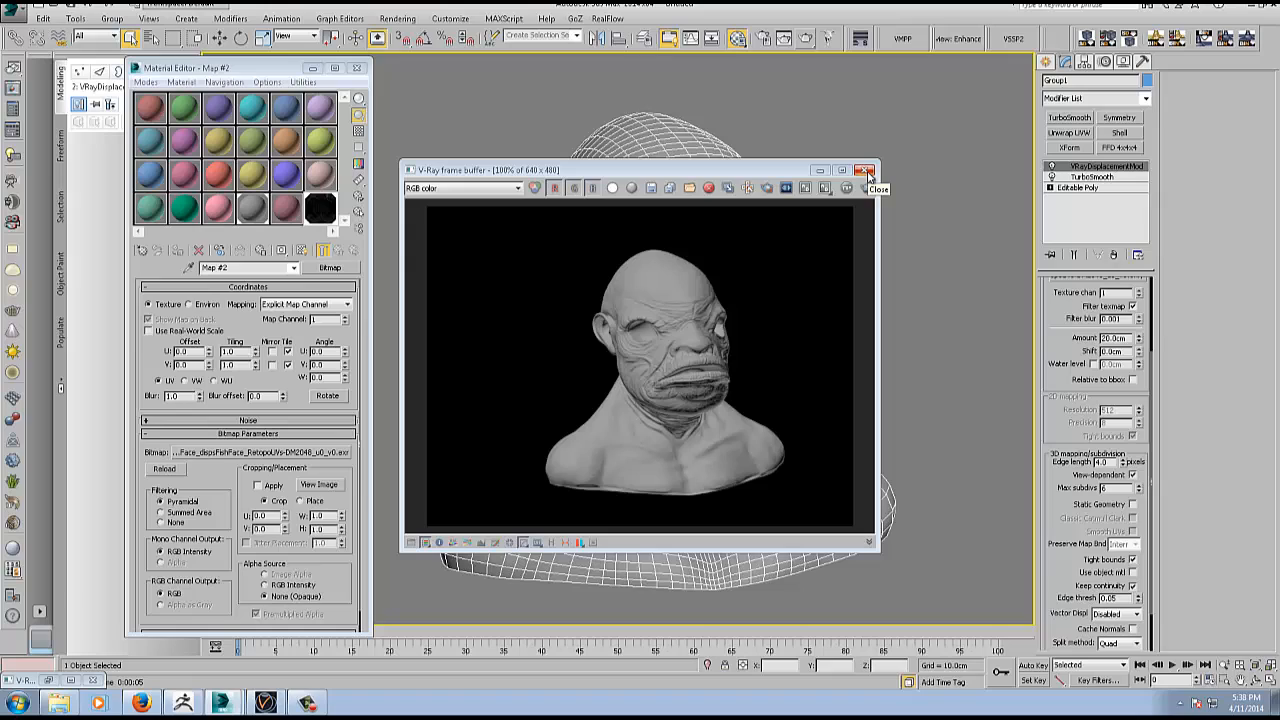
pyautogui.moveTo(868, 184)
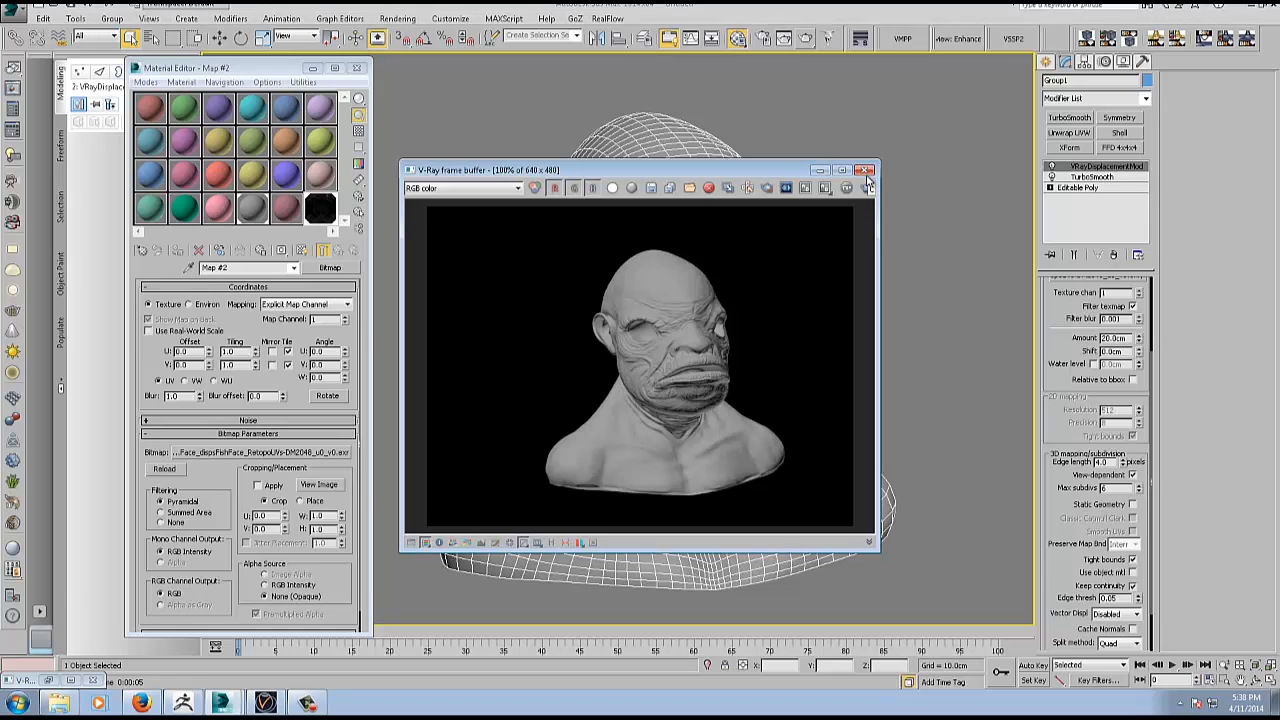
pyautogui.click(864, 170)
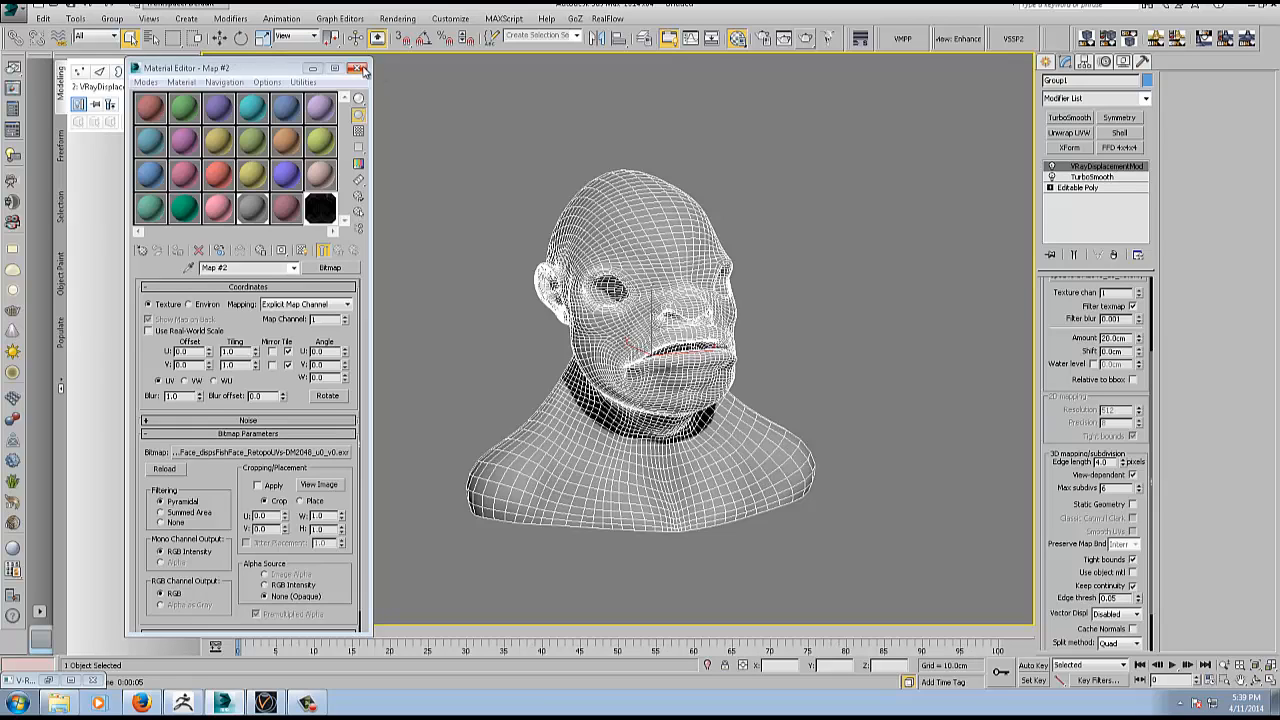
pyautogui.moveTo(356, 68)
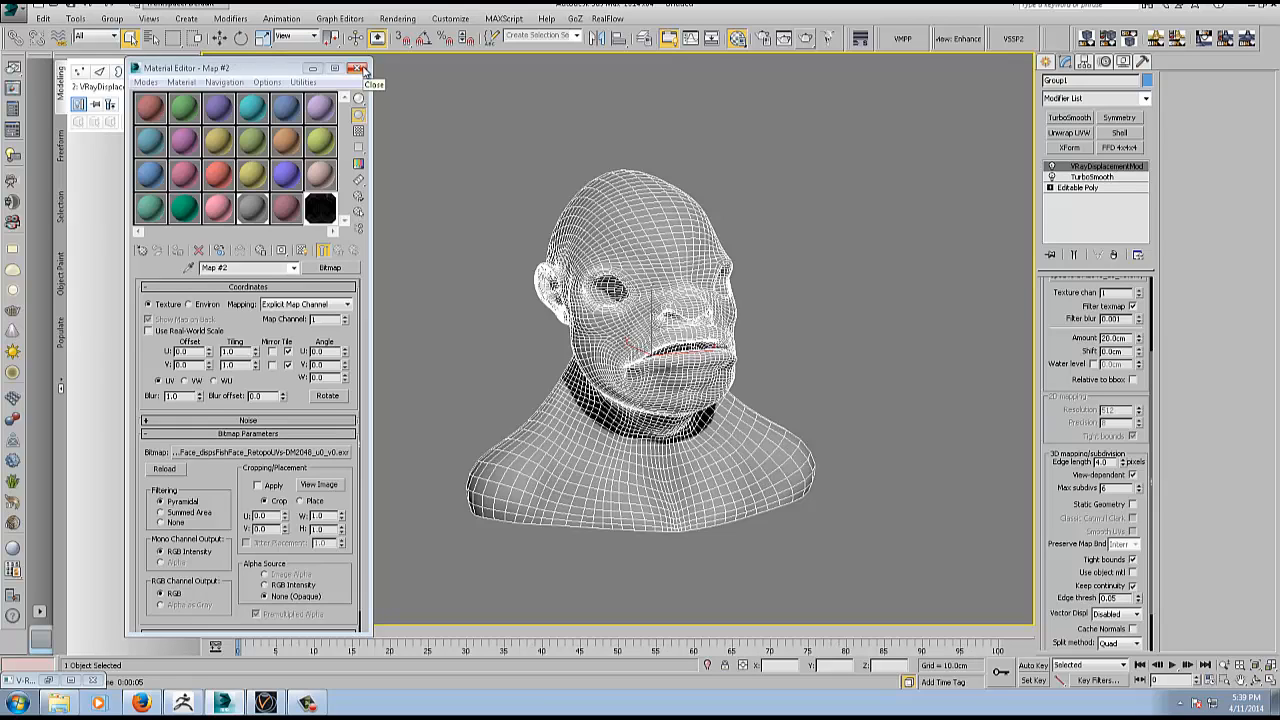
# Close the Material Editor, leaving only the wireframe head bust in the viewport.
pyautogui.click(358, 68)
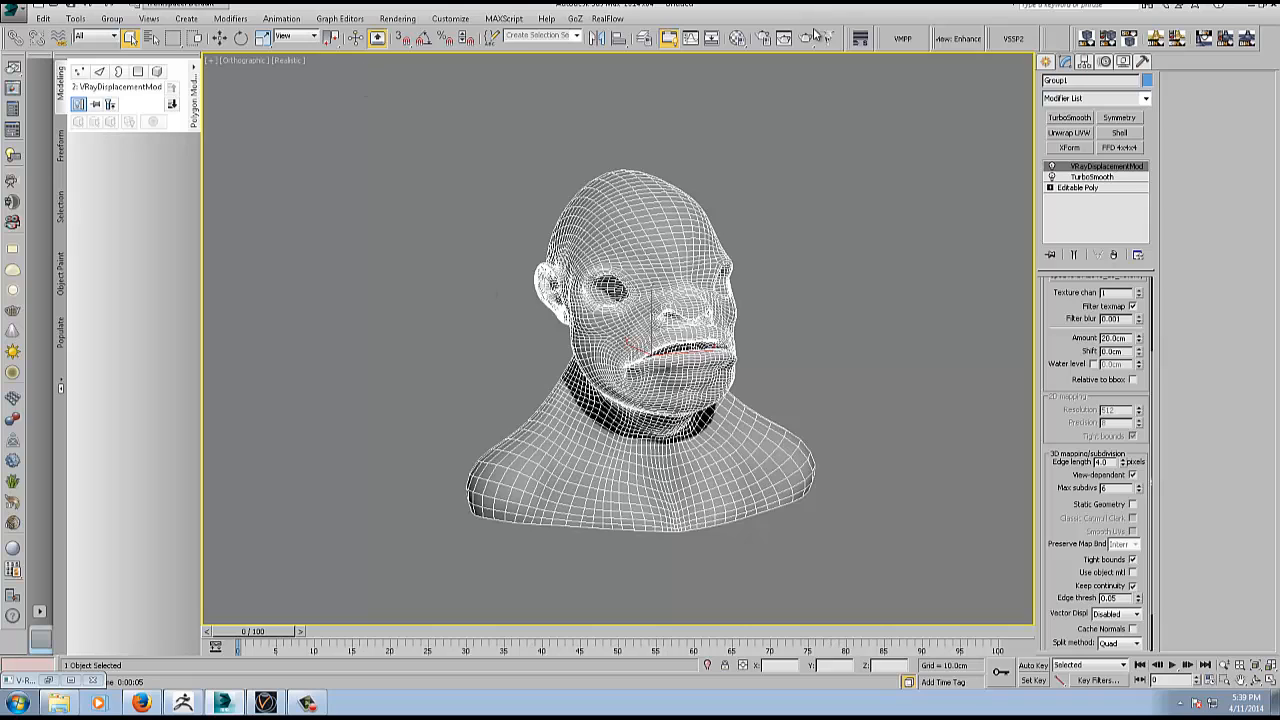